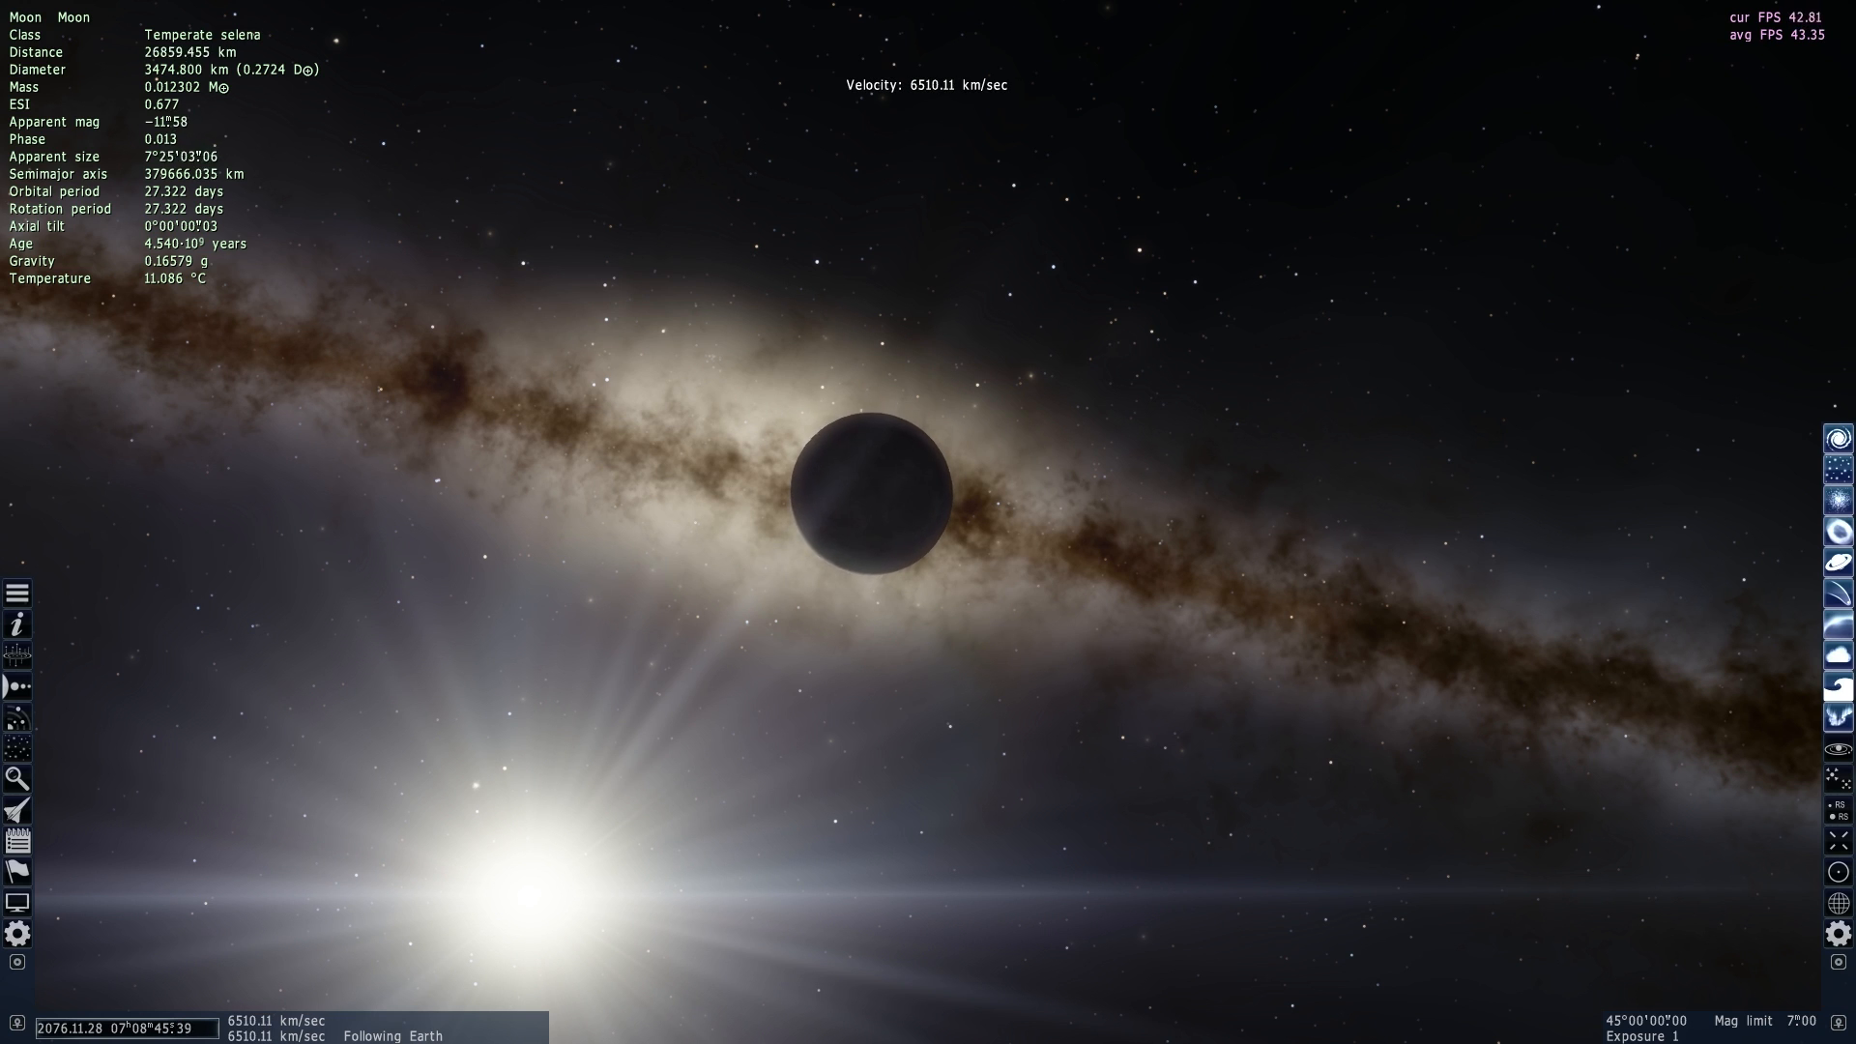
Scroll in to approach the Moon until its crescent fills the view
scroll("up", 3)
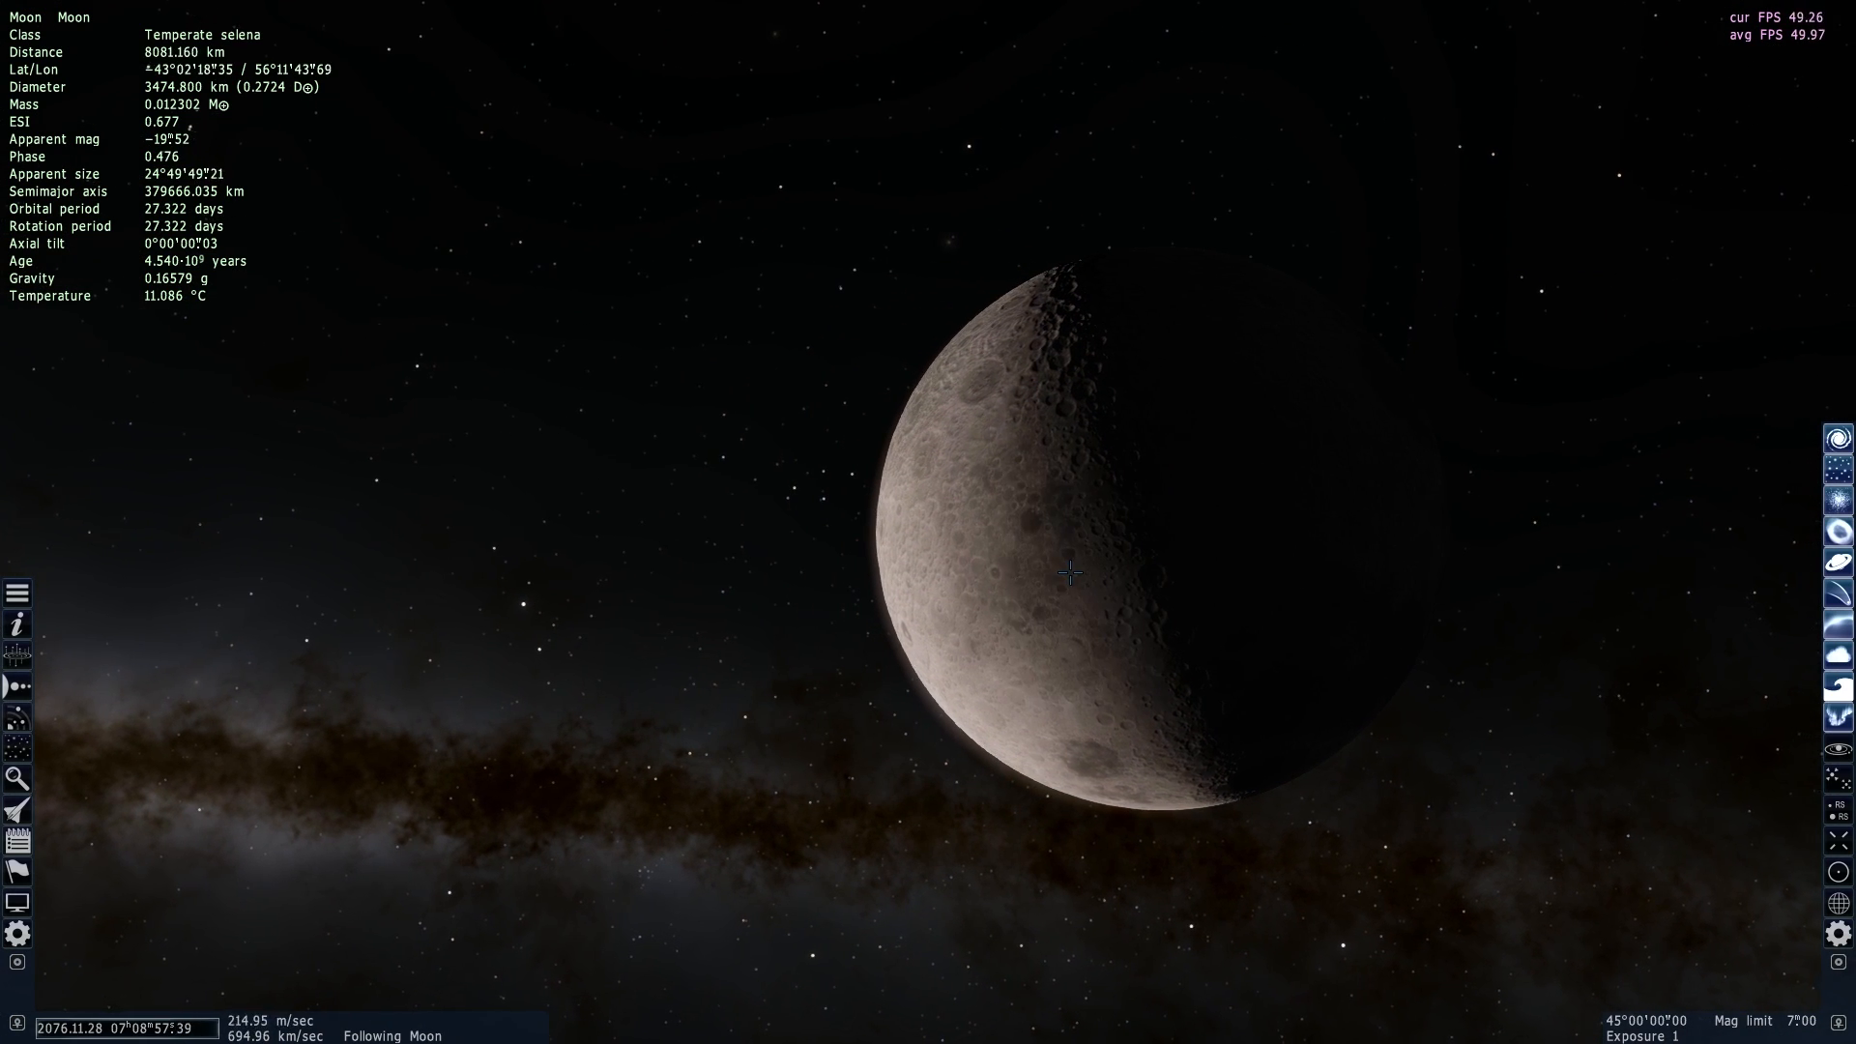
Move closer around to the Moon's sunlit, cratered far side
scroll("up", 3)
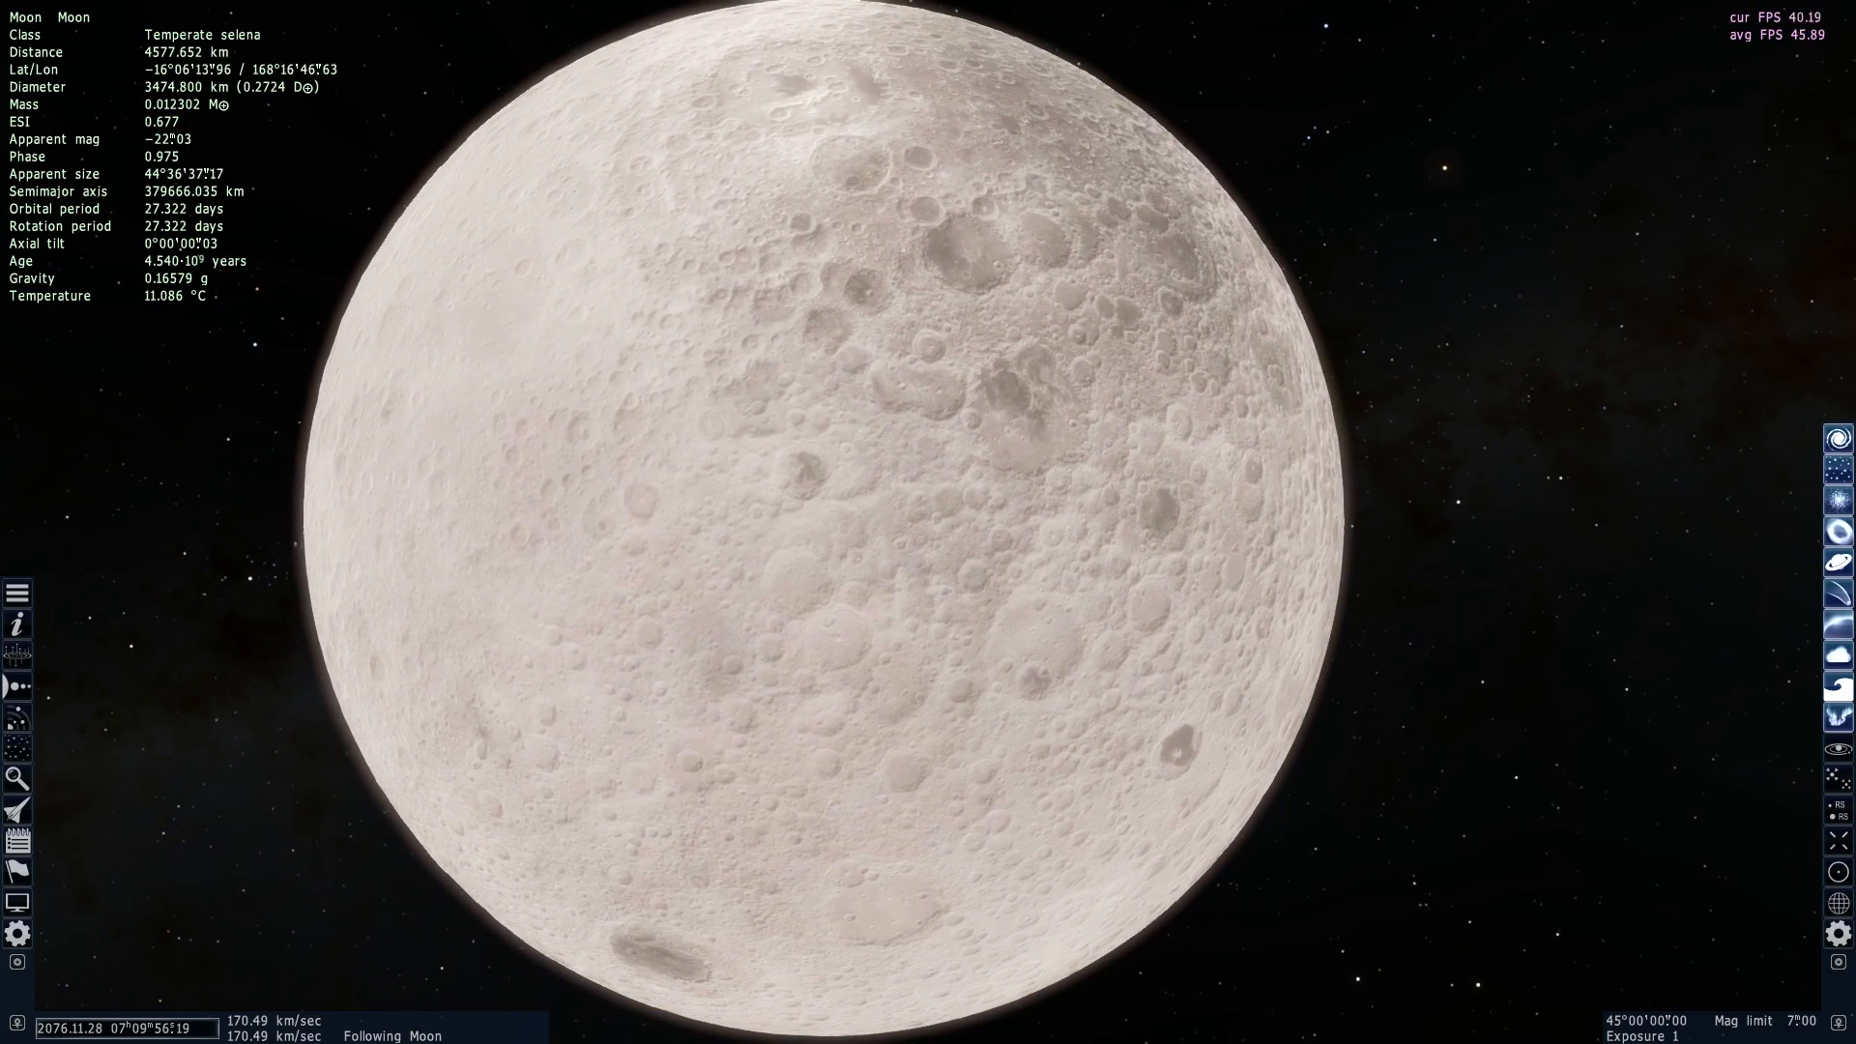
Descend to a few hundred kilometres above the Moon over a large crater basin
scroll("up", 3)
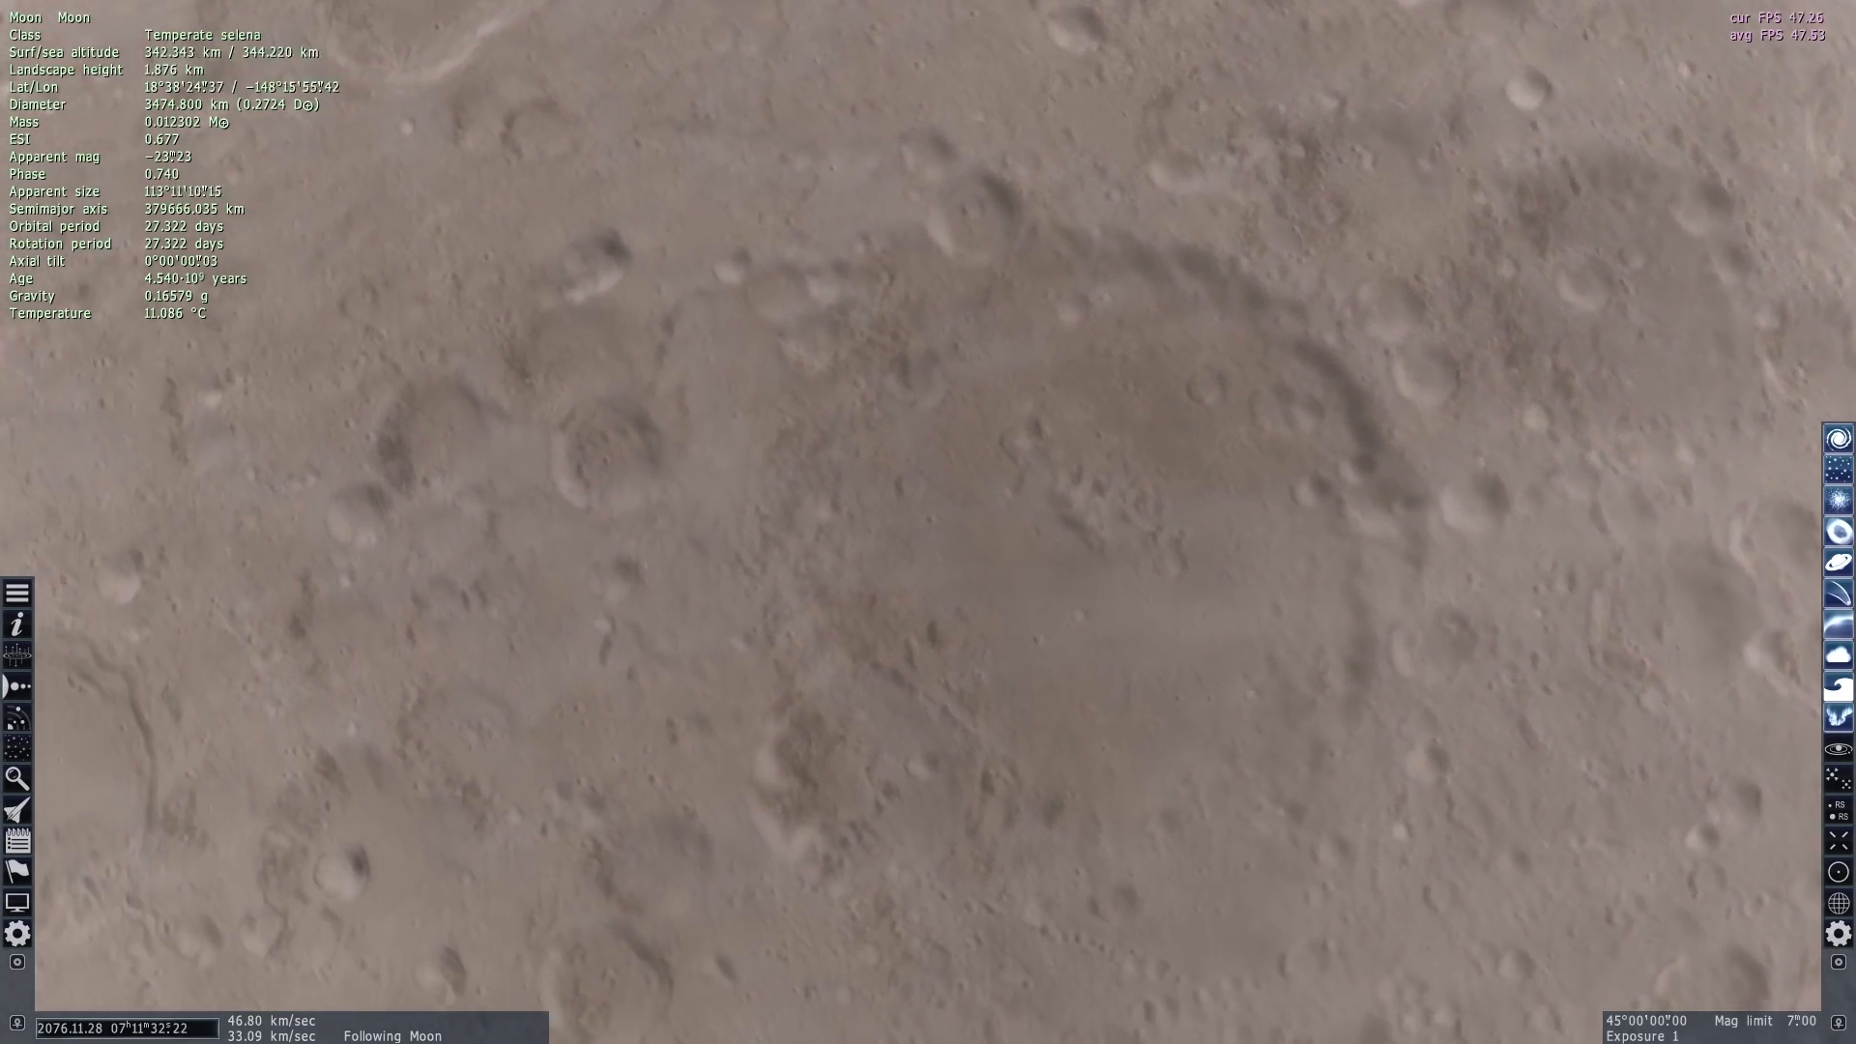
Pull back to about 4,000 km so the Moon's dark night side shows against the galaxy
scroll("down", 3)
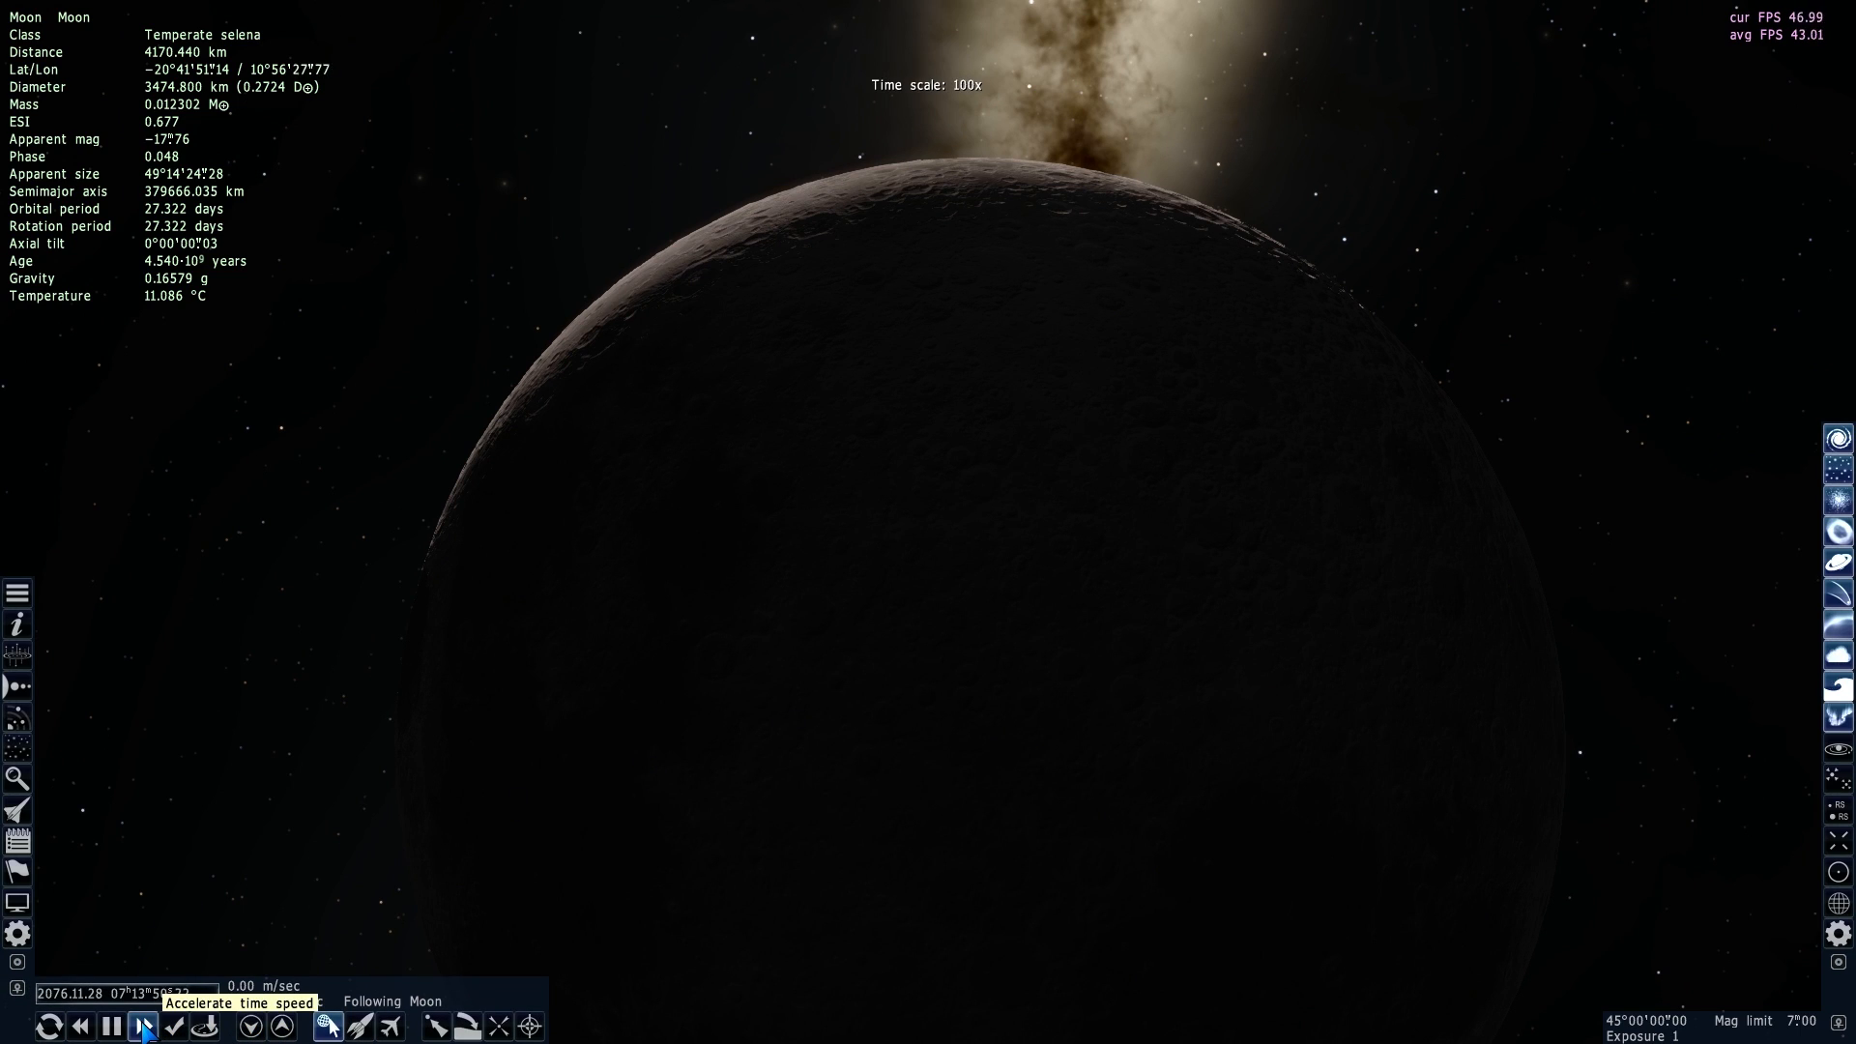
Accelerate time past 10000× so the simulation advances to January 2077
left_click(143, 1027)
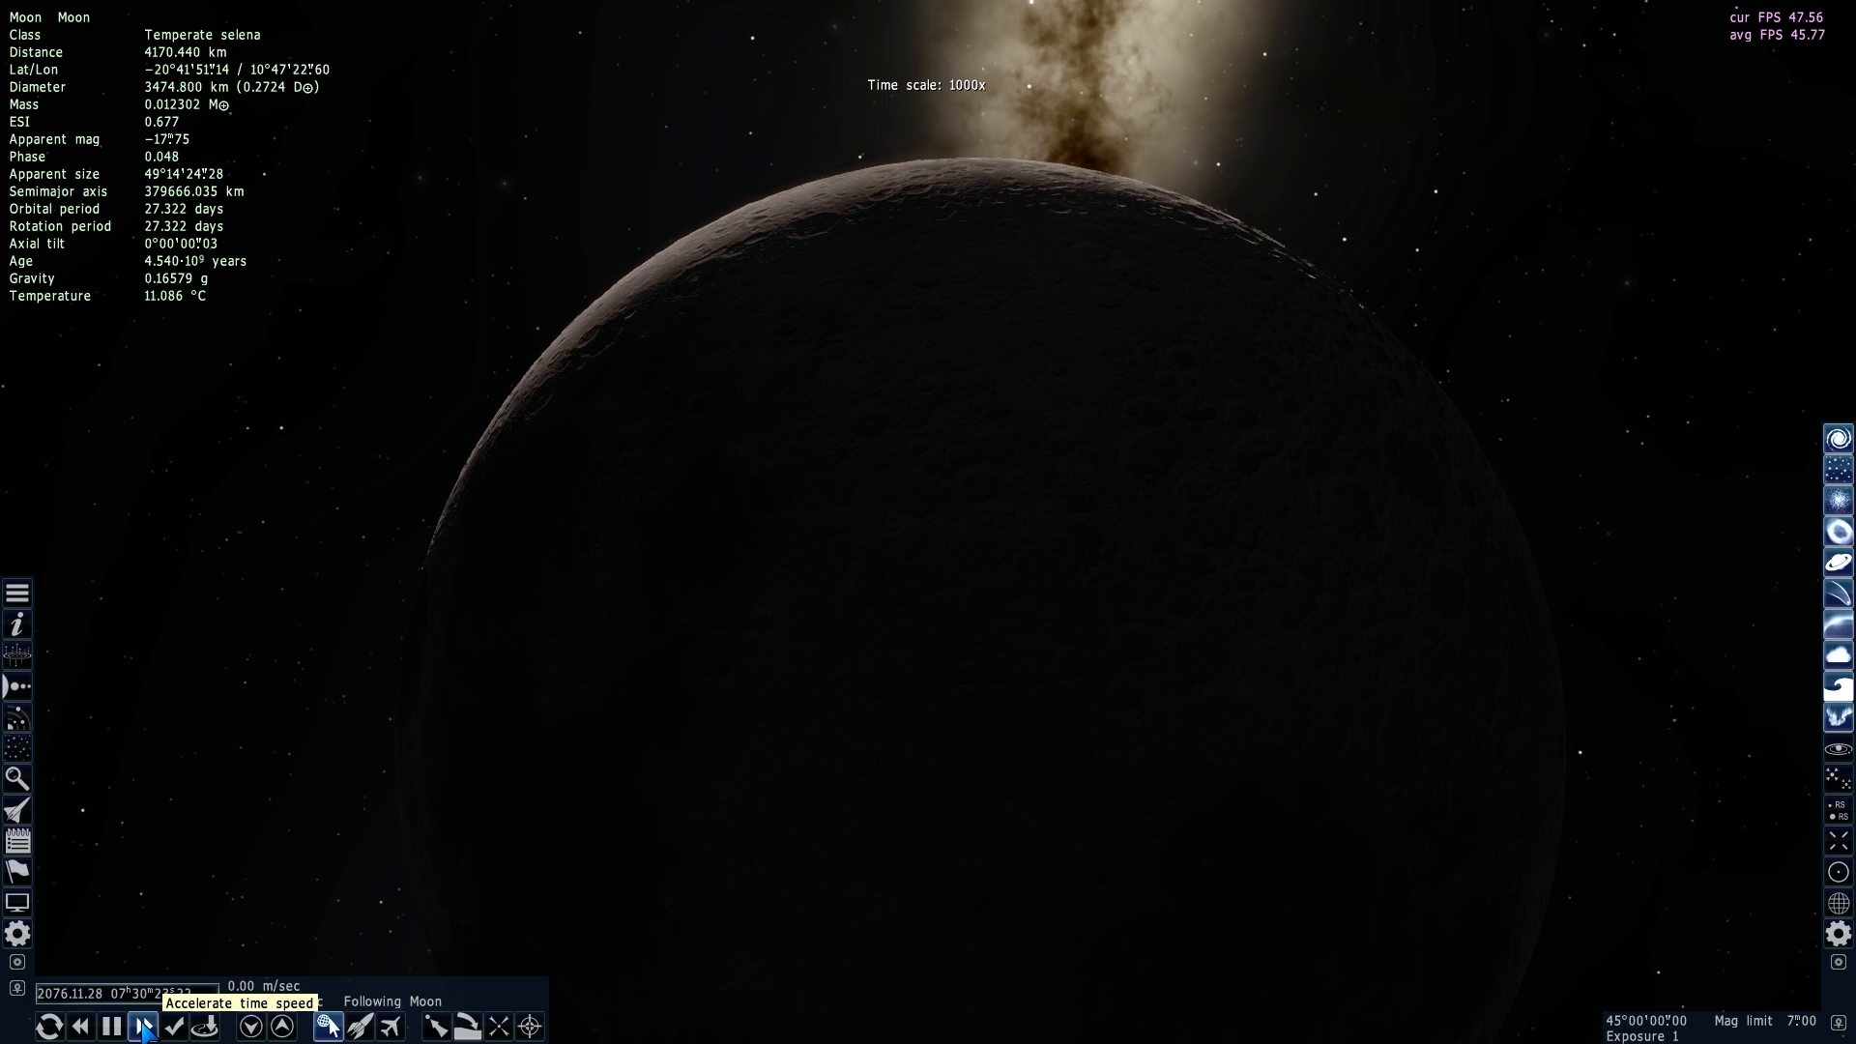
left_click(141, 1027)
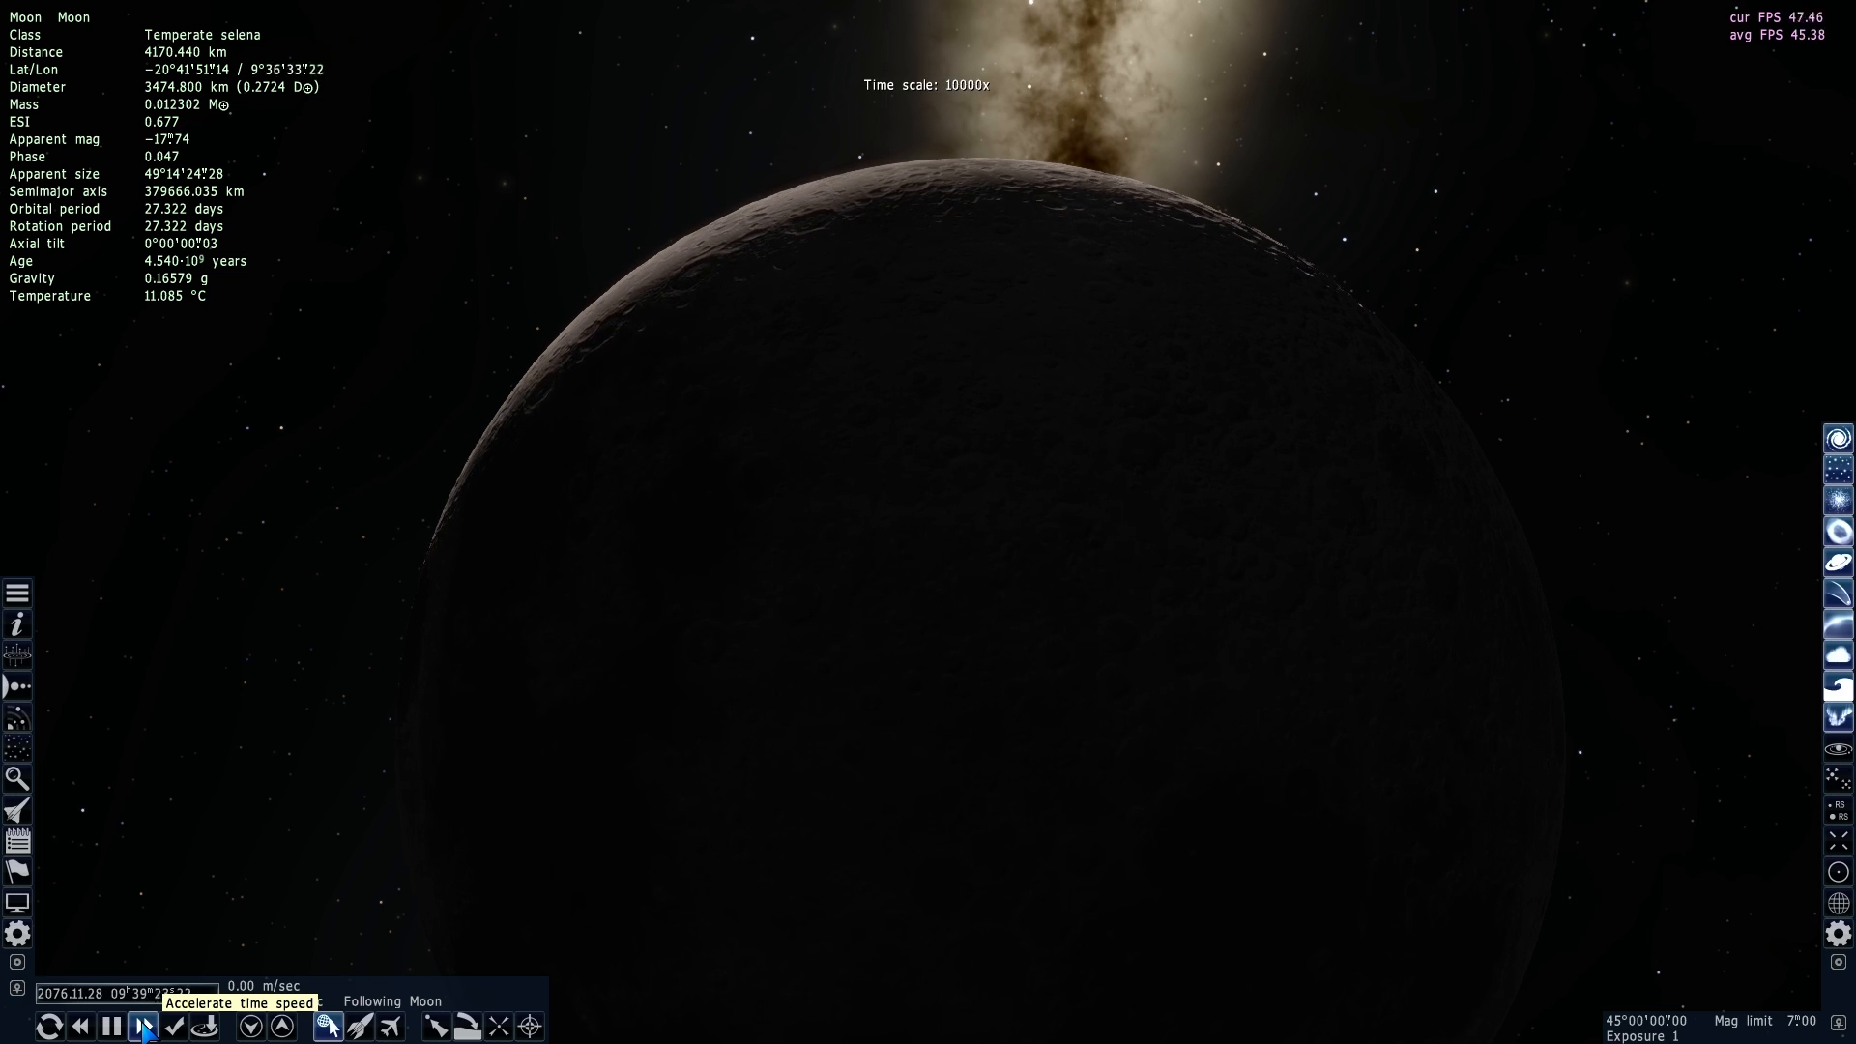
left_click(141, 1024)
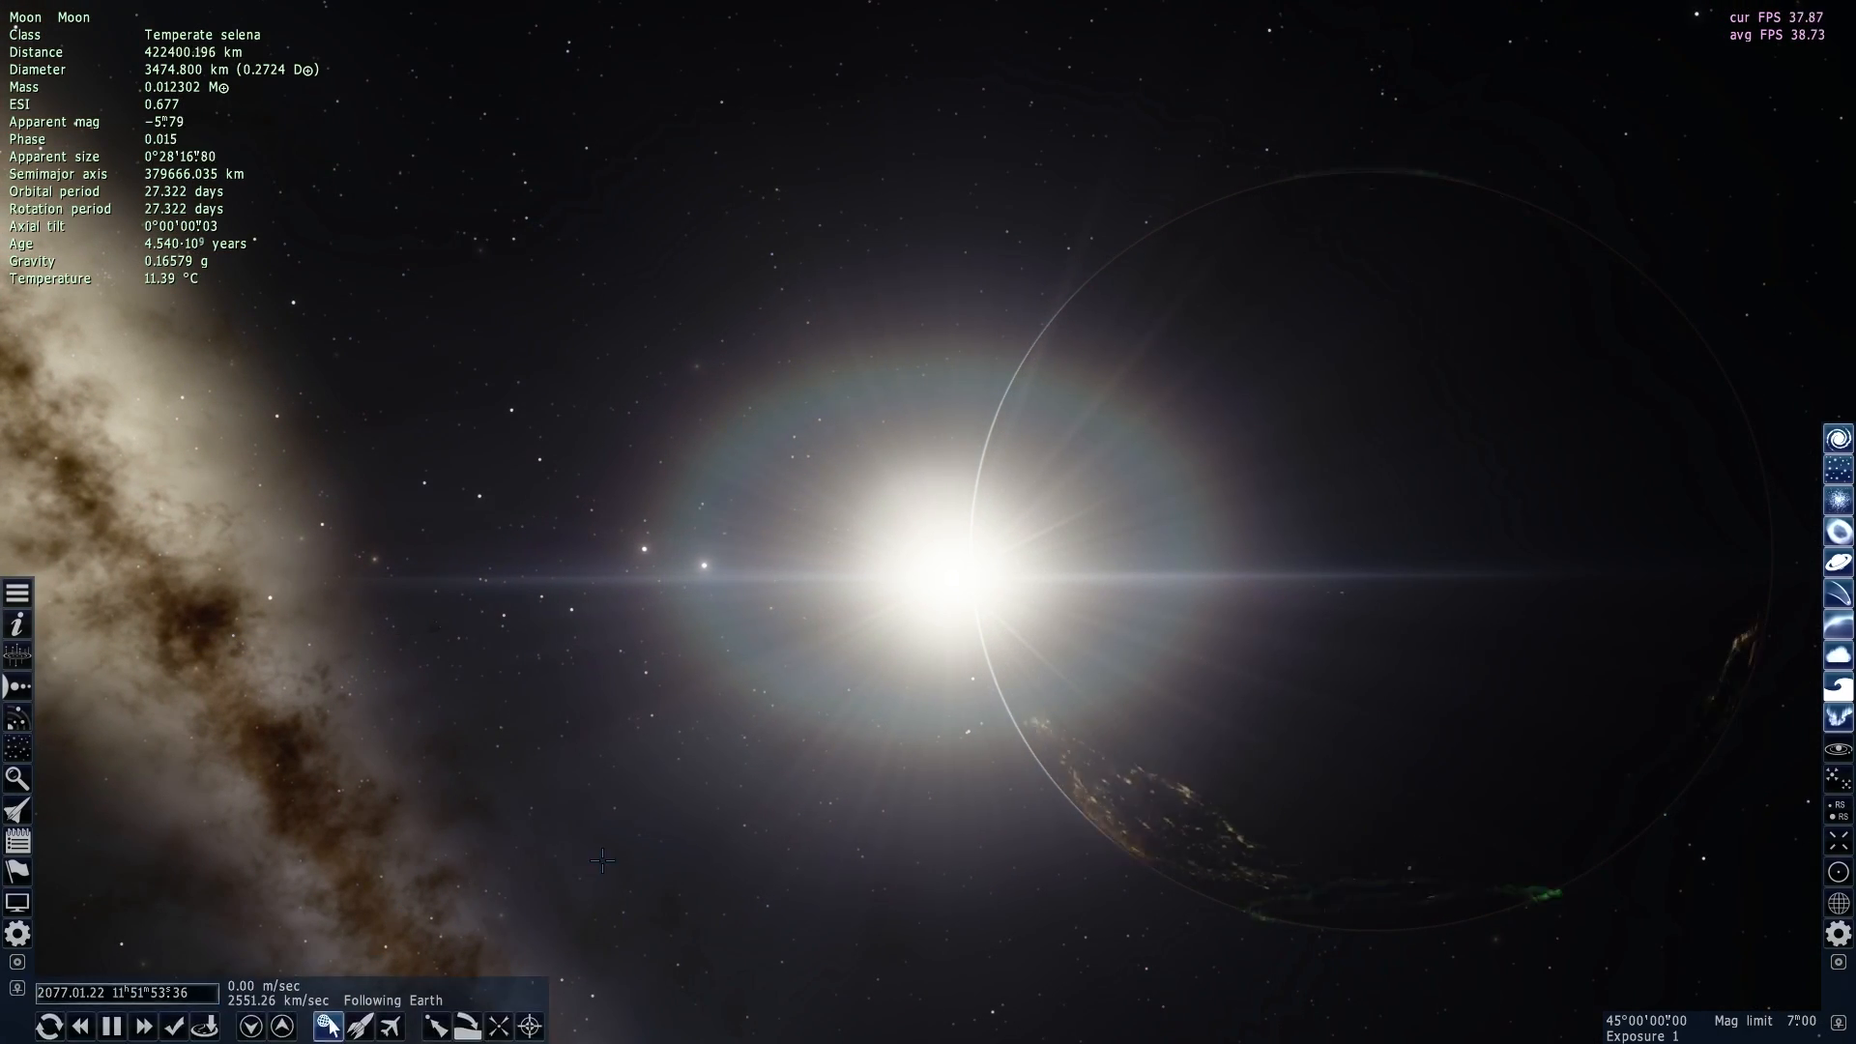
Raise the time rate so the date reaches April 2077 and fly to the fully lit Moon
left_click(116, 1026)
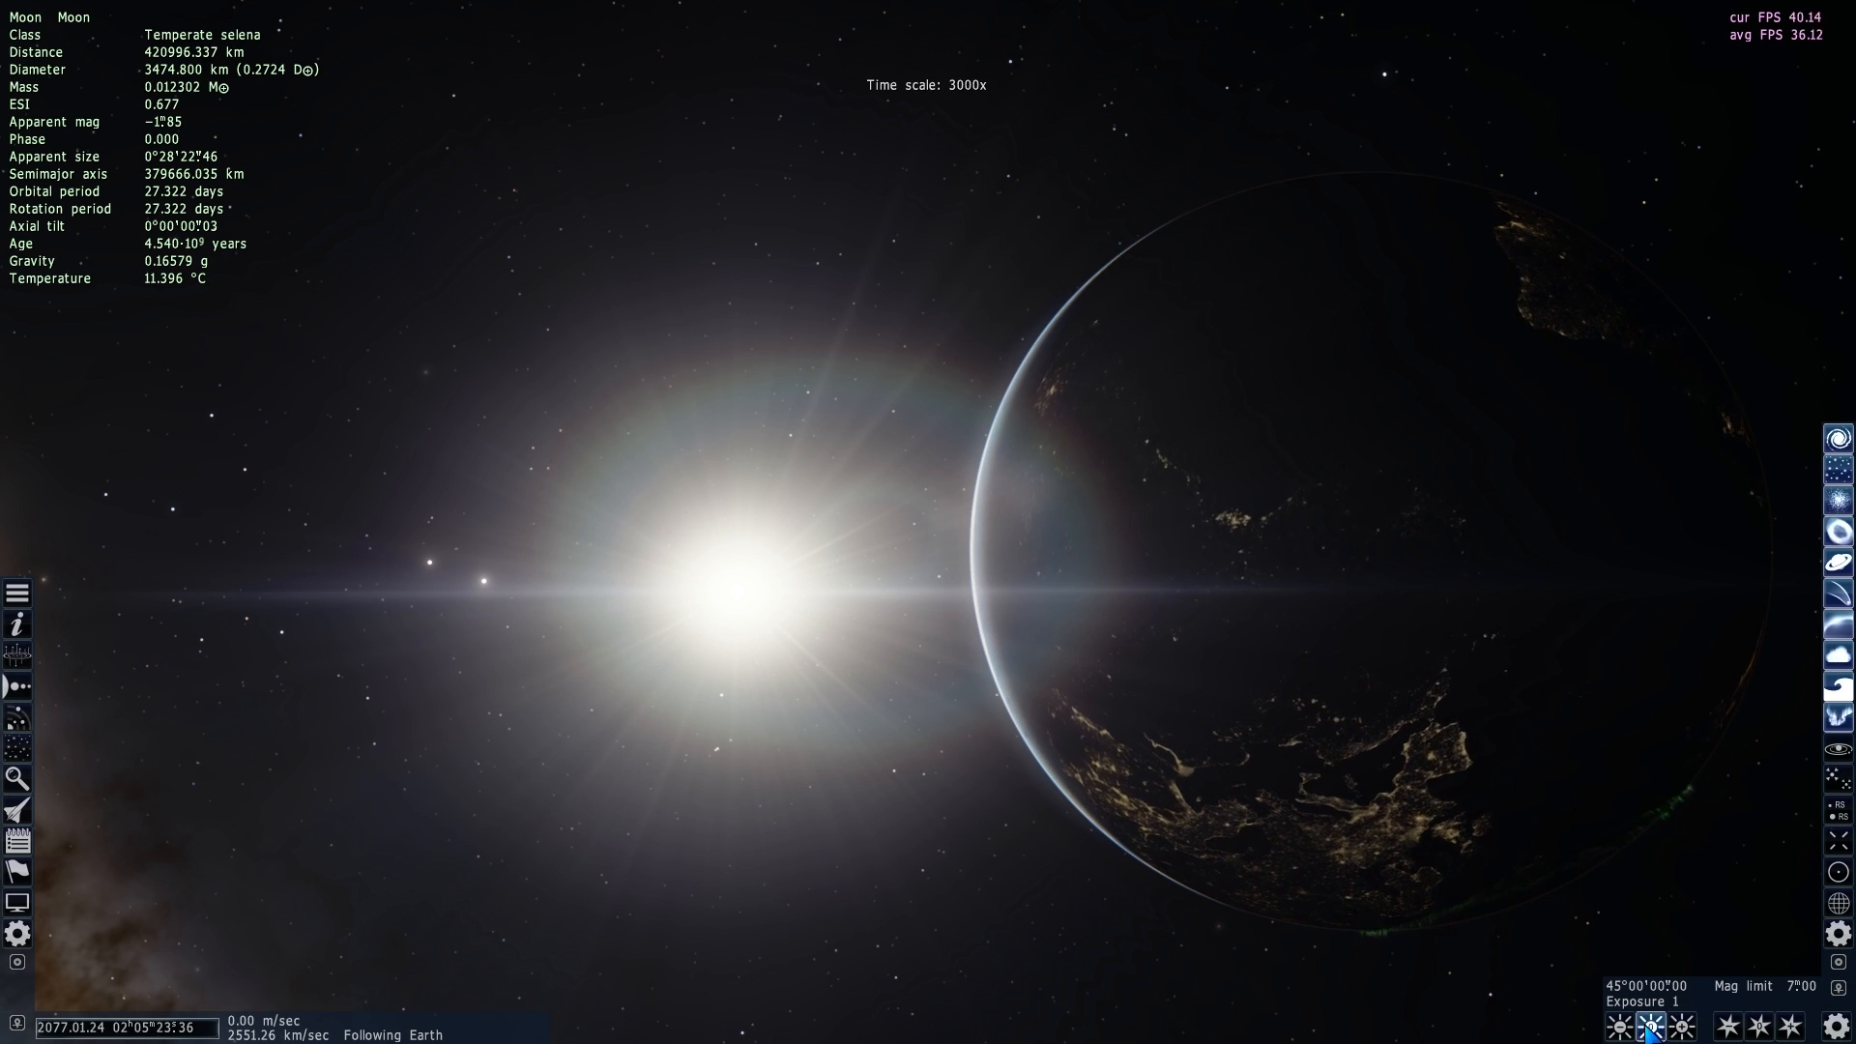
left_click(1622, 1026)
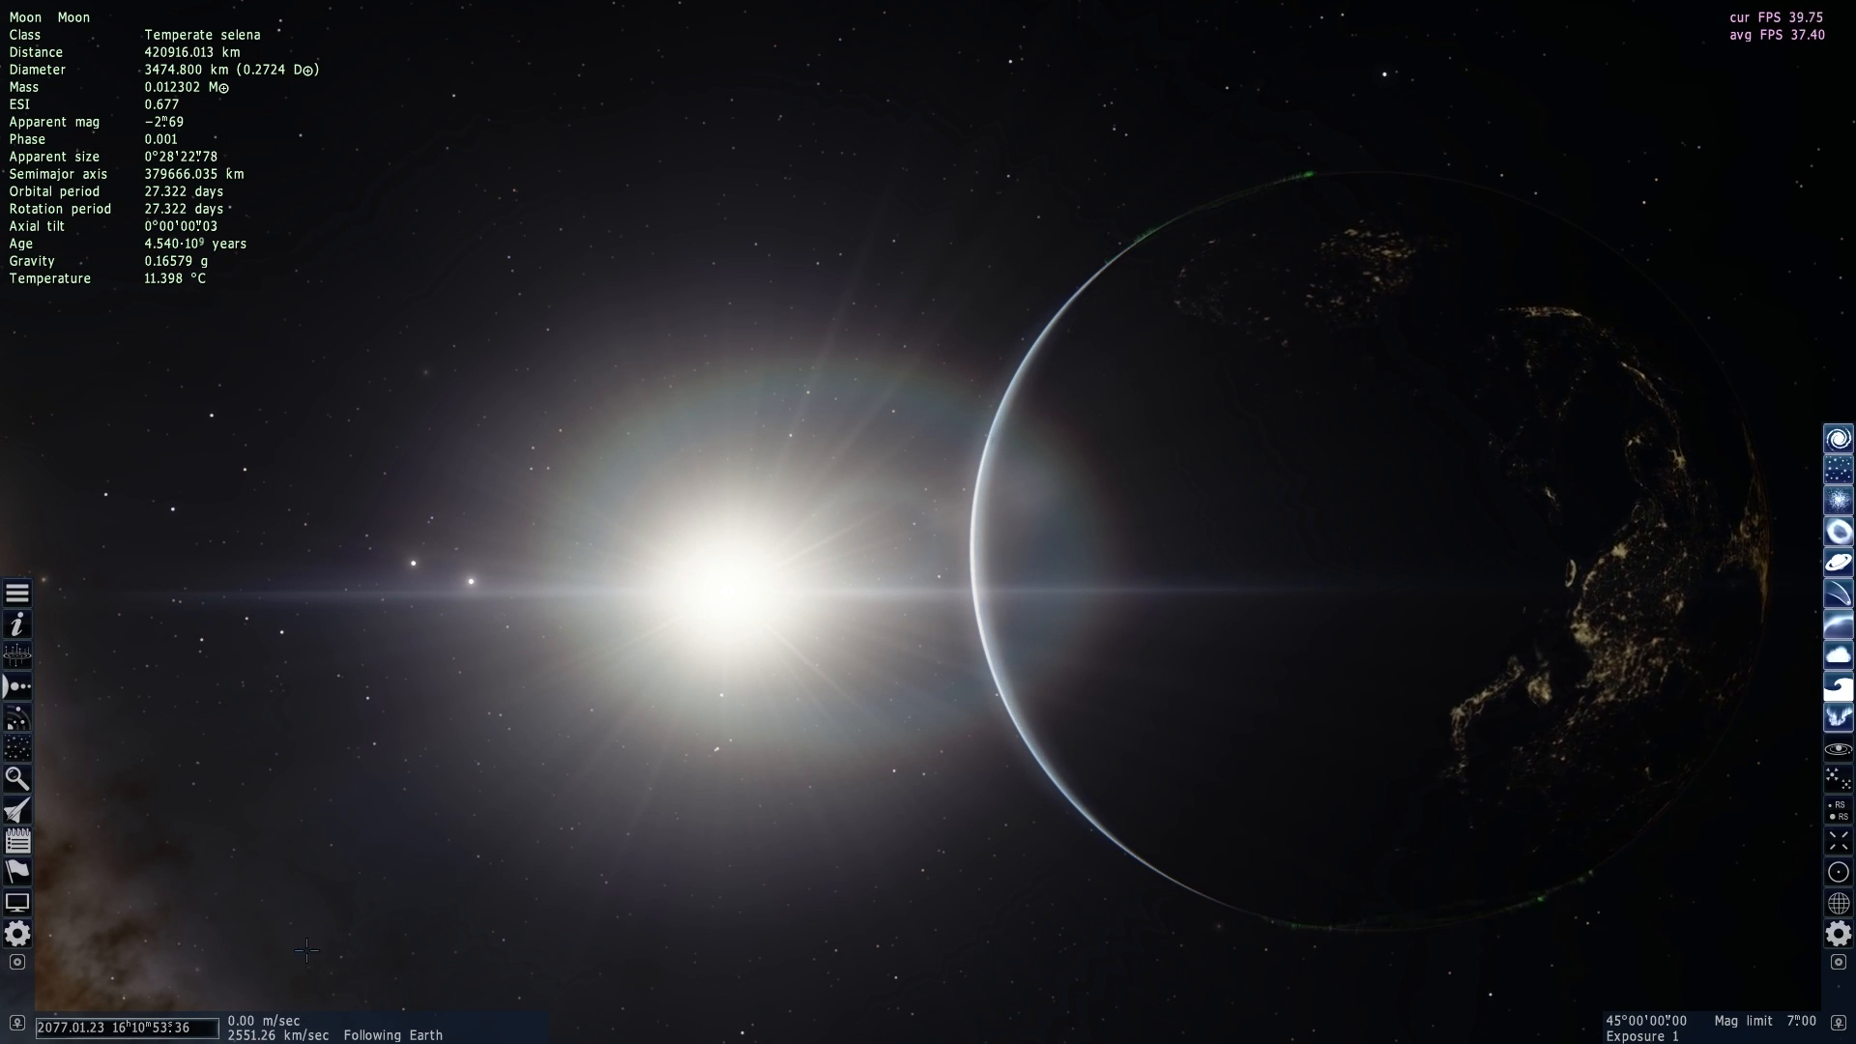
left_click(139, 1027)
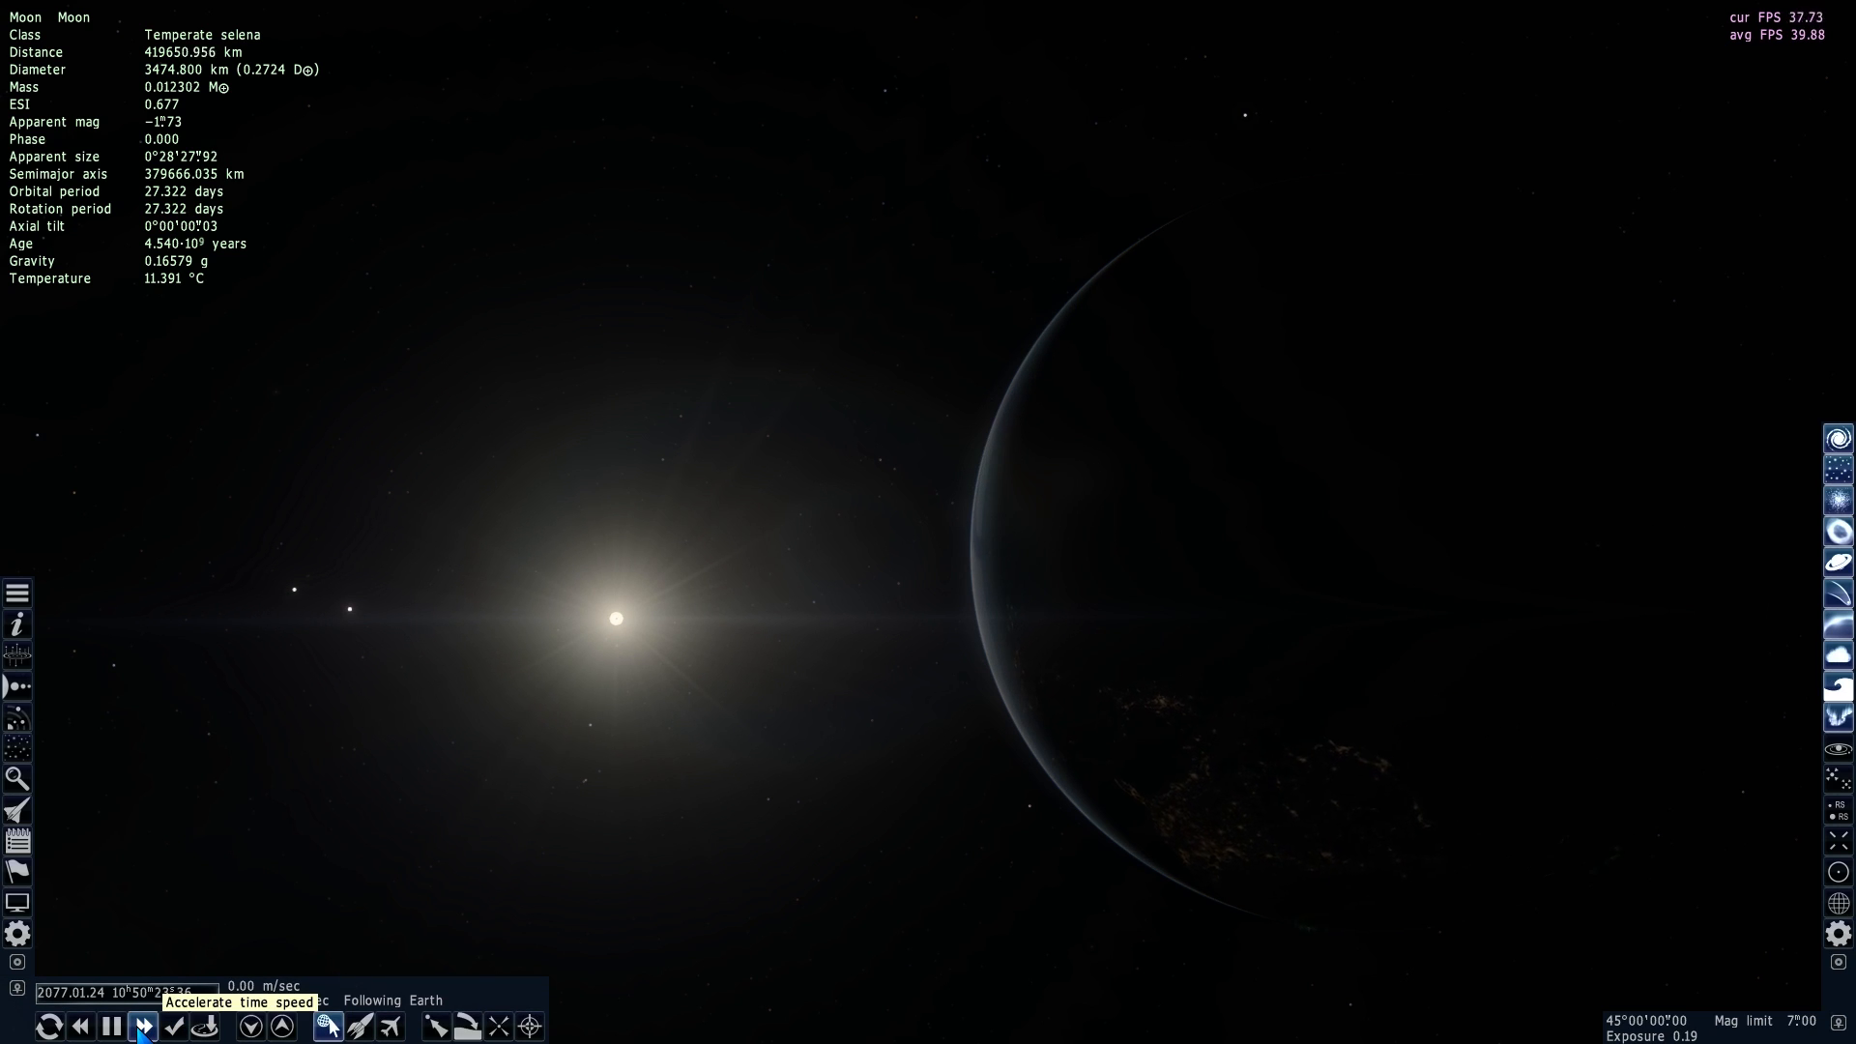
left_click(139, 1027)
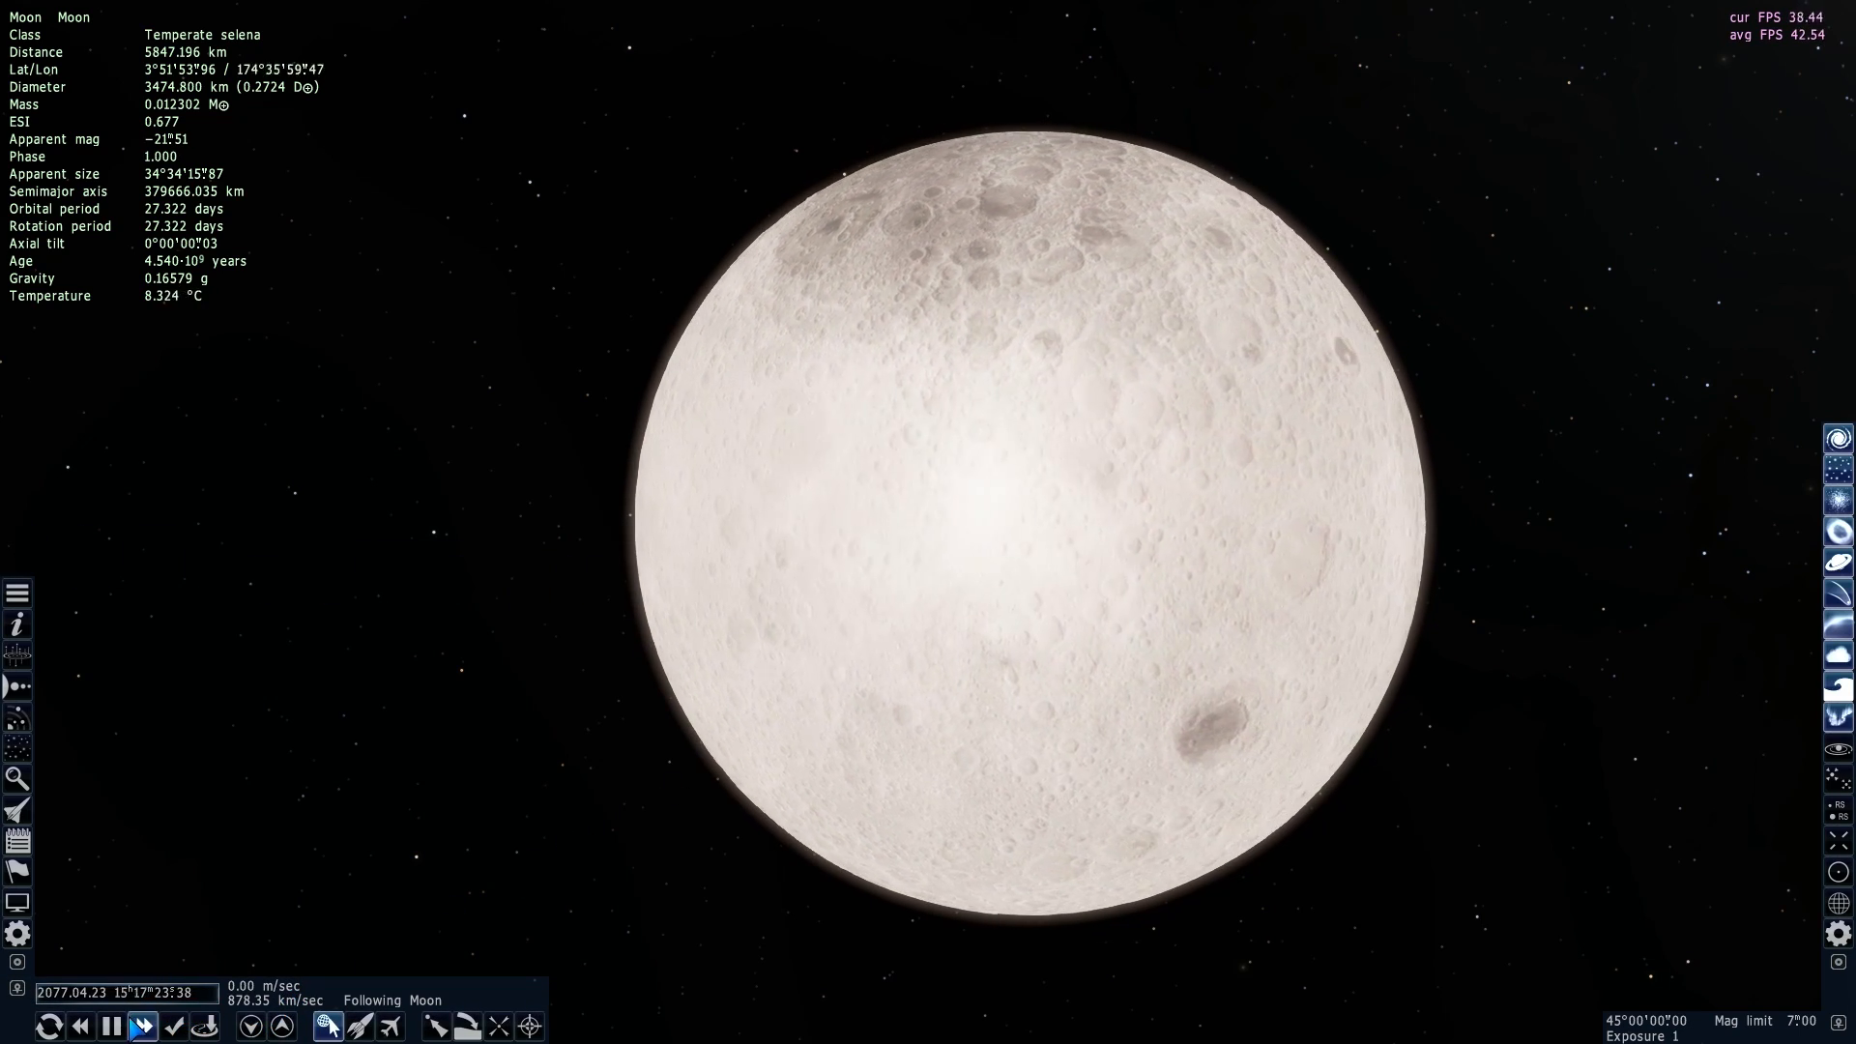
Run time backward, reset it to 2016, then run it forward faster with the near-side Moon in view
left_click(141, 1027)
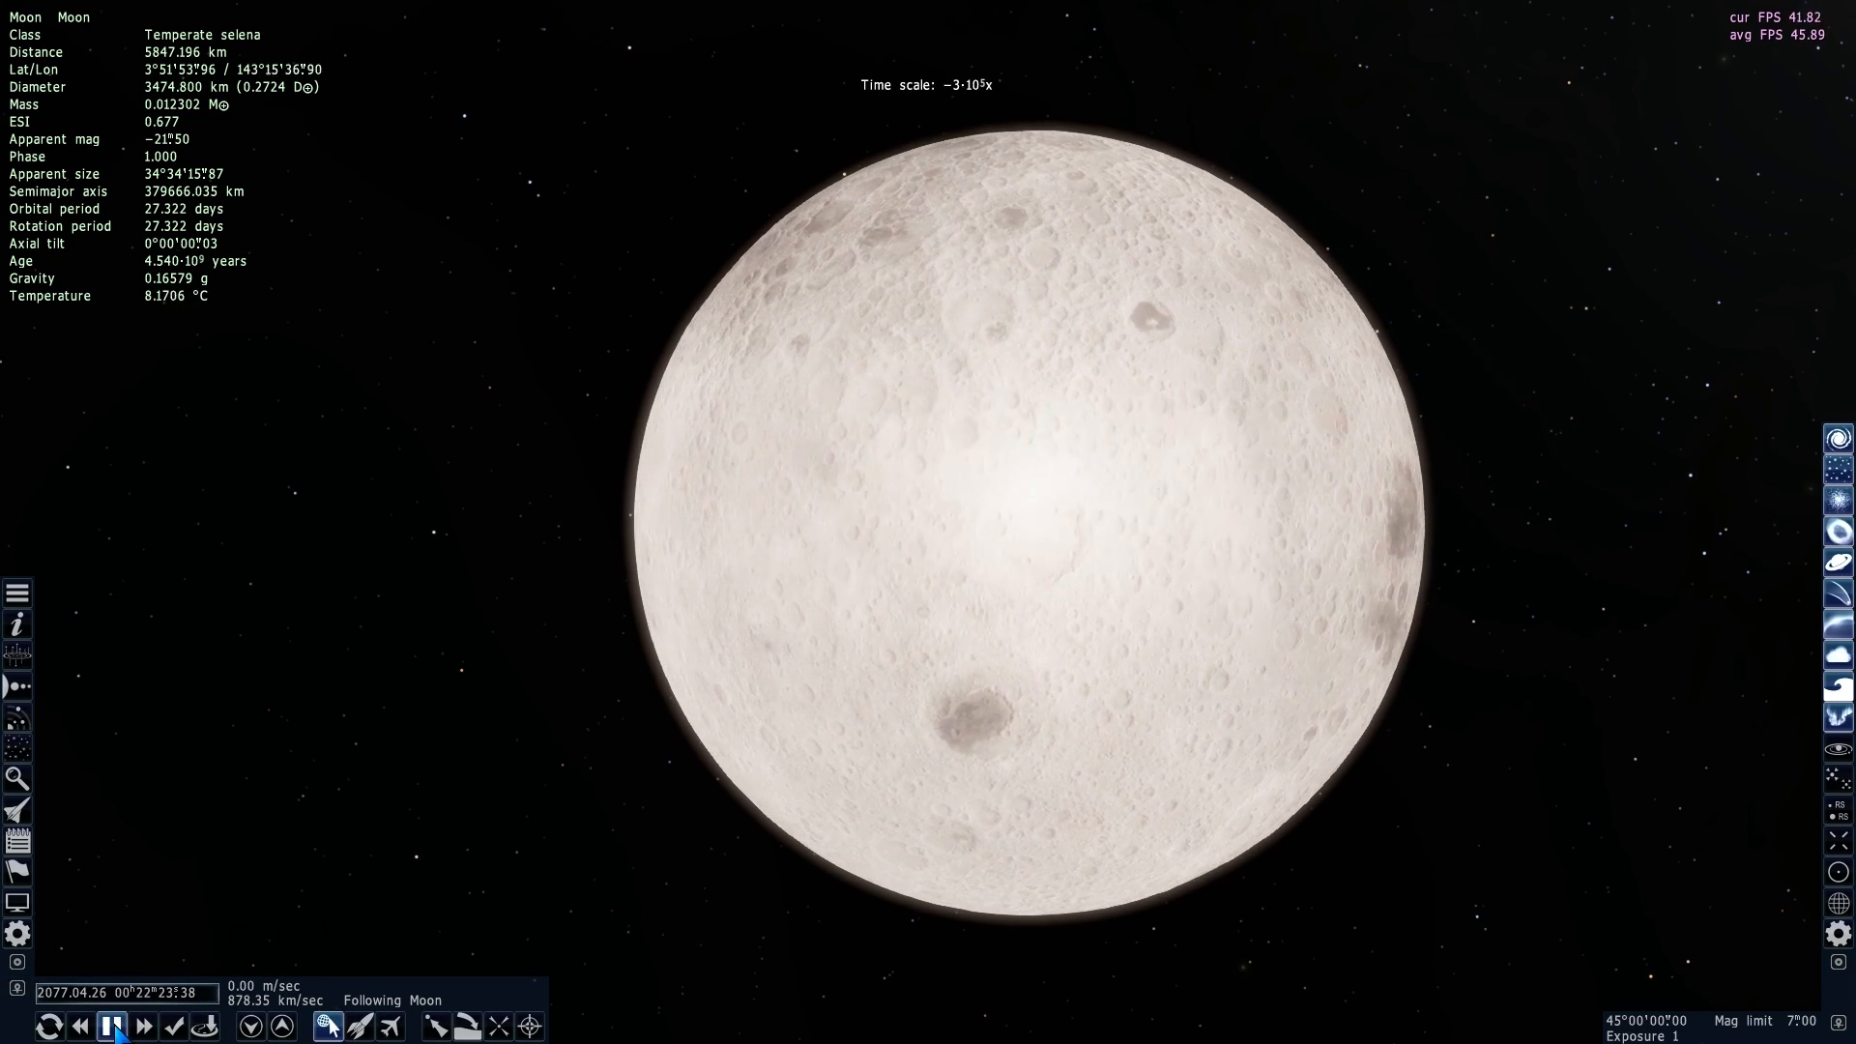
left_click(114, 1025)
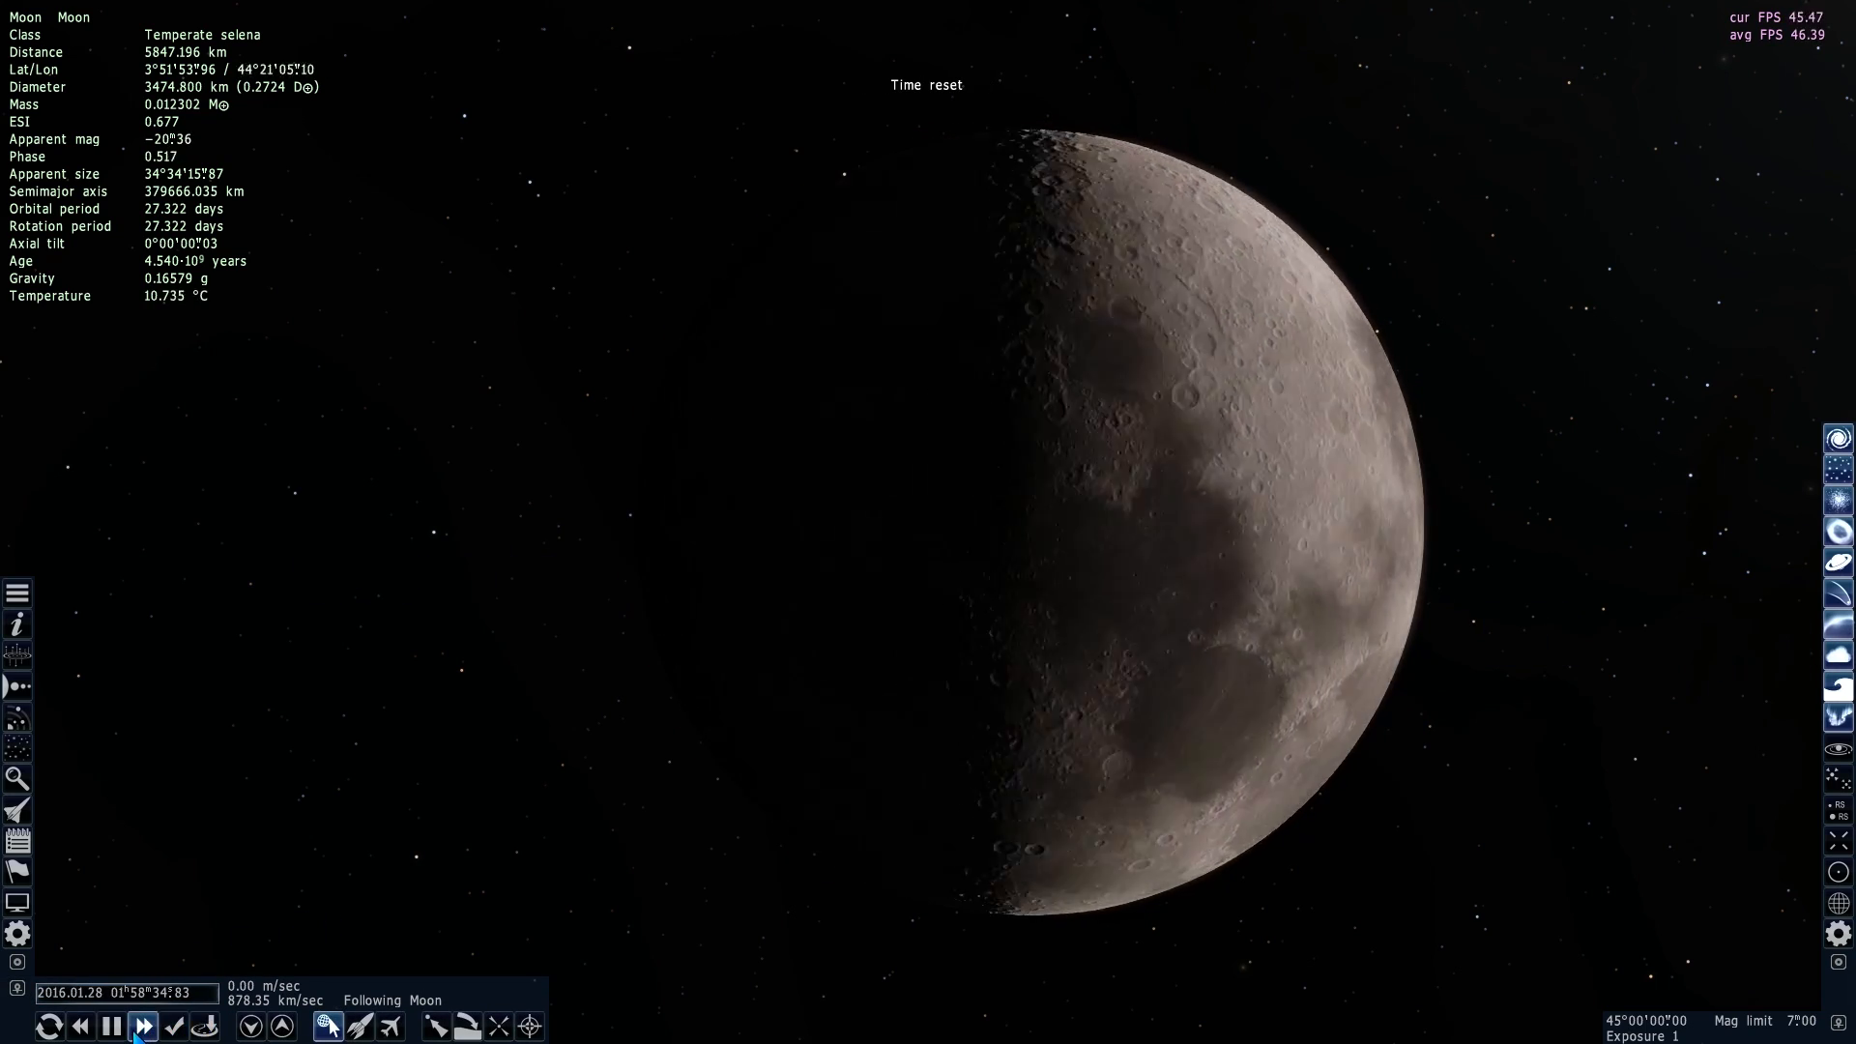
left_click(141, 1026)
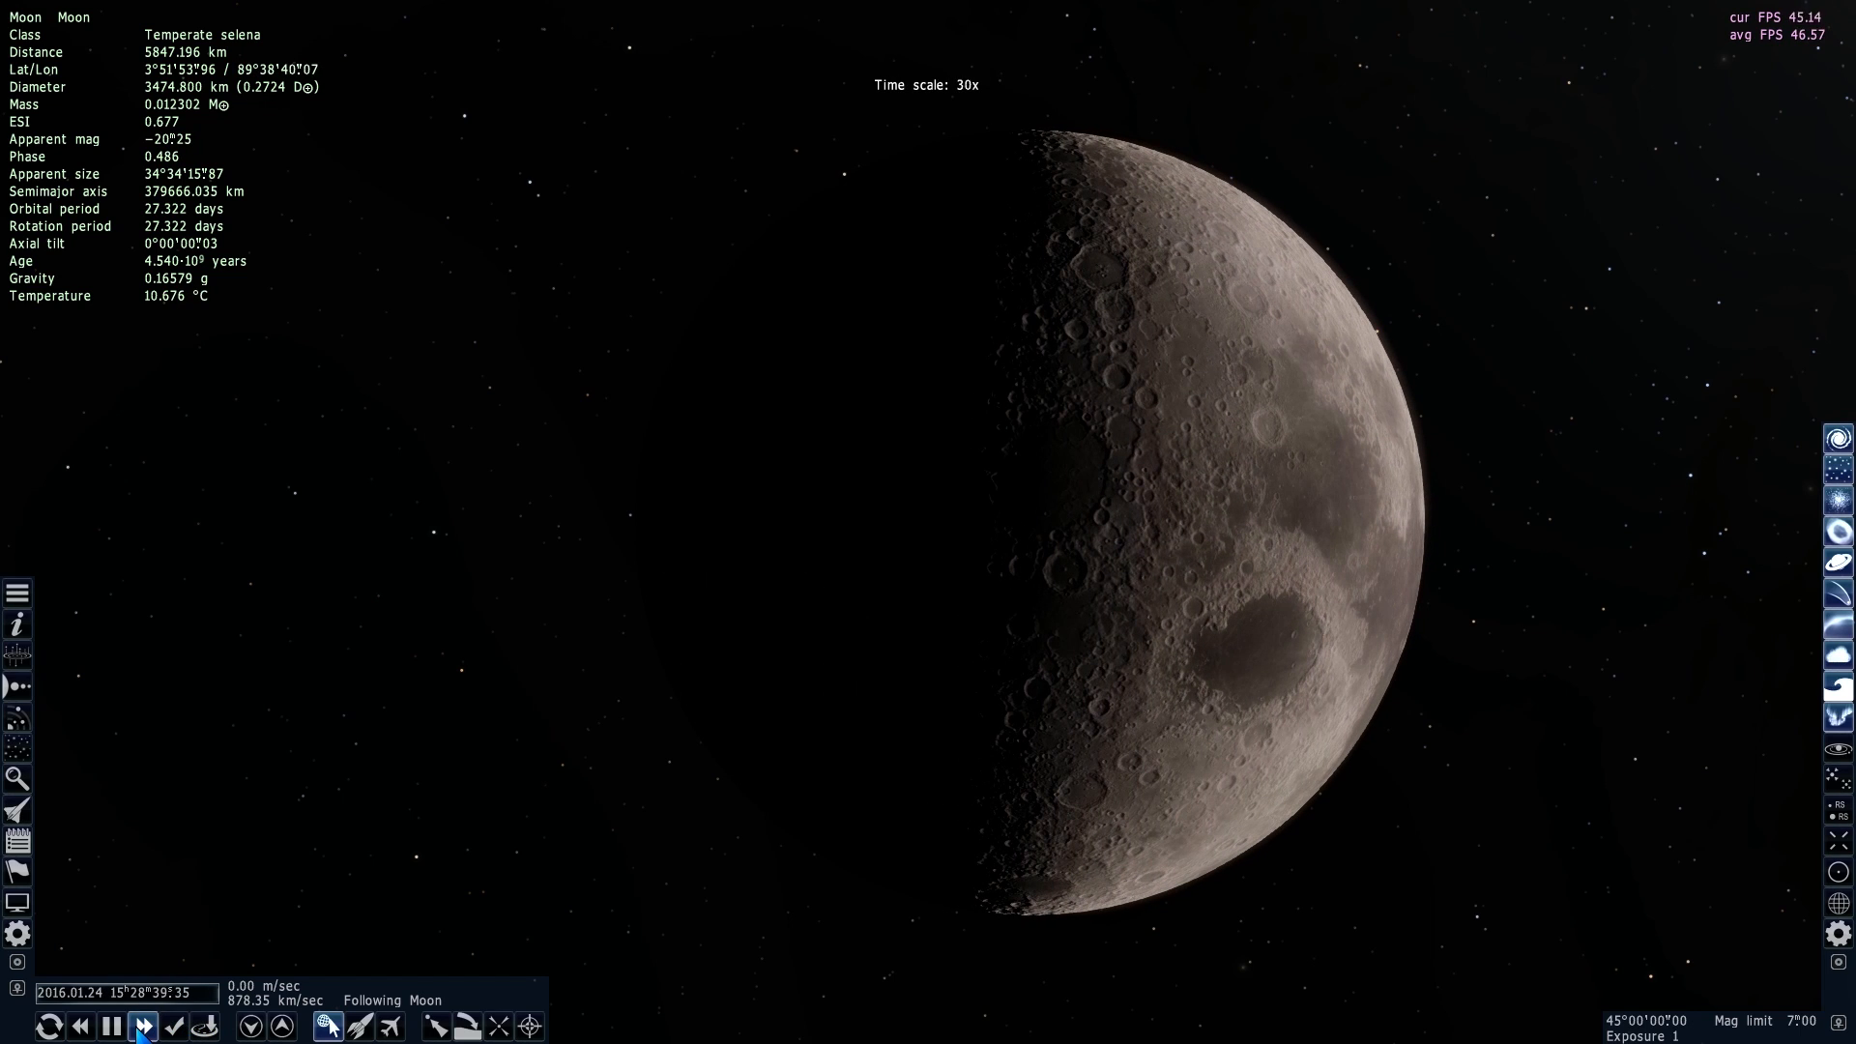
left_click(141, 1025)
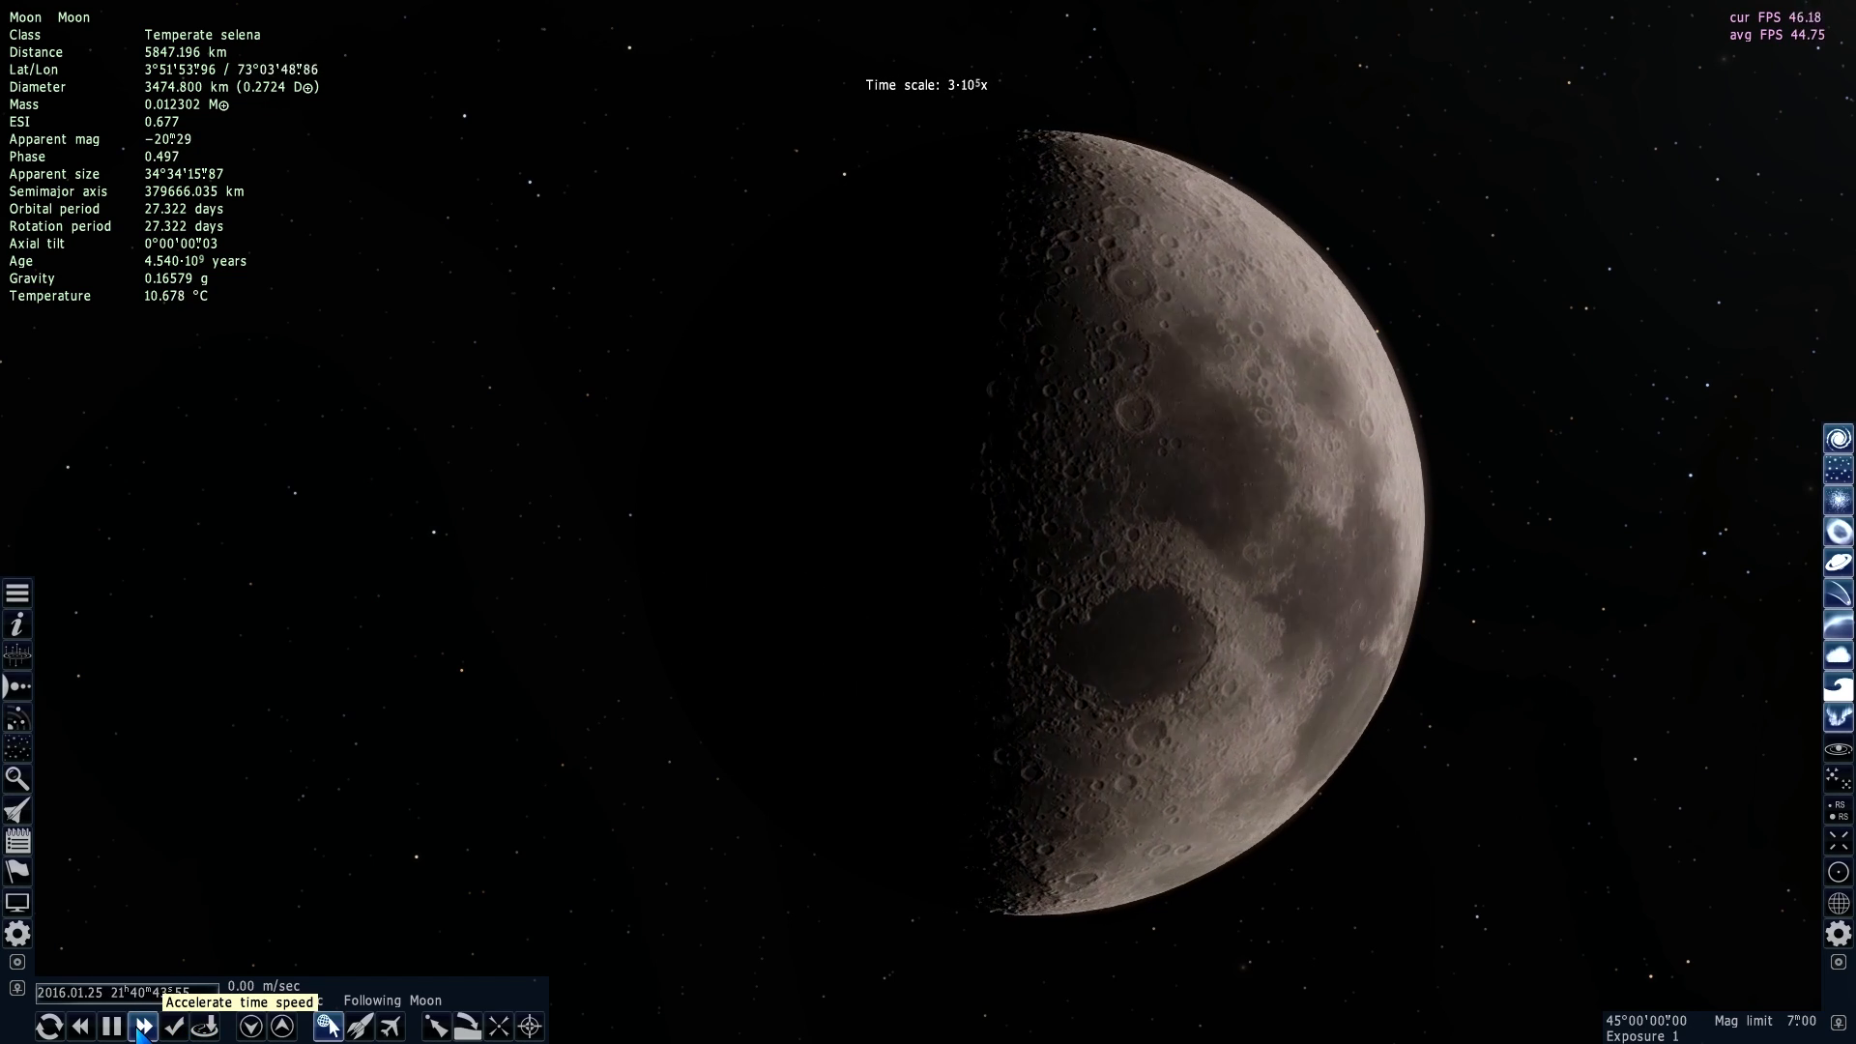
left_click(139, 1027)
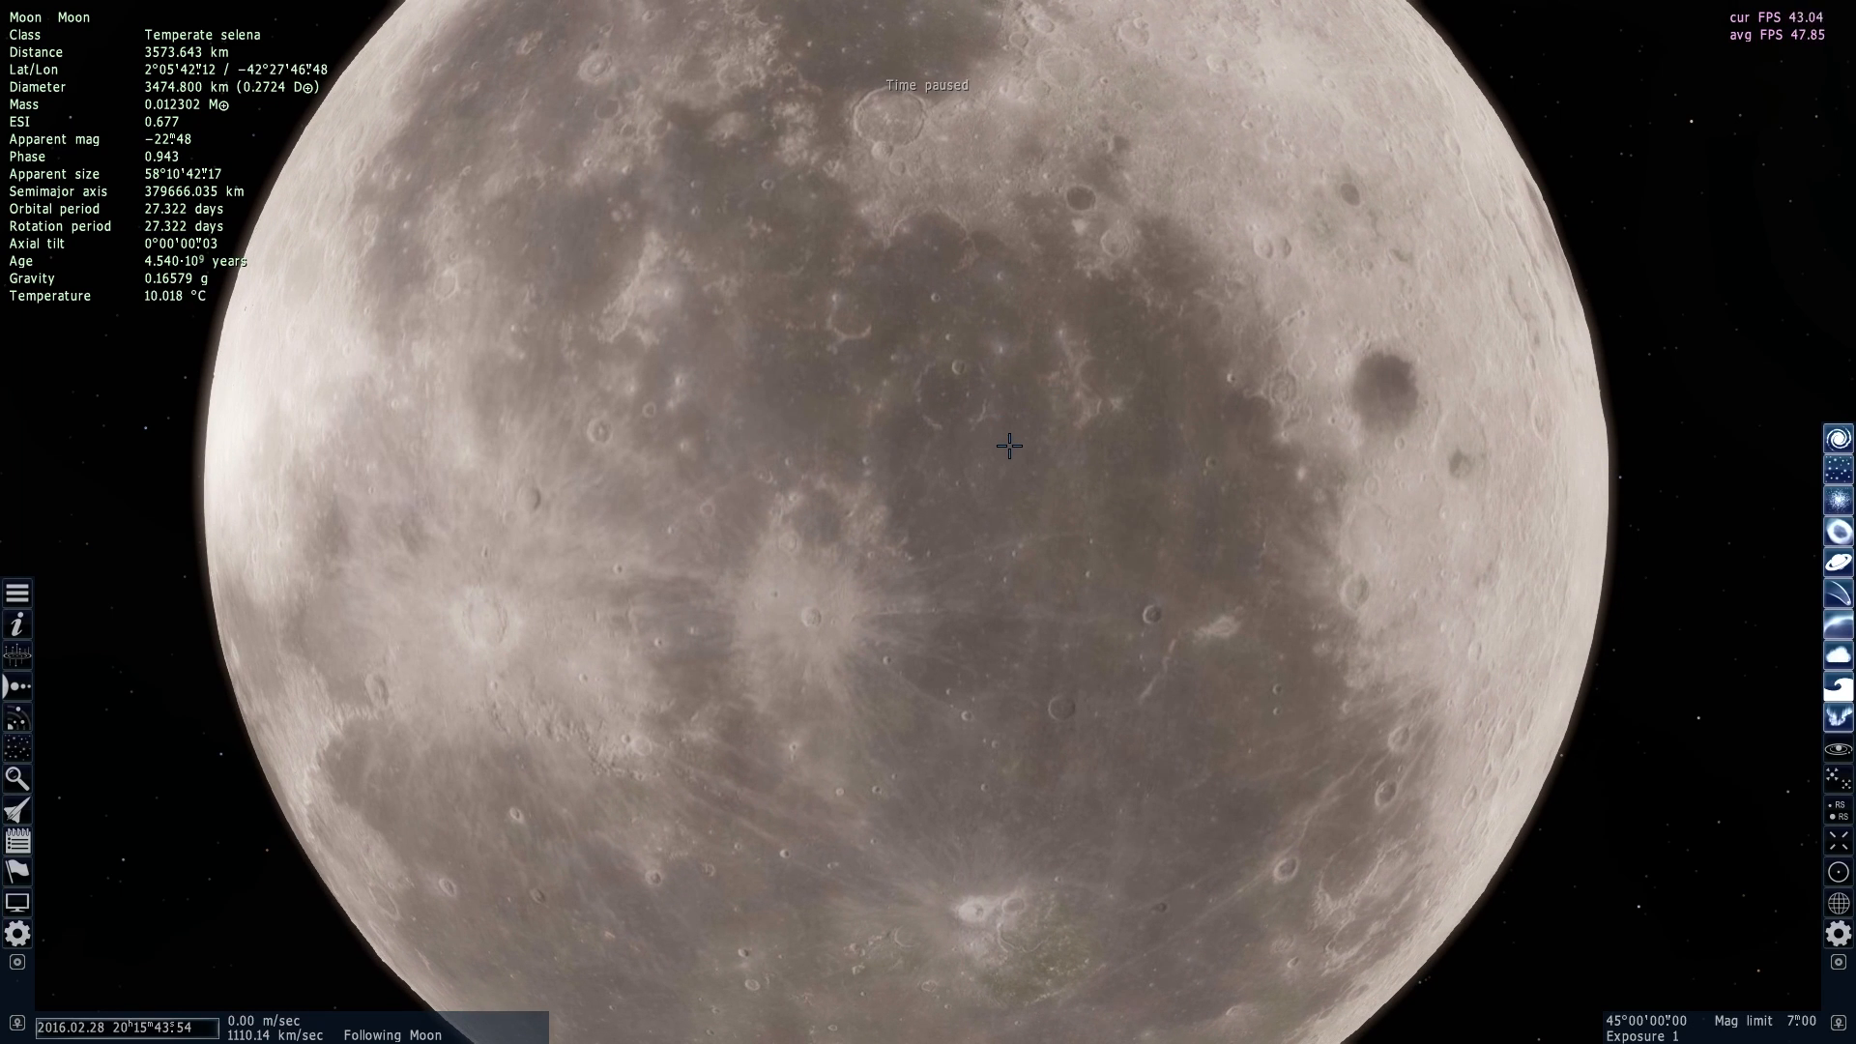
Zoom in on the Moon as months pass to June 2016, its cratered far side facing the view
scroll("up", 3)
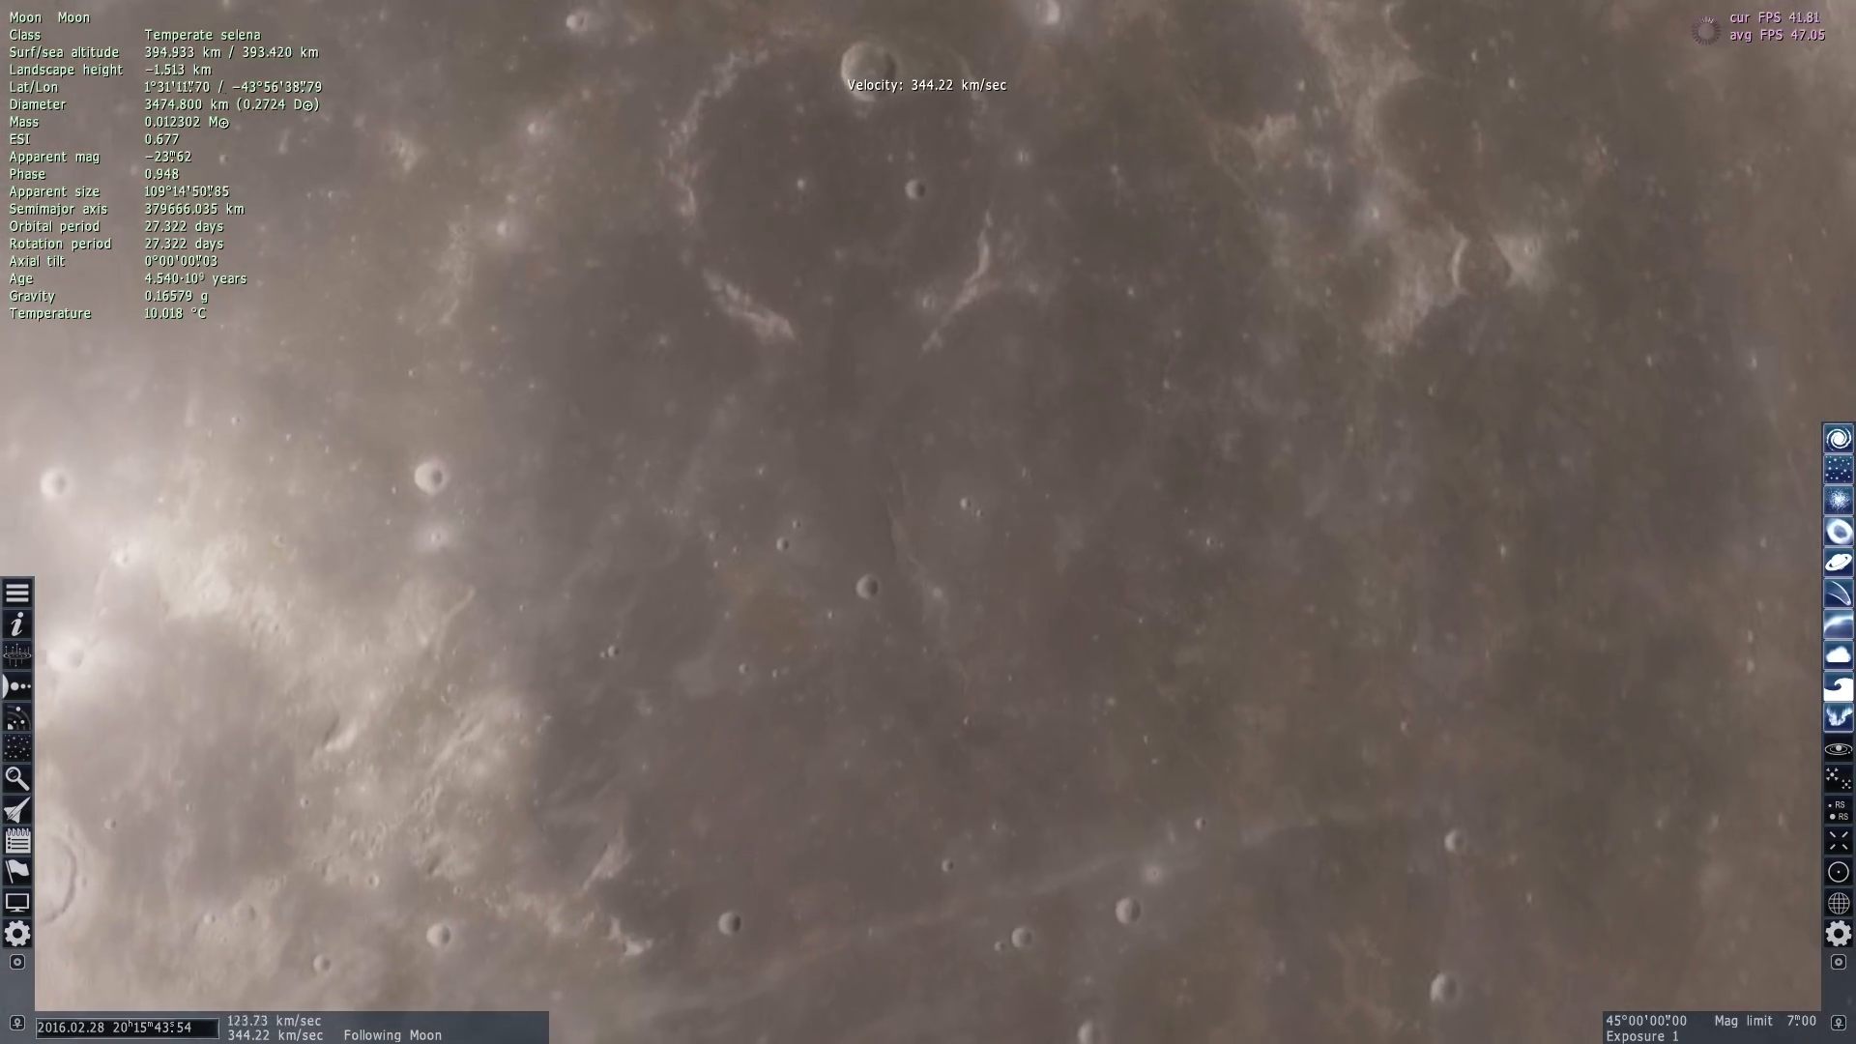
scroll("up", 3)
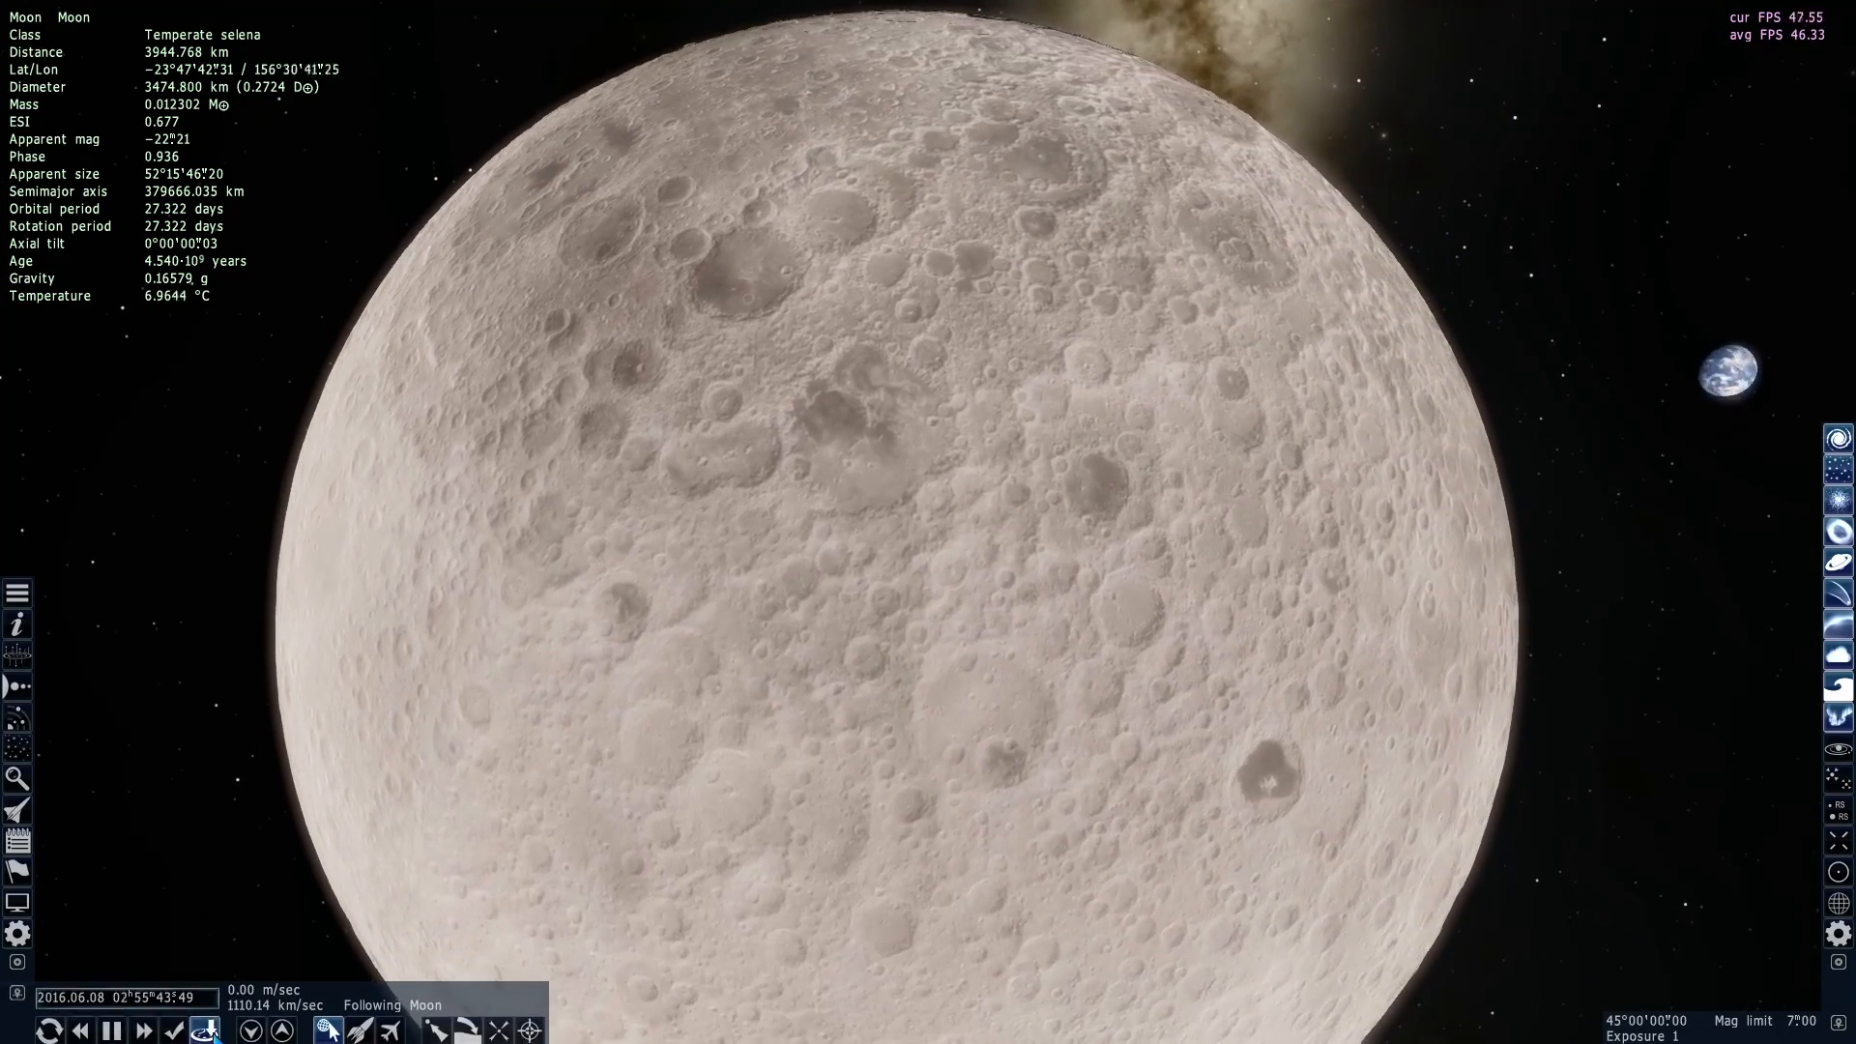
Jump to the current date, zoom out to the Earth–Moon barycenter and race time toward June 2026
left_click(172, 1026)
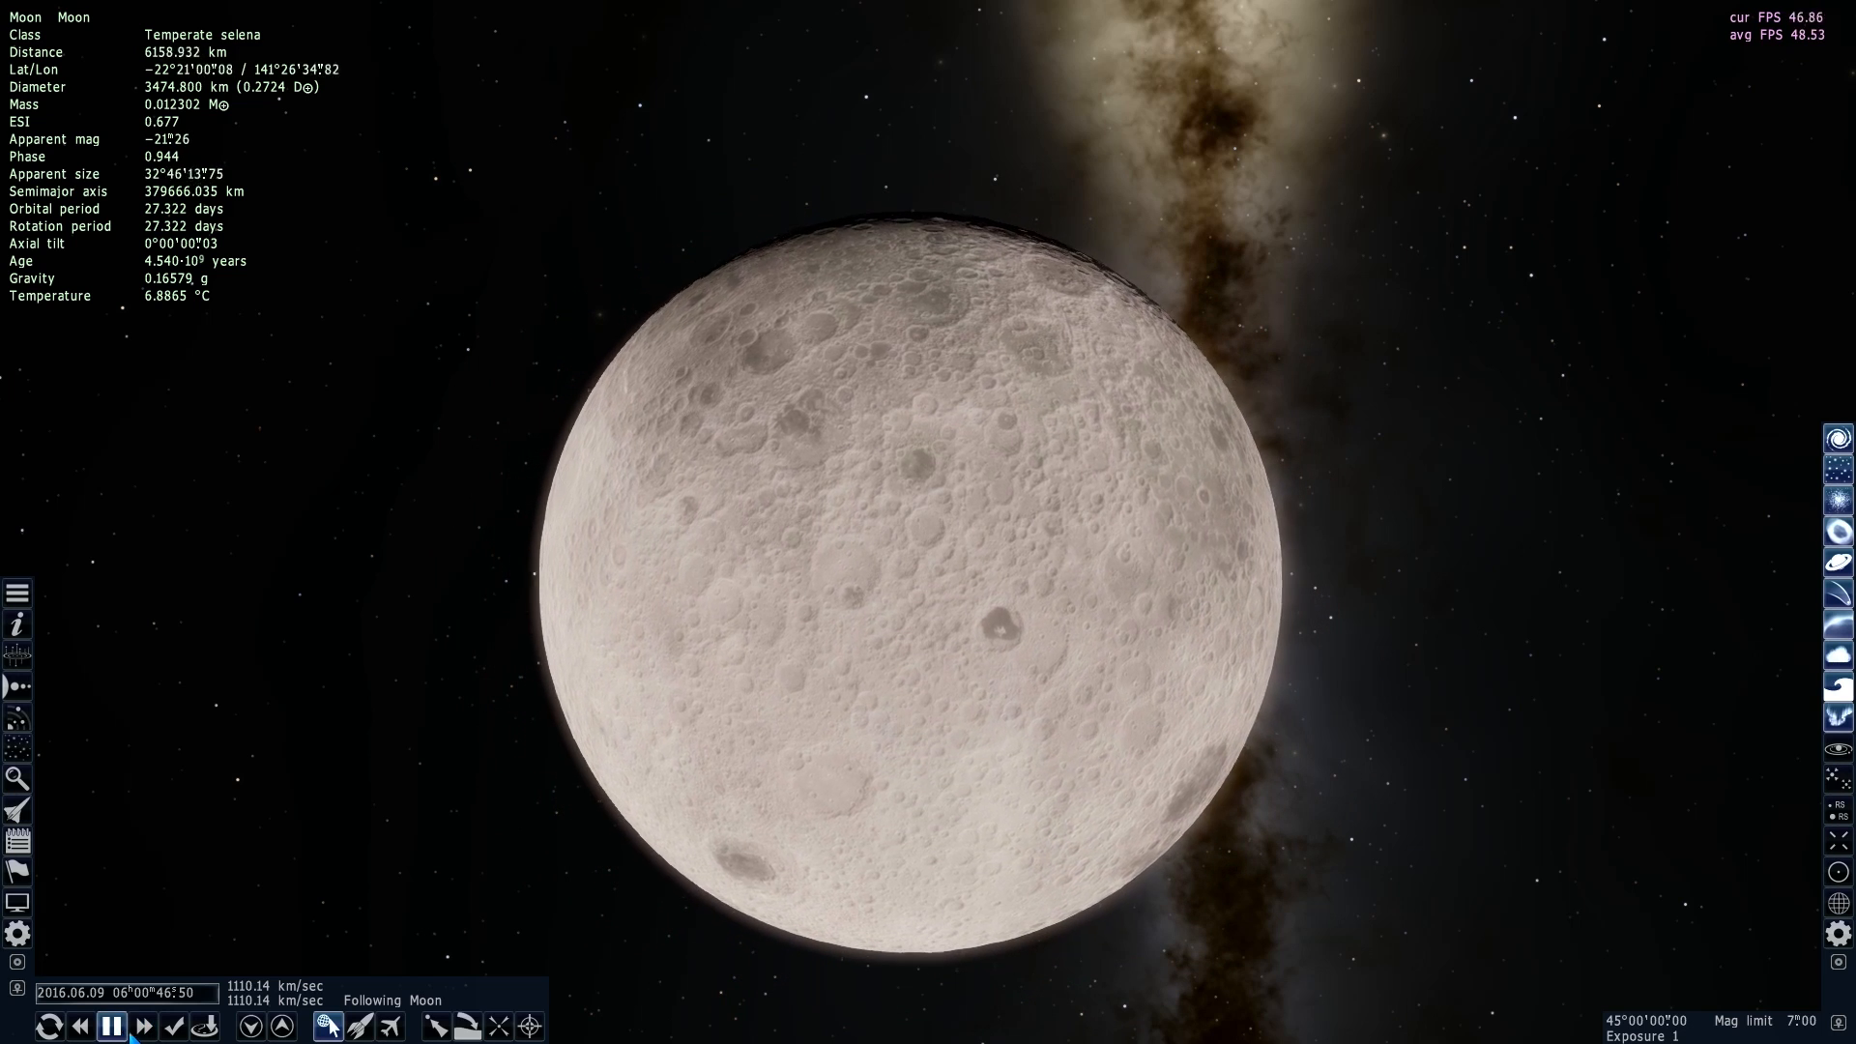
left_click(143, 1027)
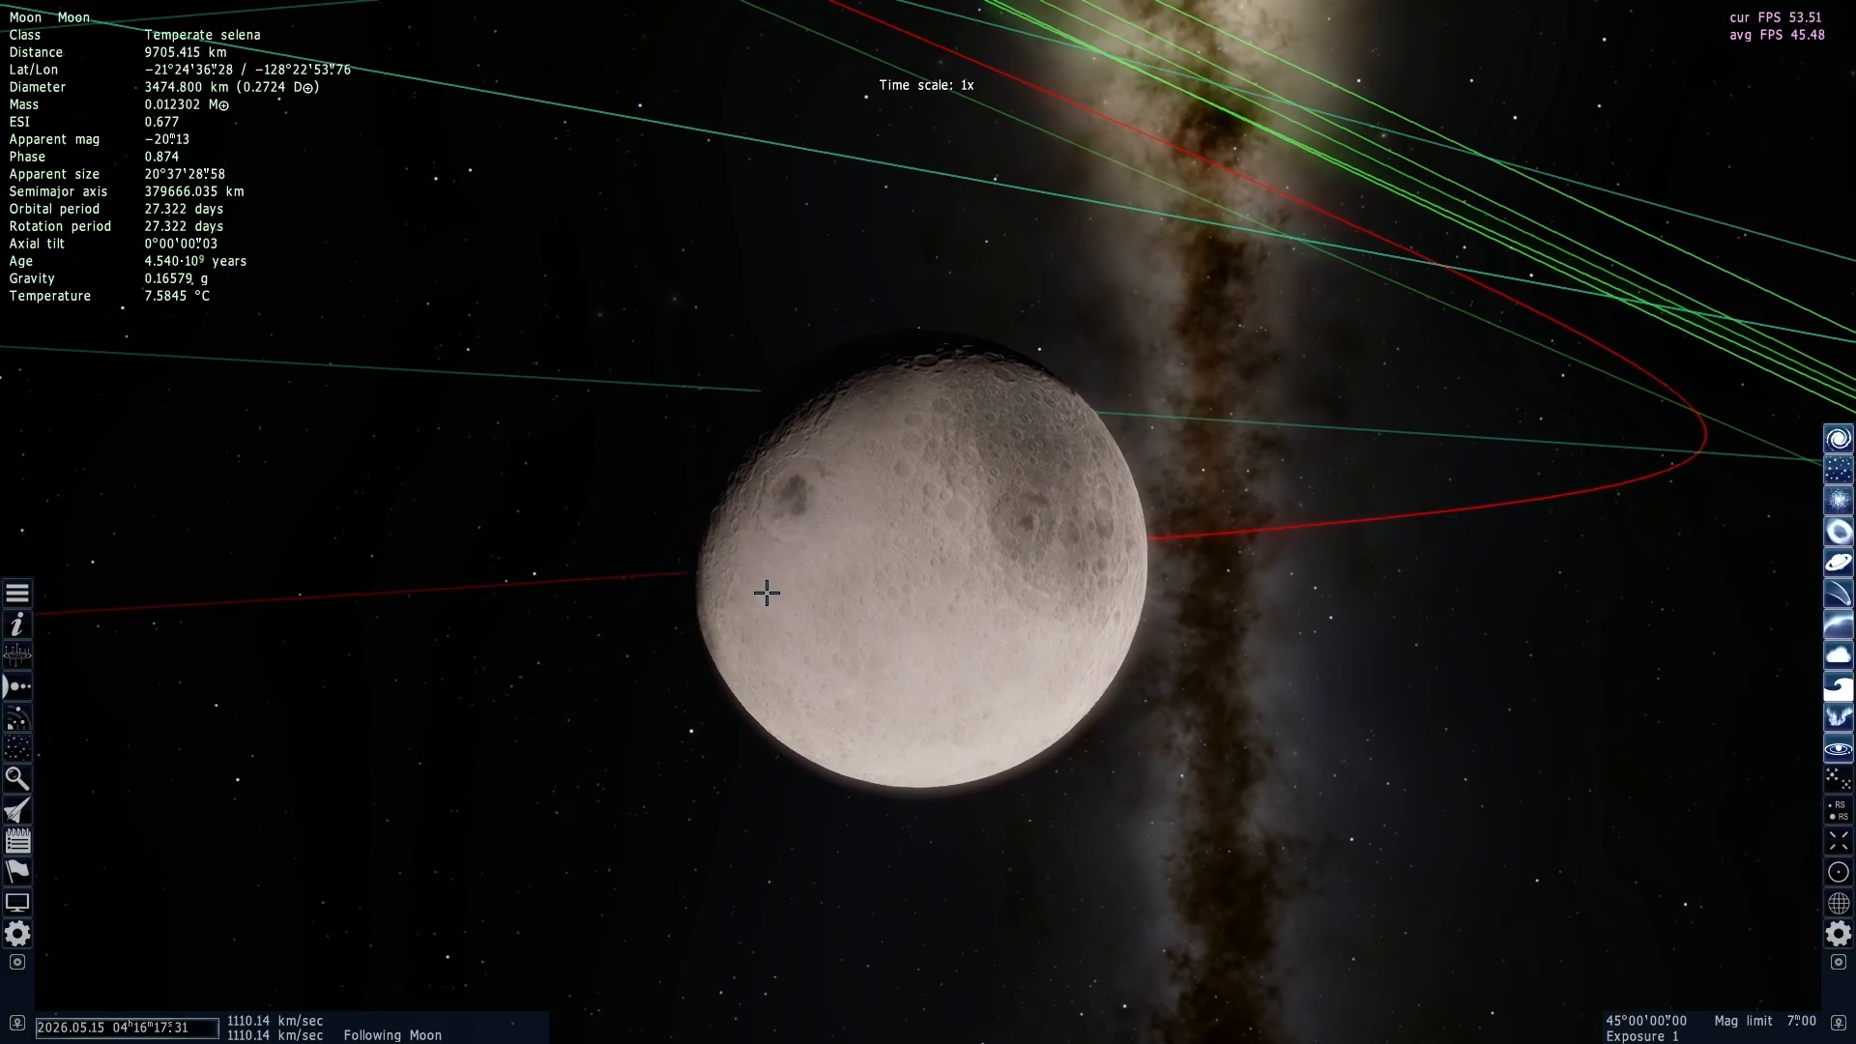
scroll("down", 3)
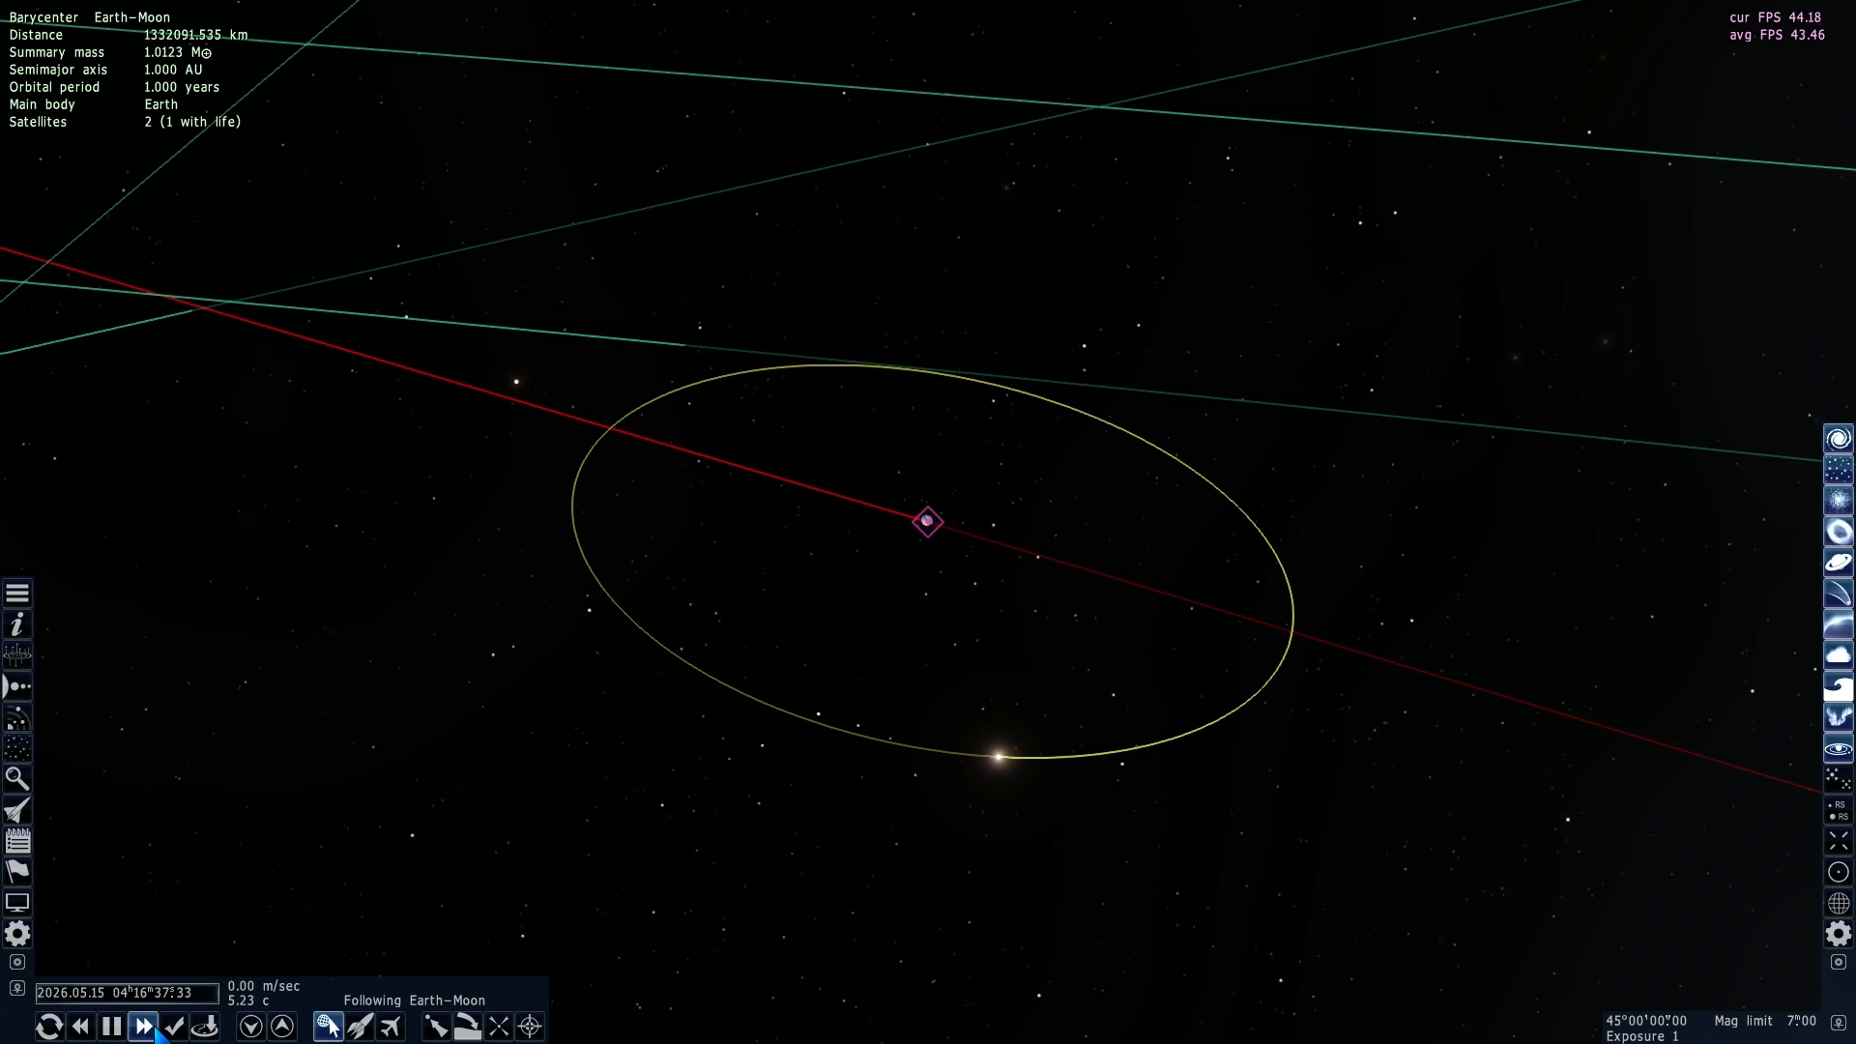
left_click(141, 1026)
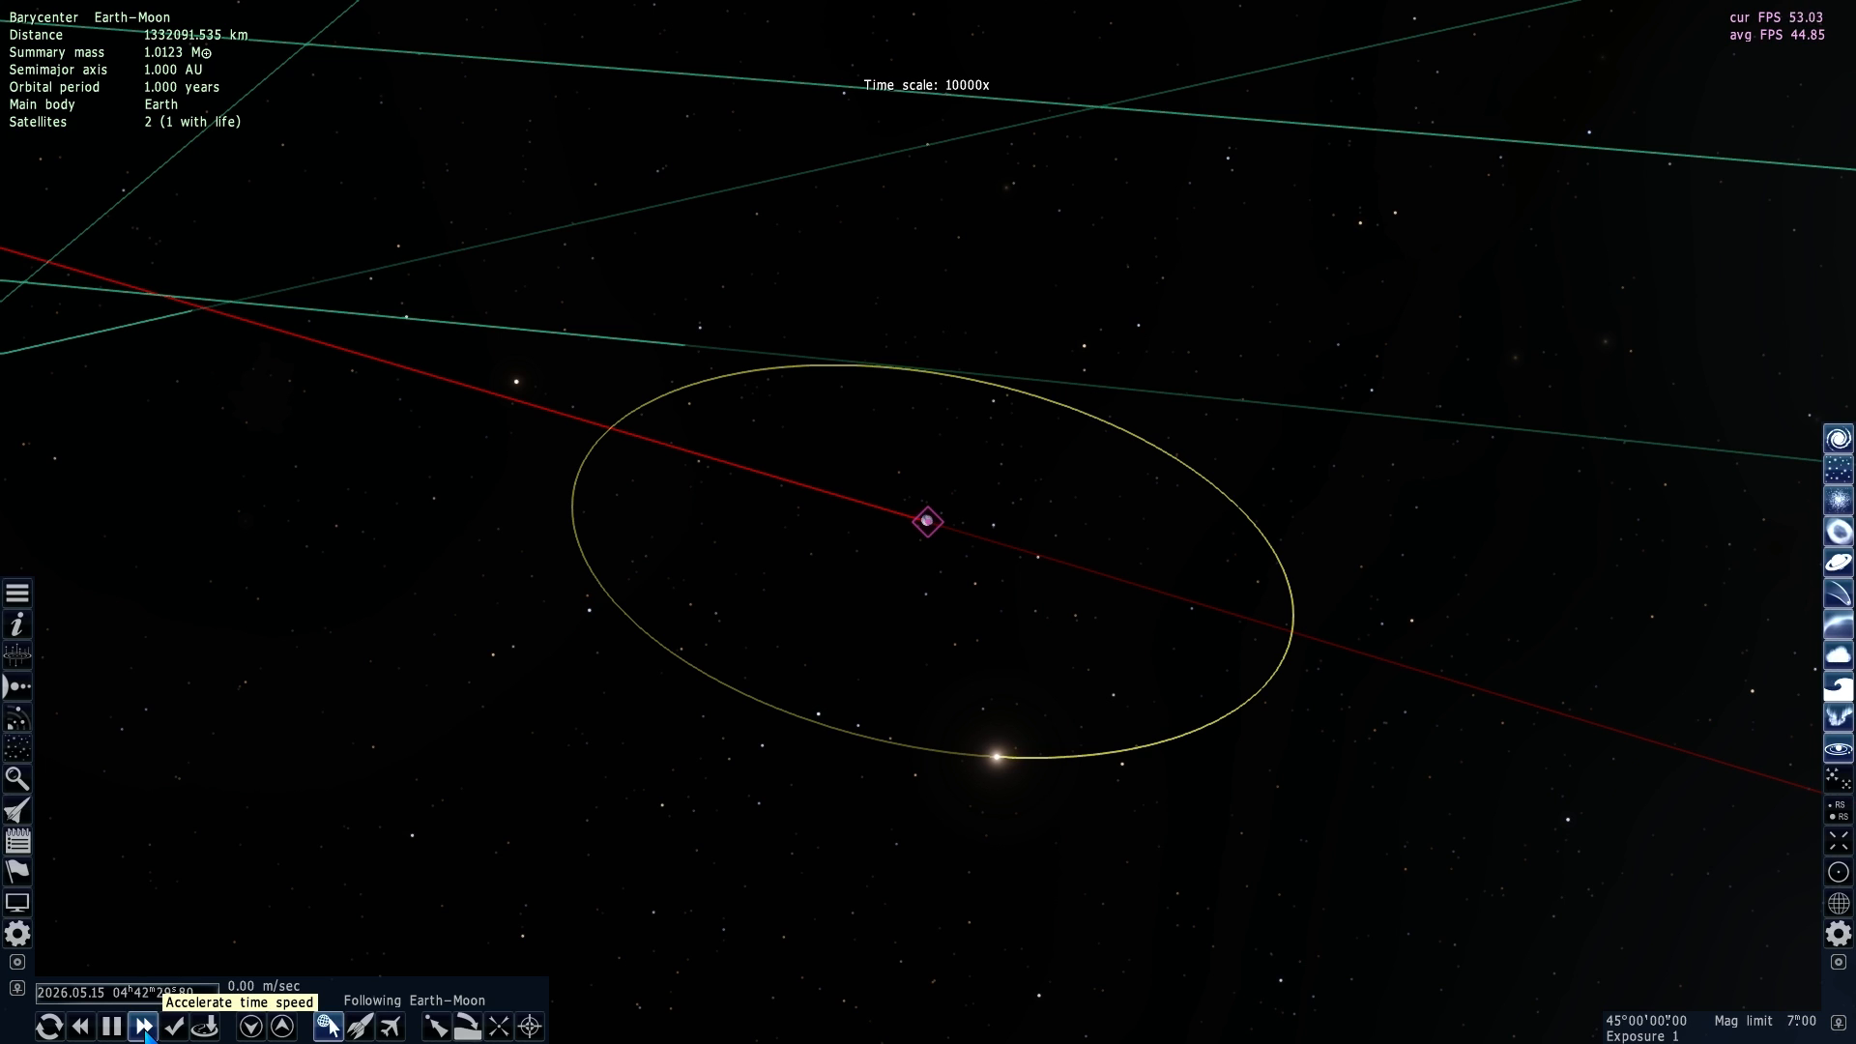
left_click(141, 1026)
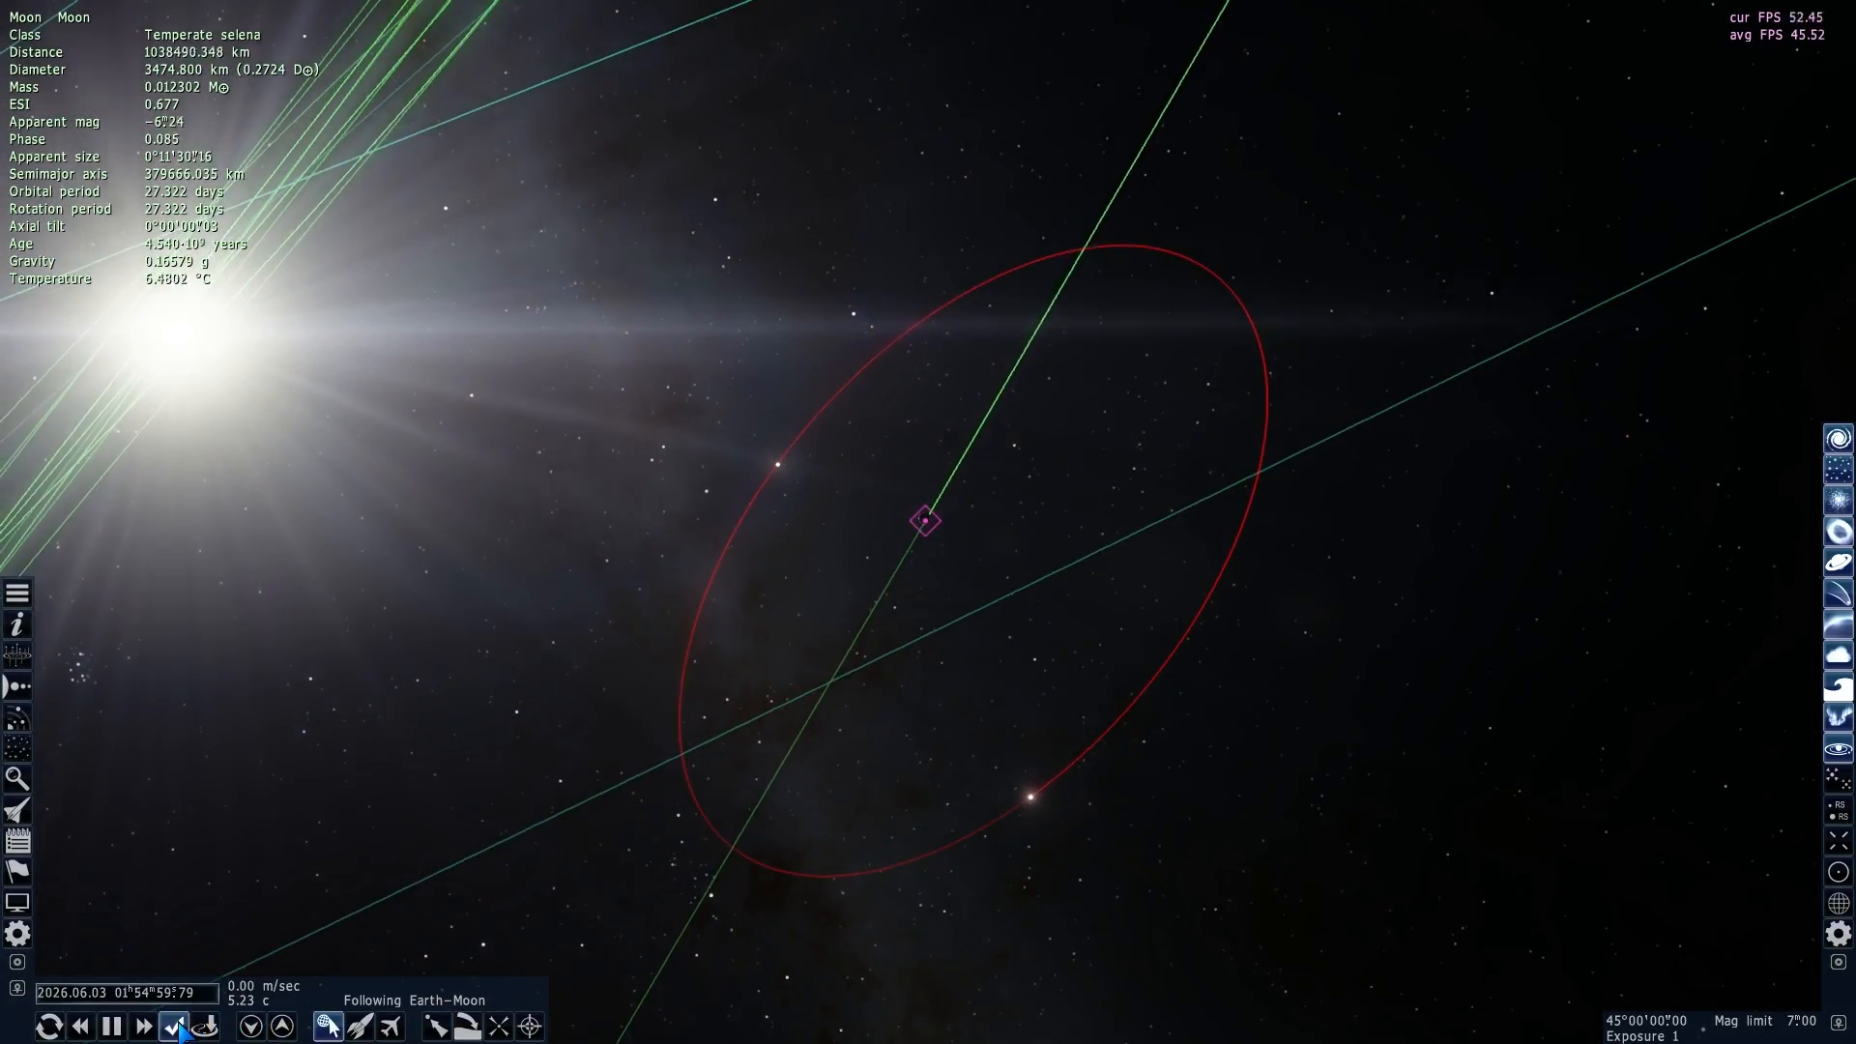
Accelerate time through several rates so the simulation advances to May 2028
left_click(141, 1025)
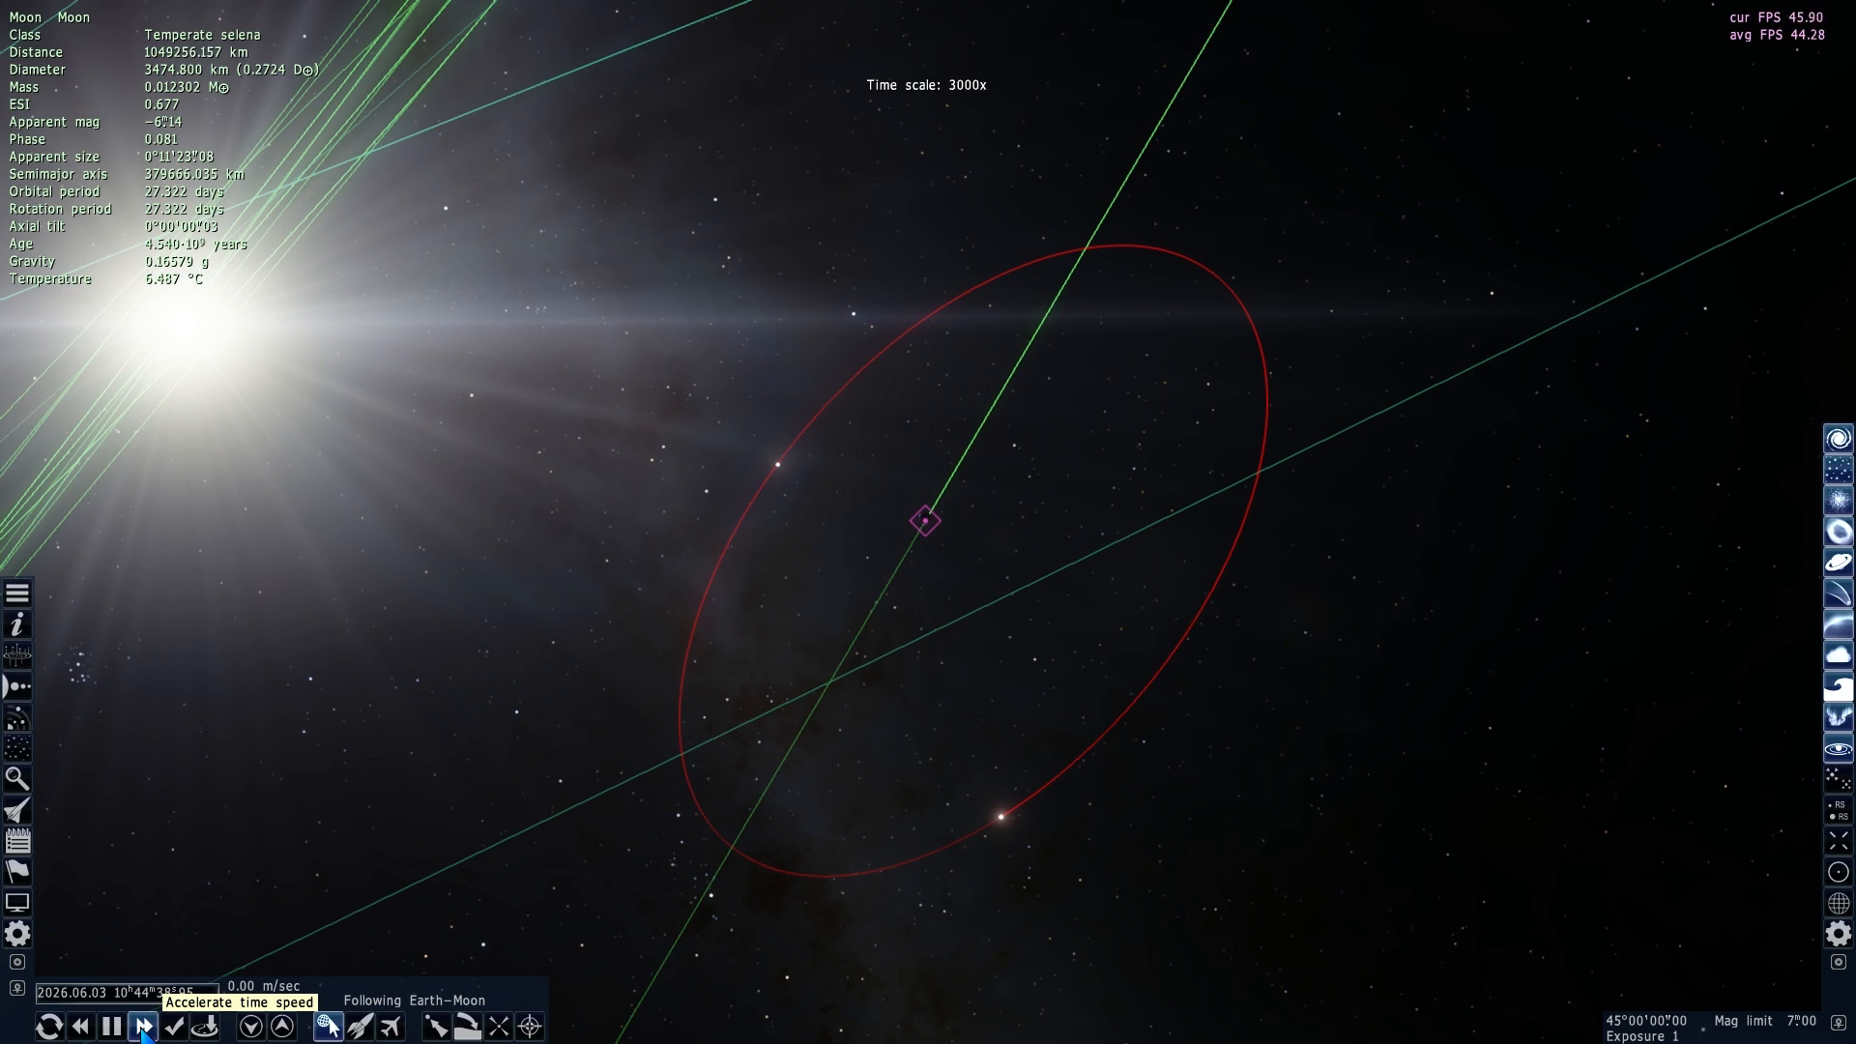
left_click(142, 1025)
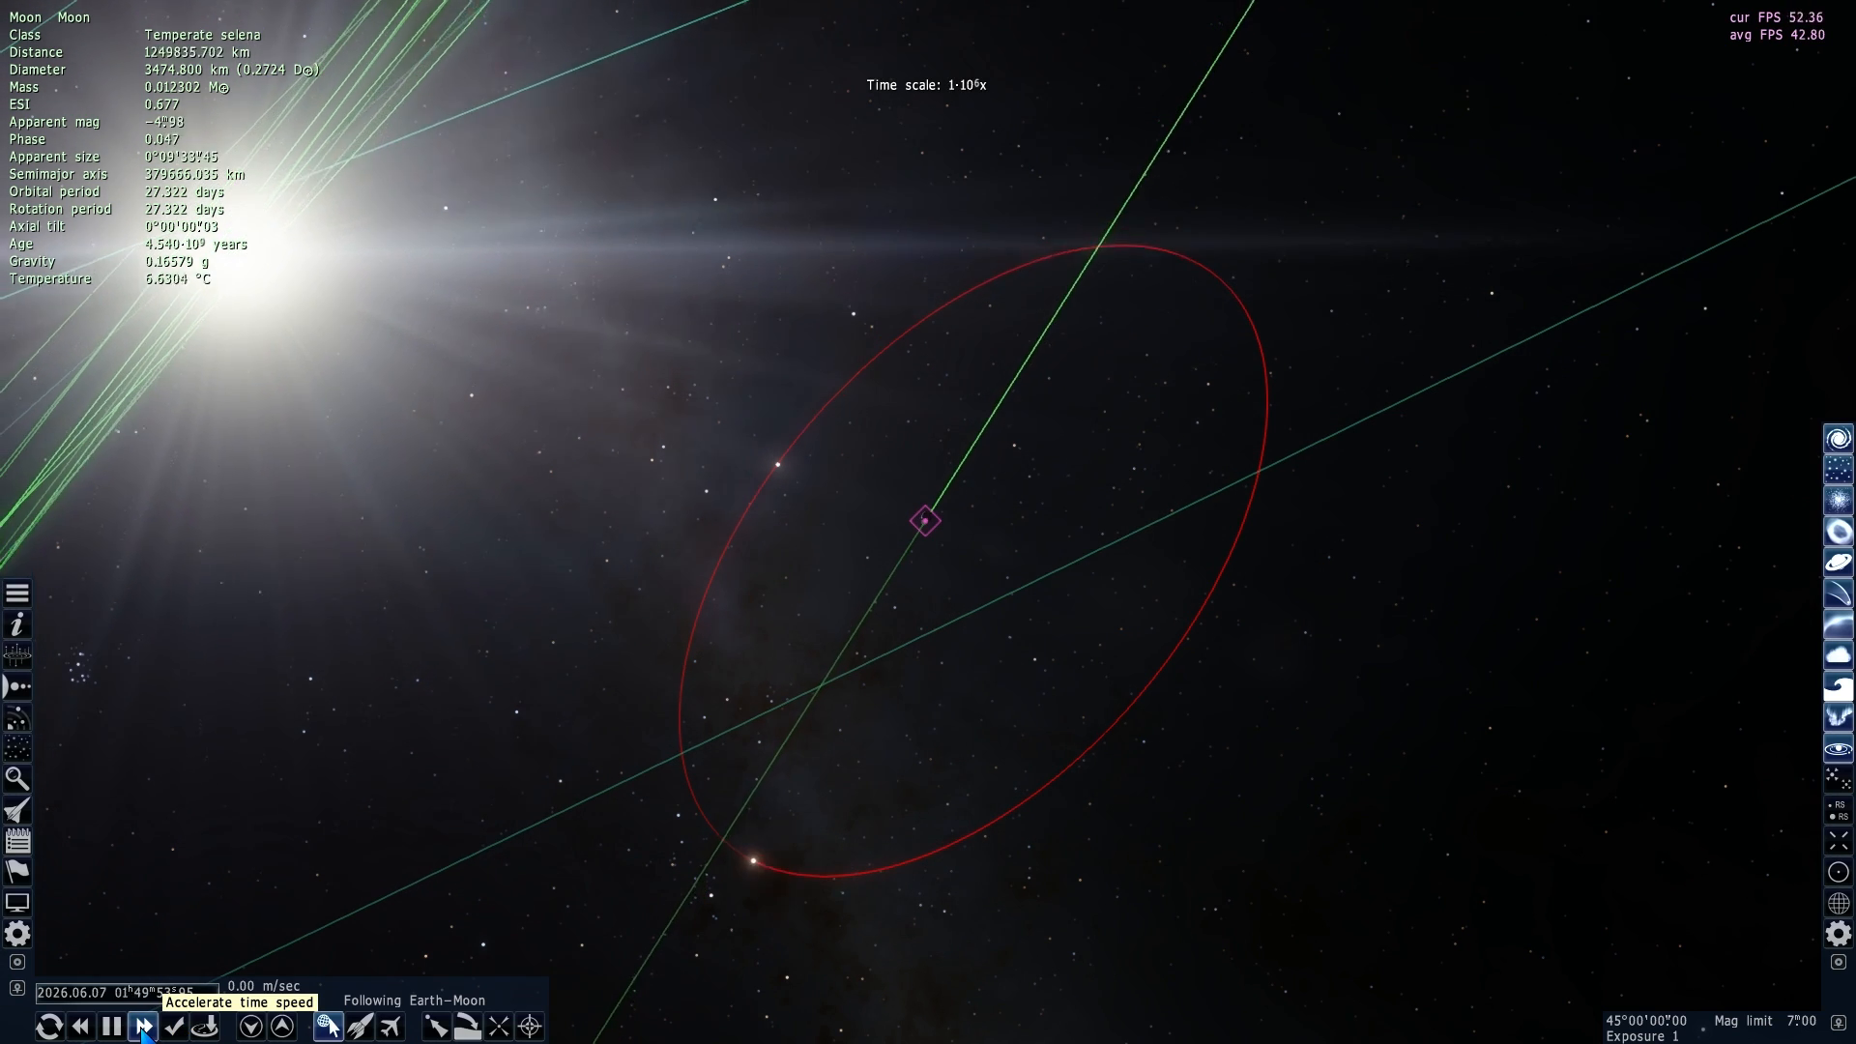
left_click(141, 1026)
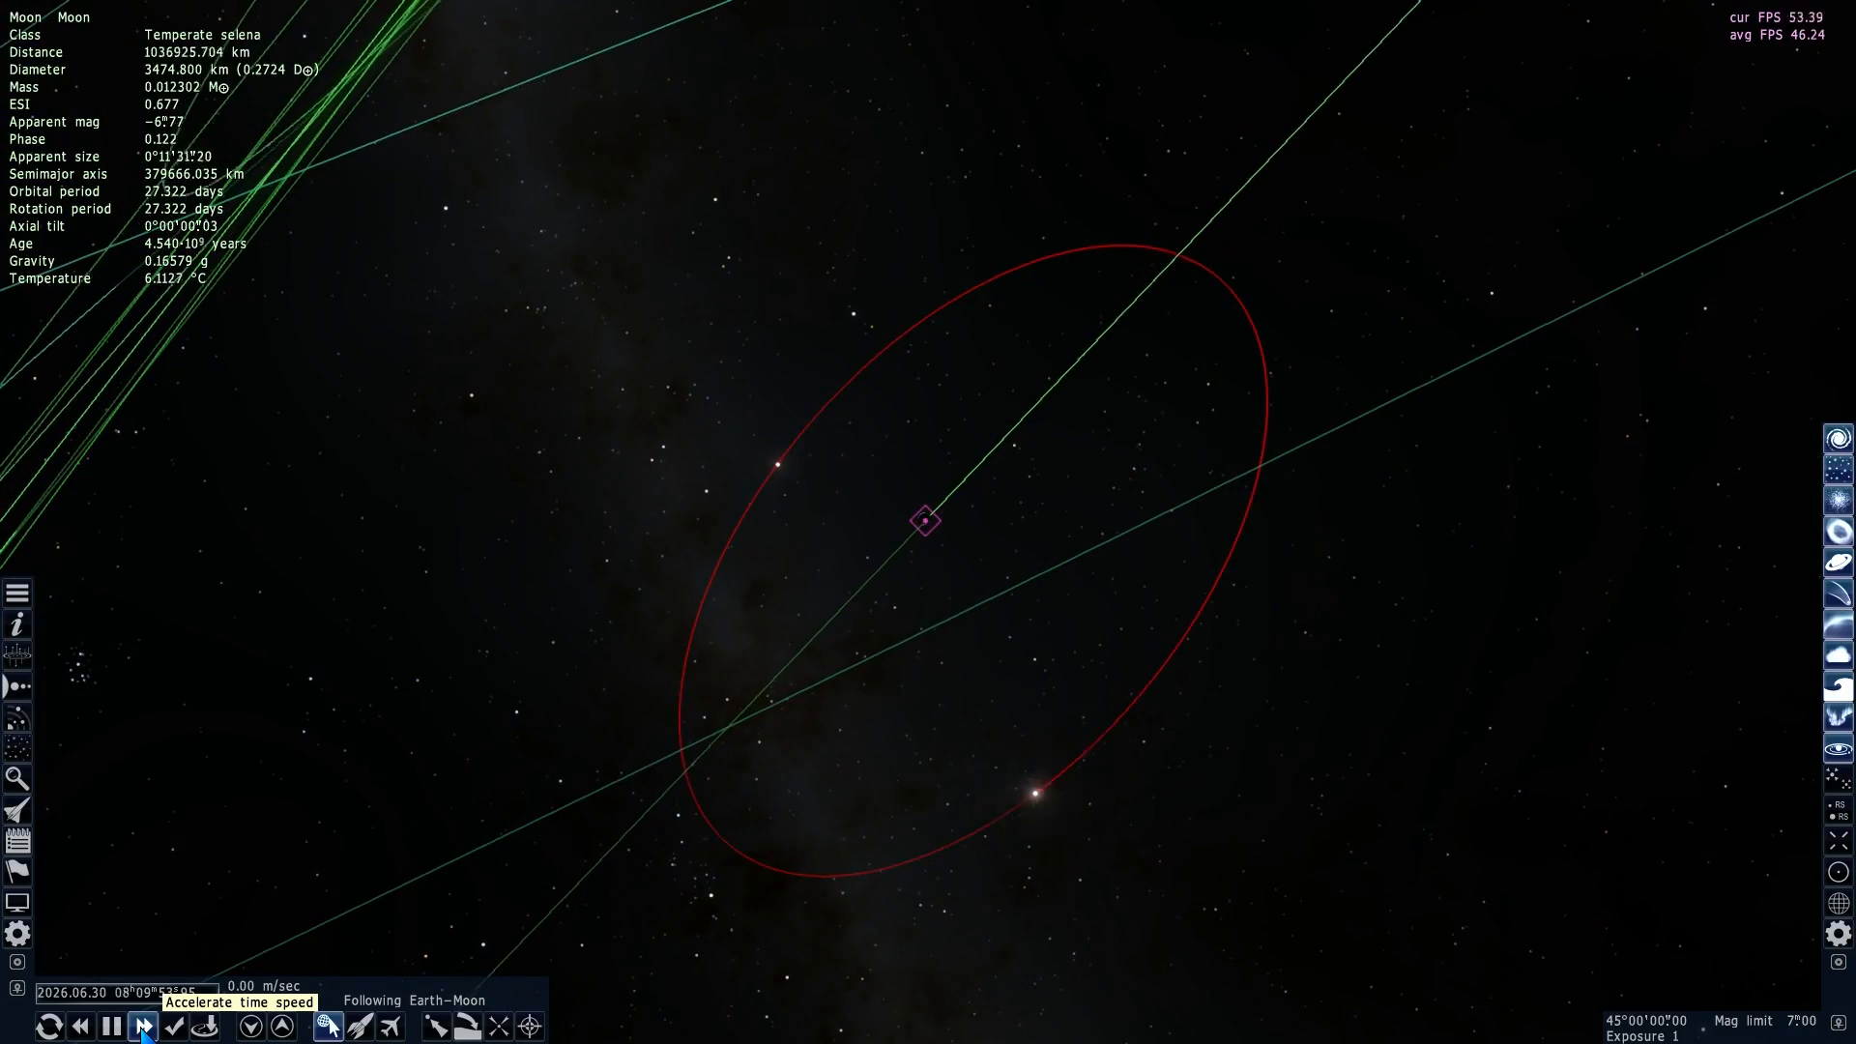
left_click(141, 1026)
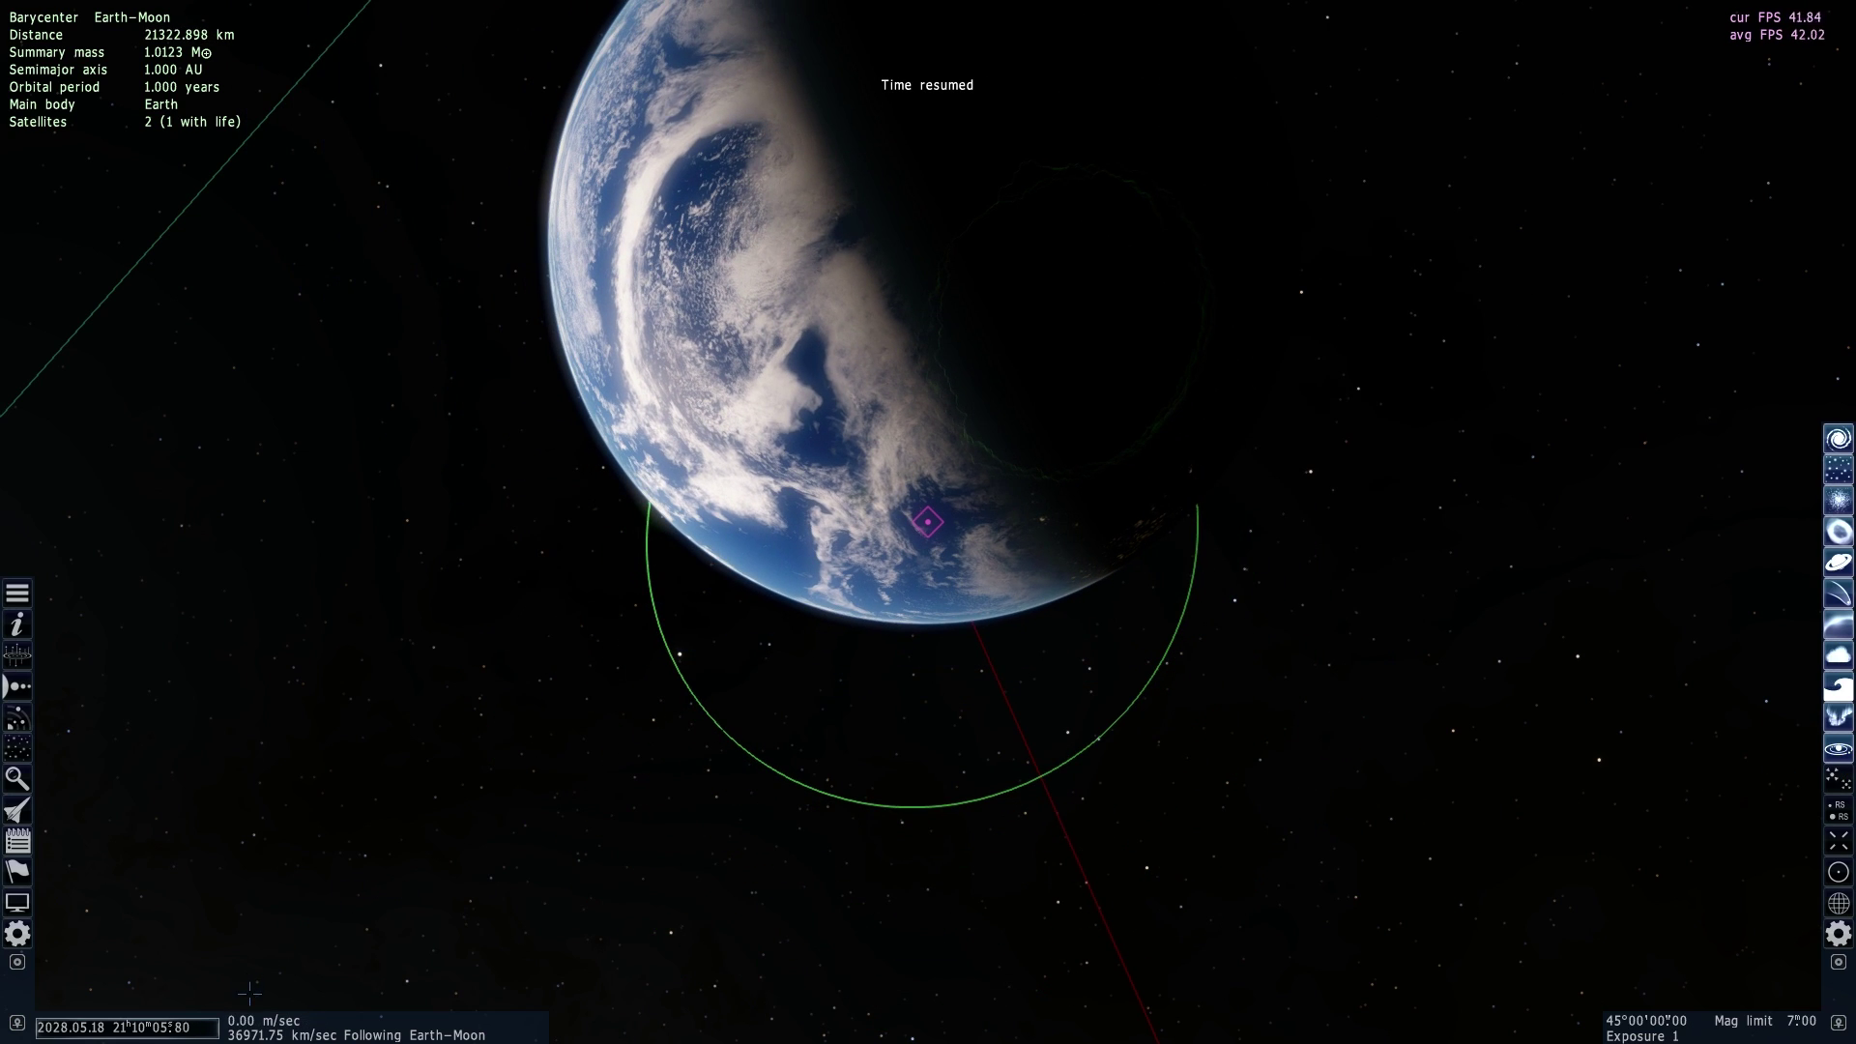
Accelerate simulated time repeatedly, past 10000x and 30000x, carrying the date into July 2028
left_click(141, 1027)
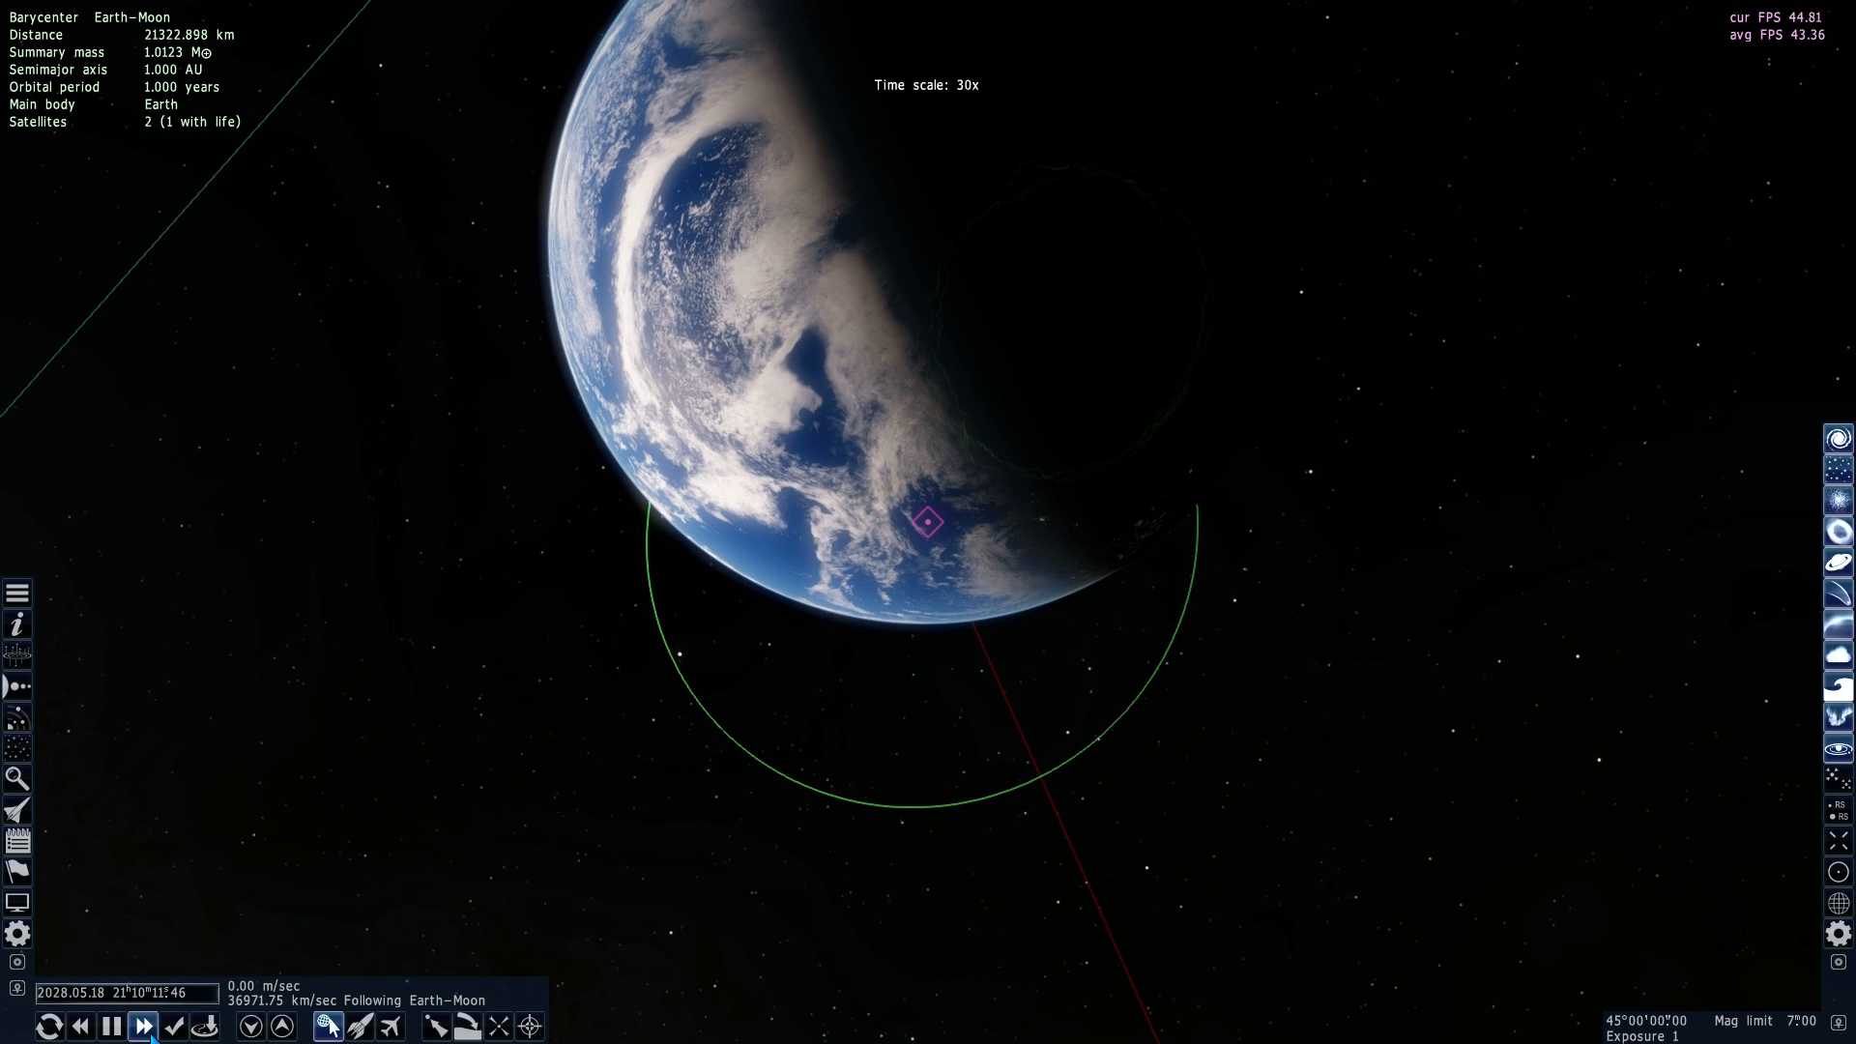
left_click(141, 1025)
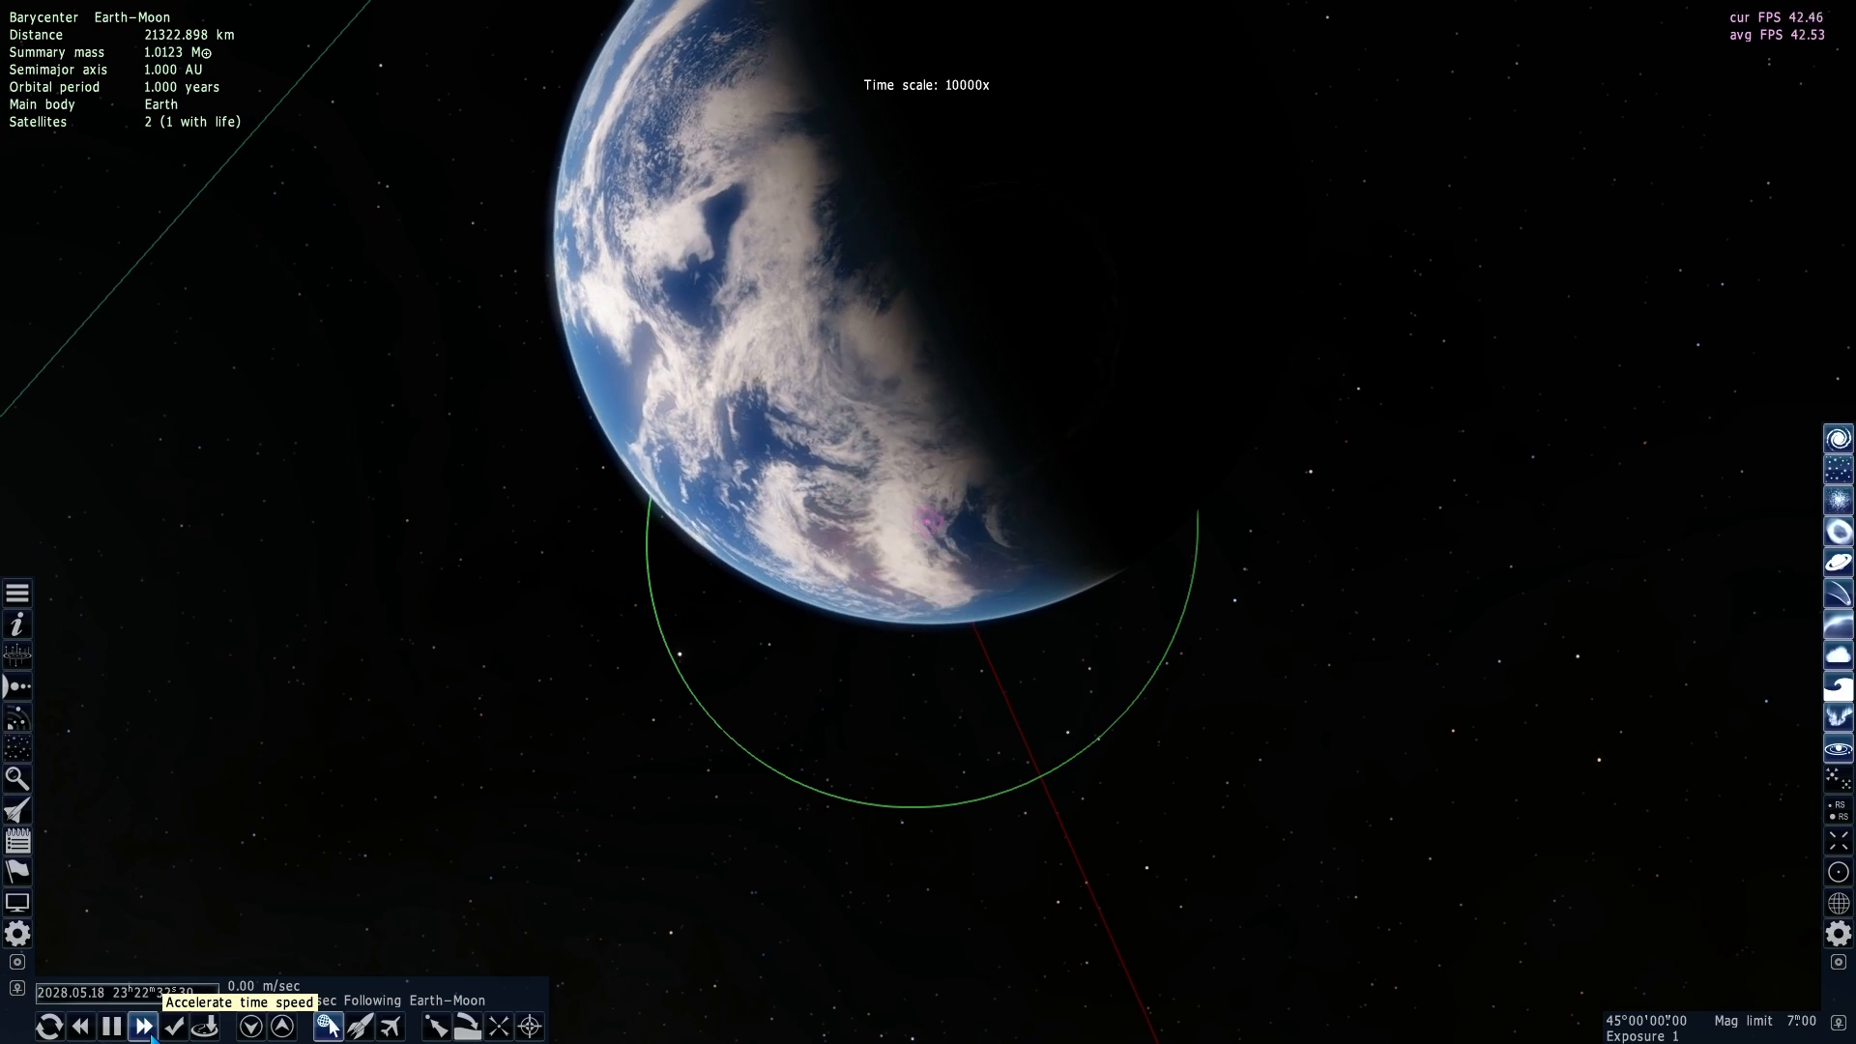
left_click(141, 1027)
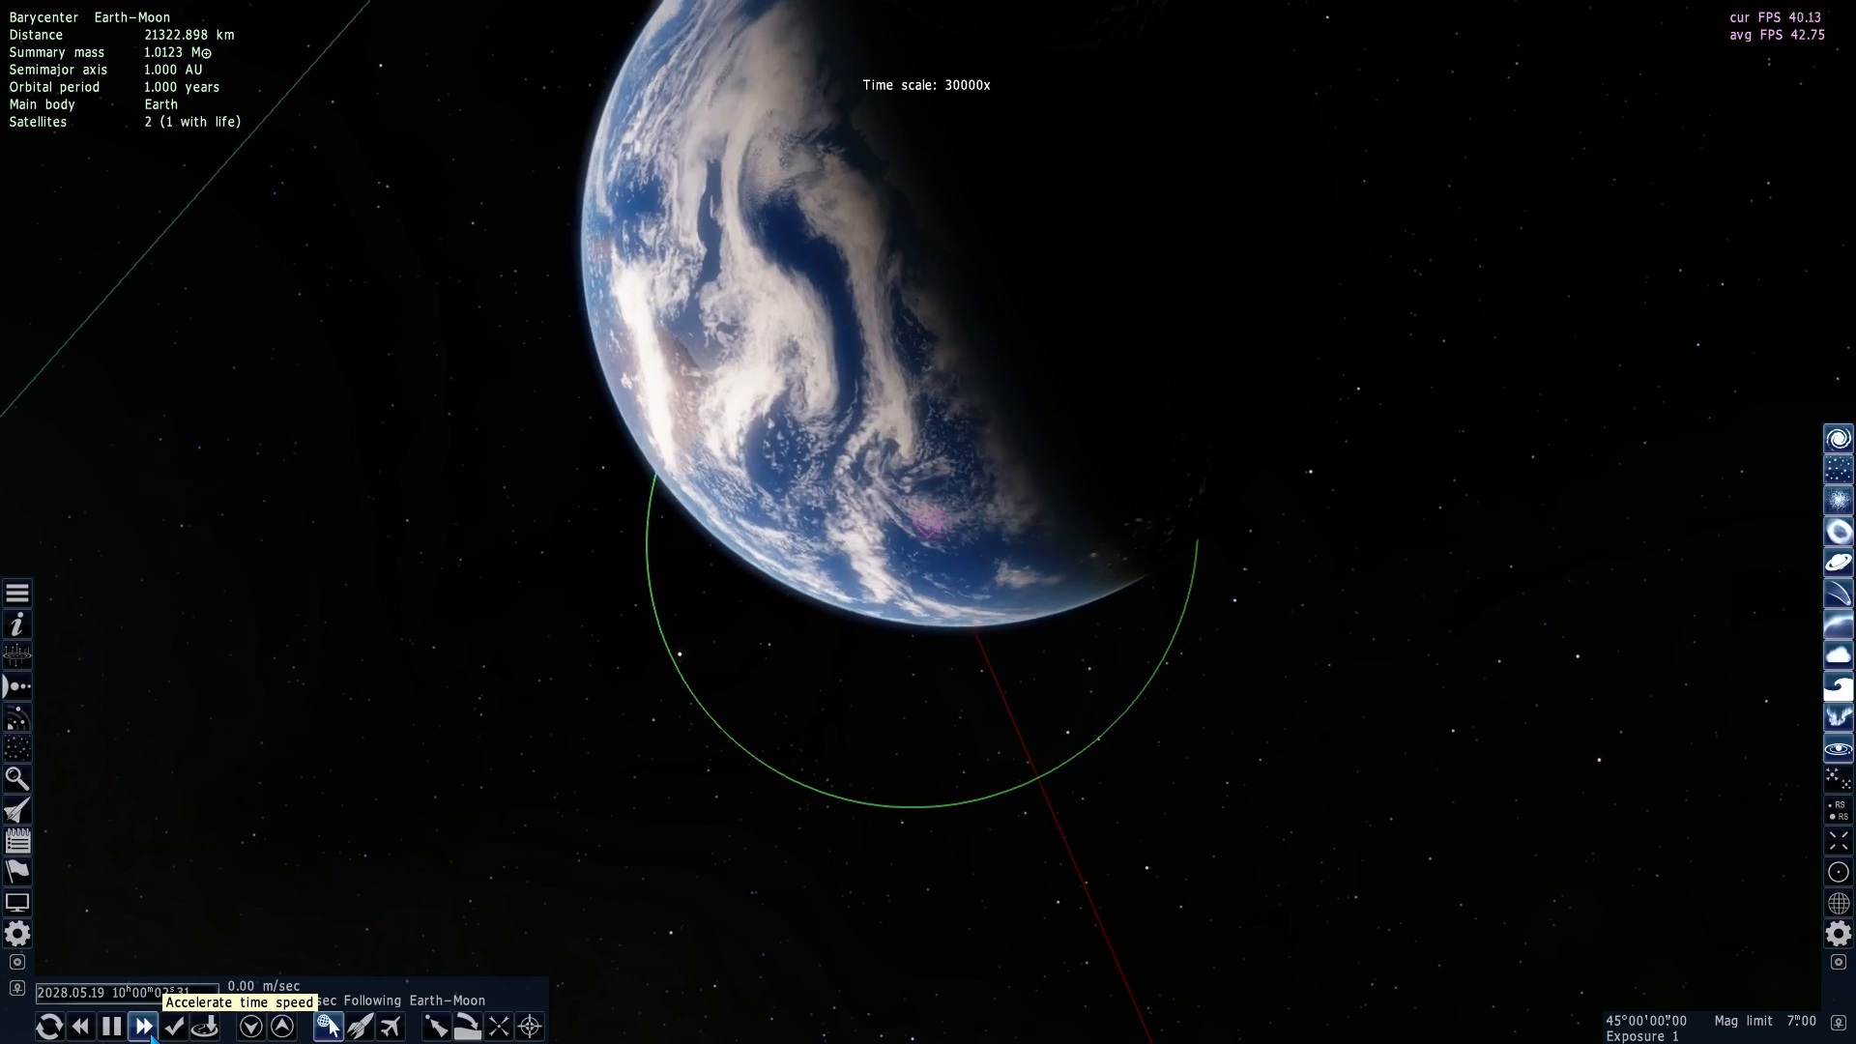
left_click(141, 1027)
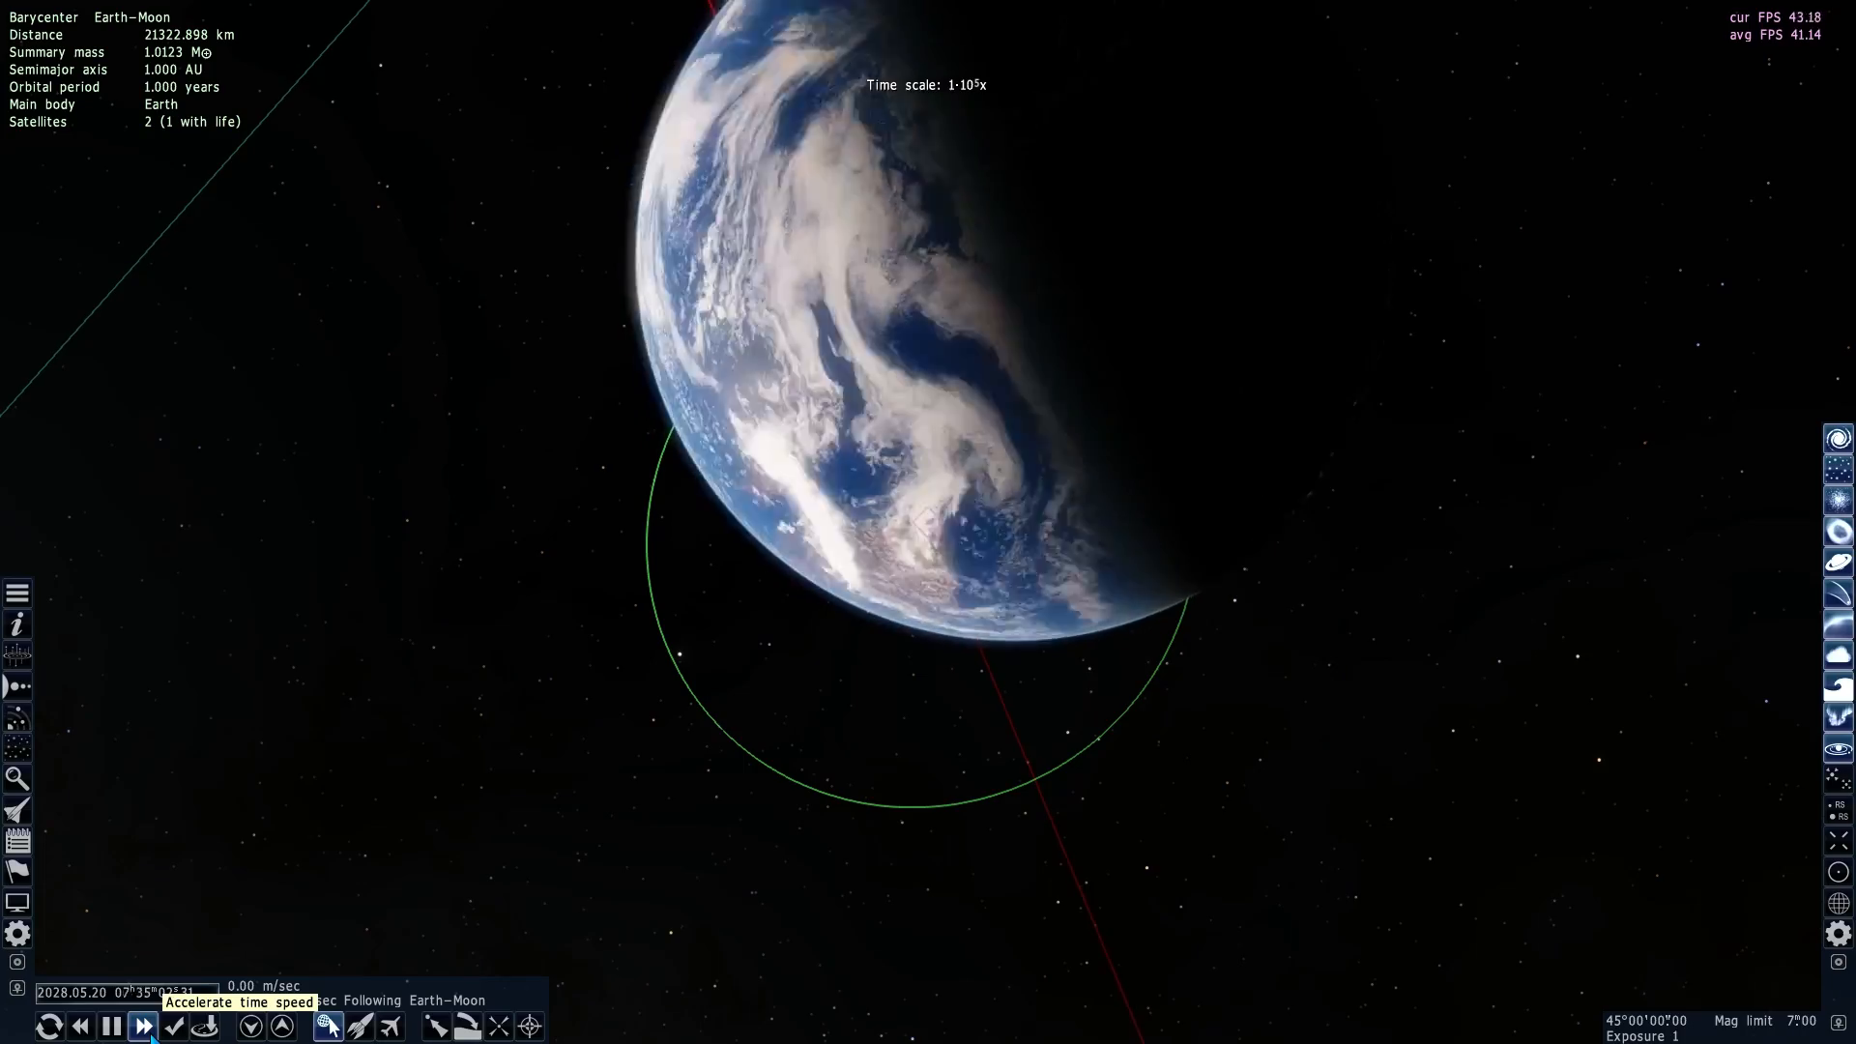
left_click(141, 1027)
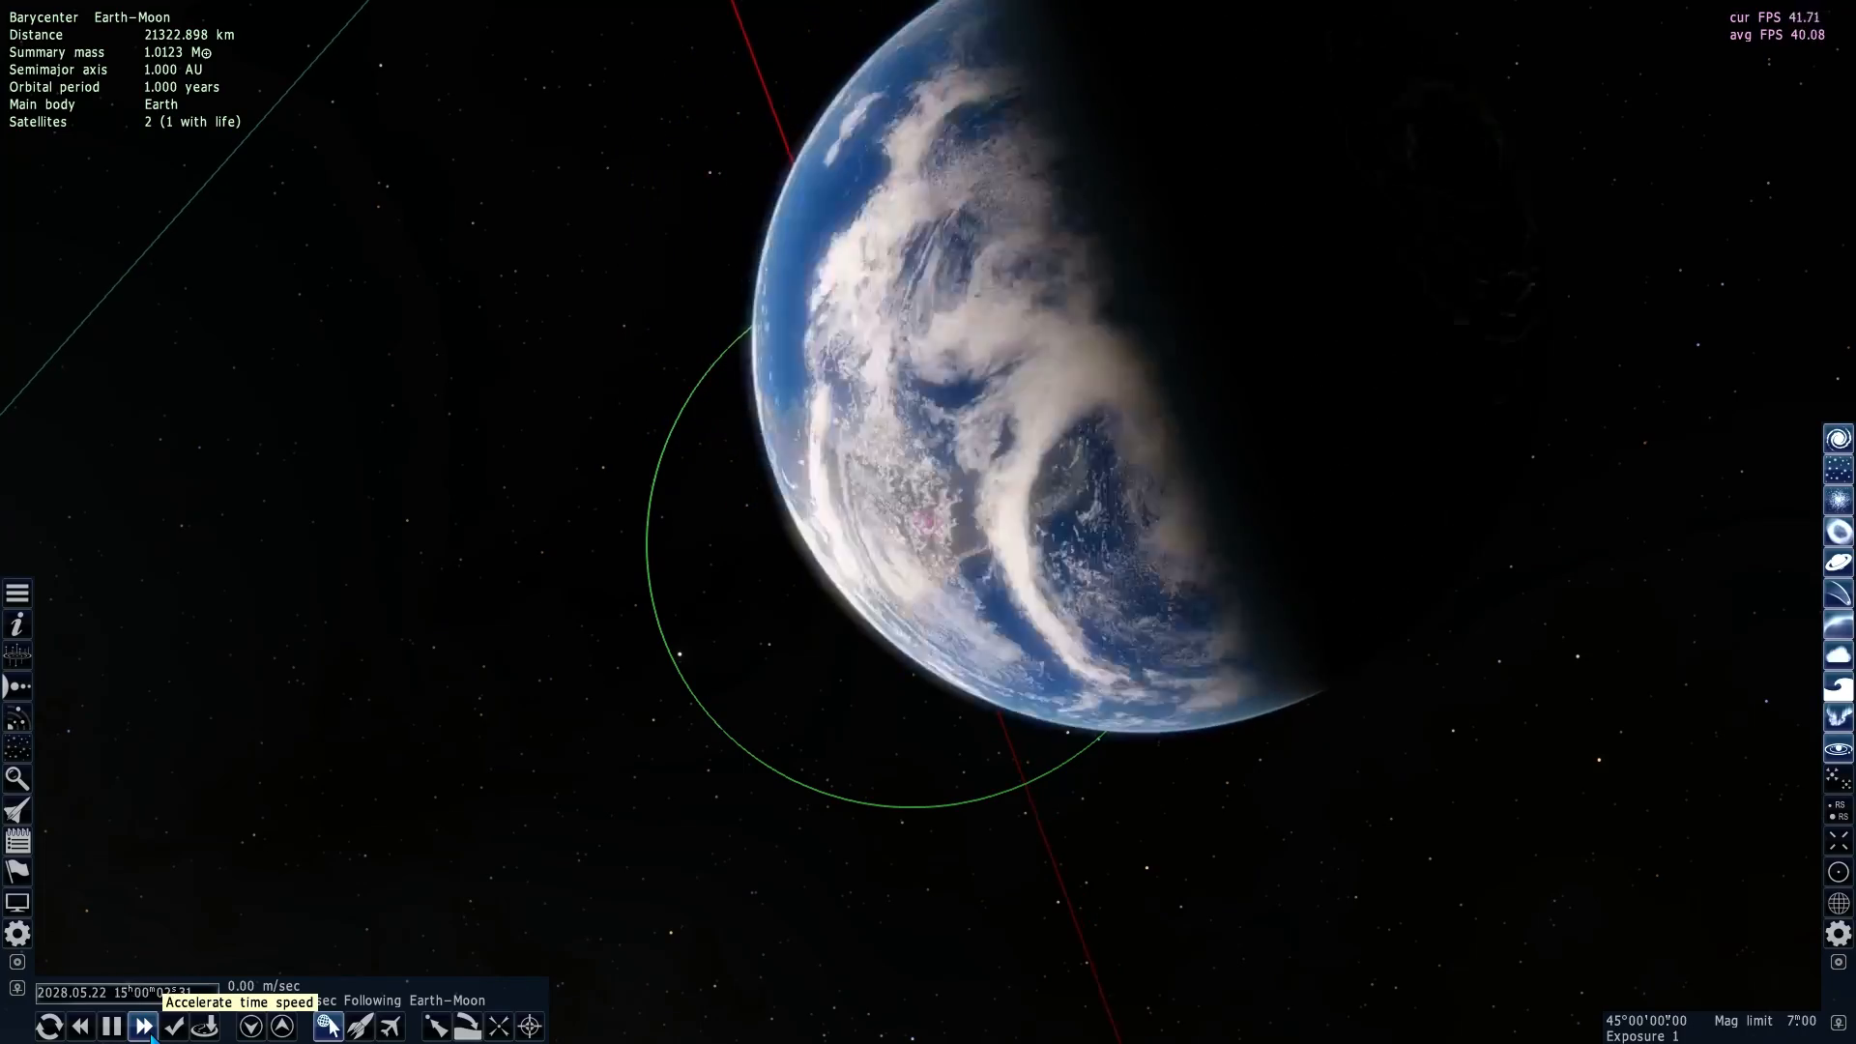
left_click(141, 1026)
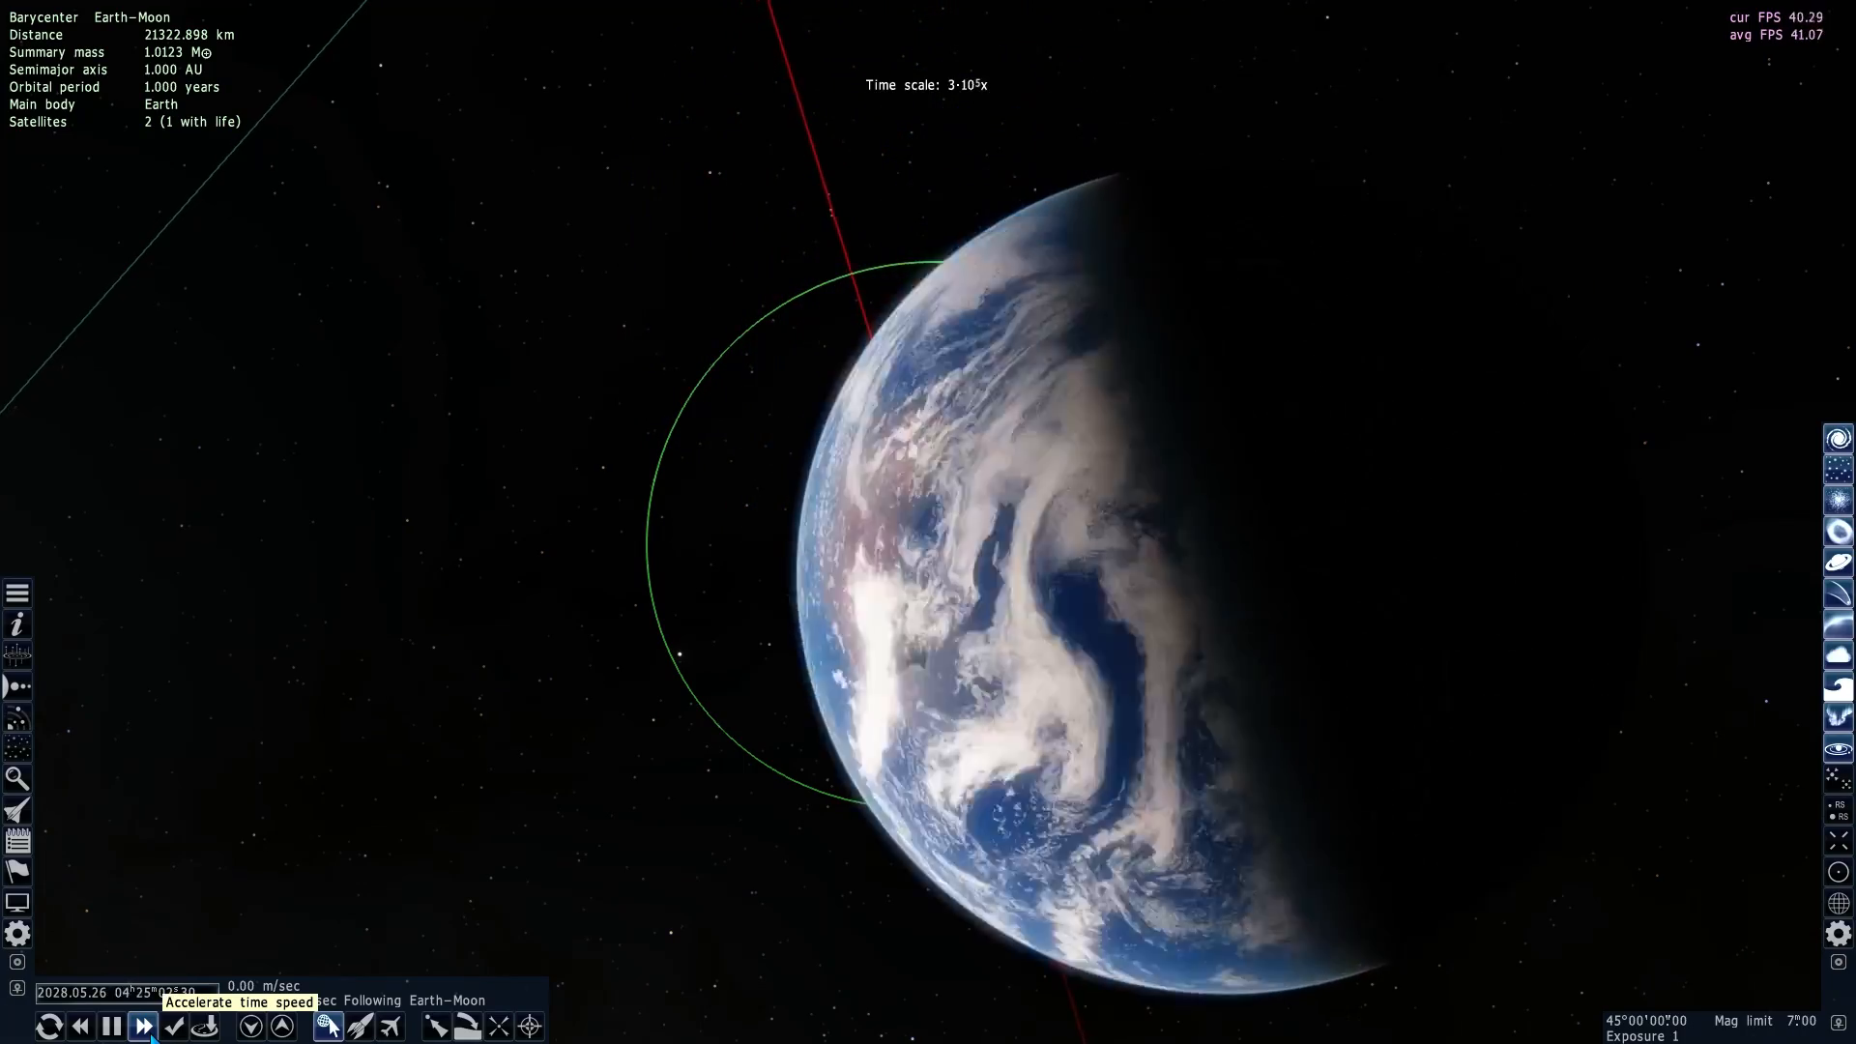
left_click(141, 1027)
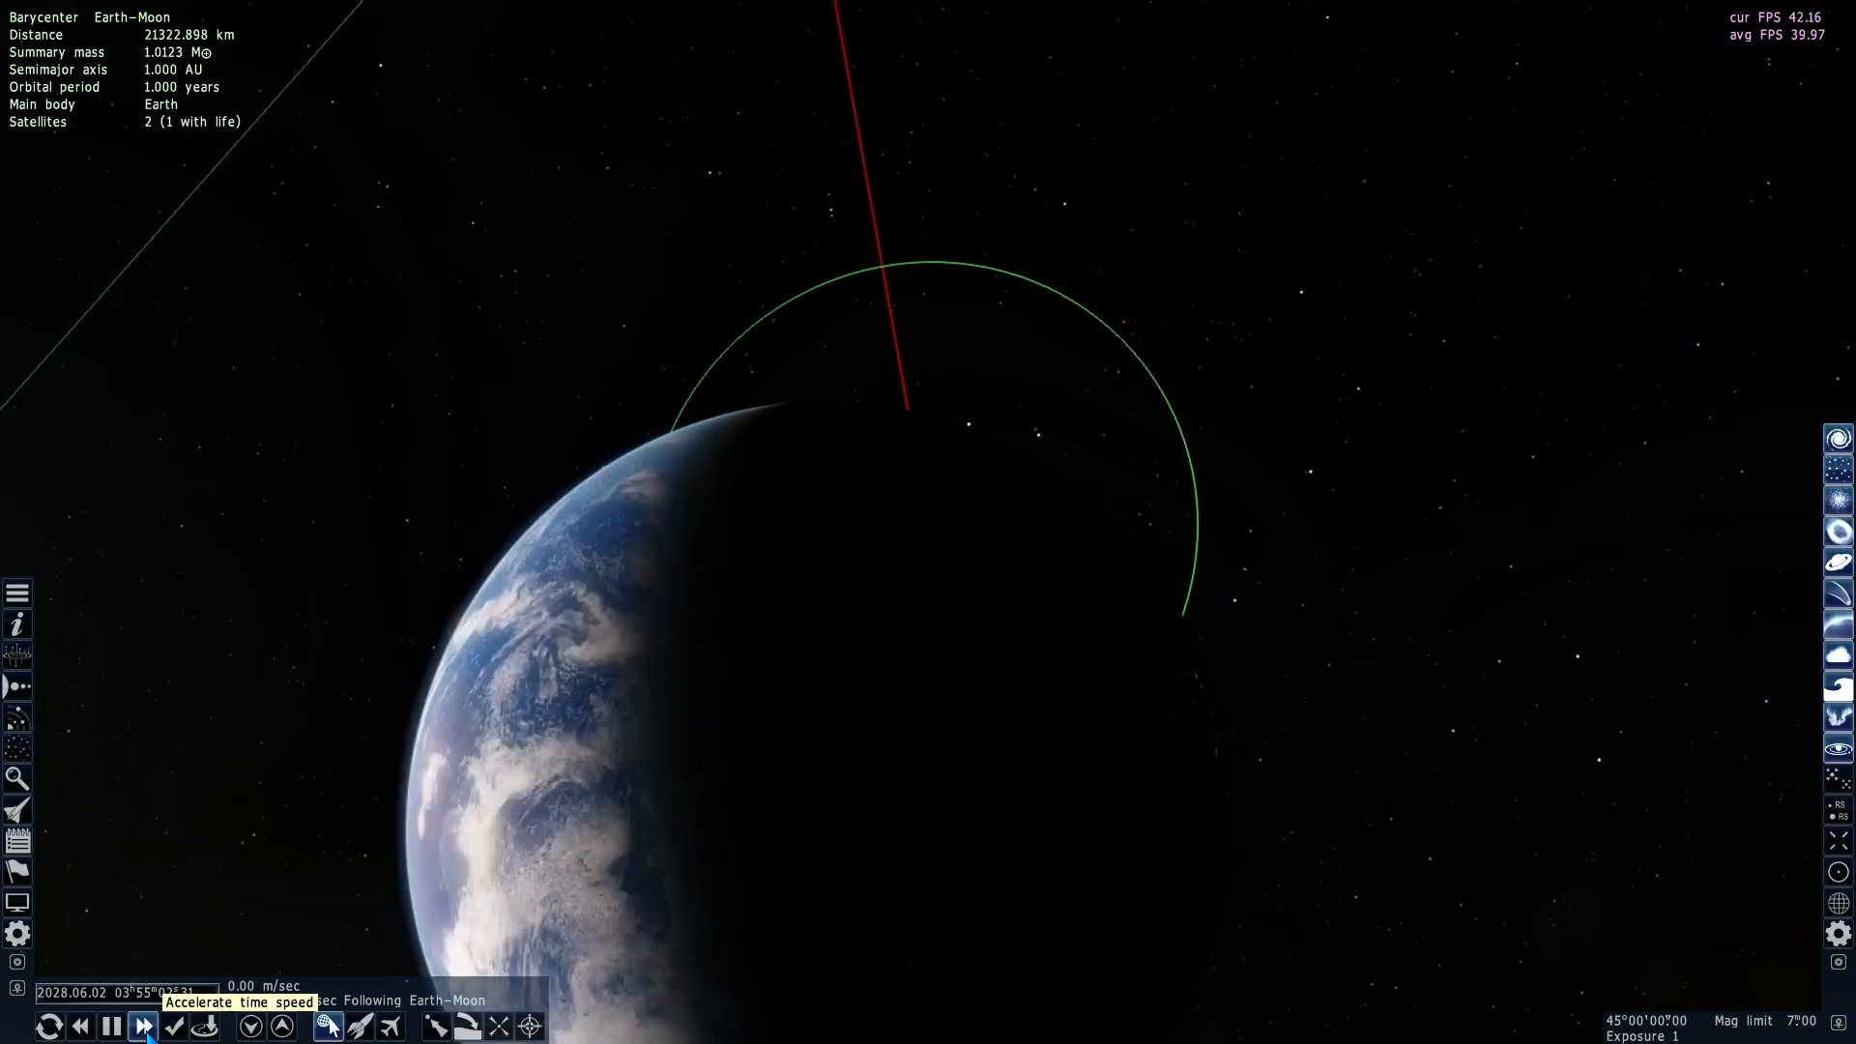
left_click(141, 1025)
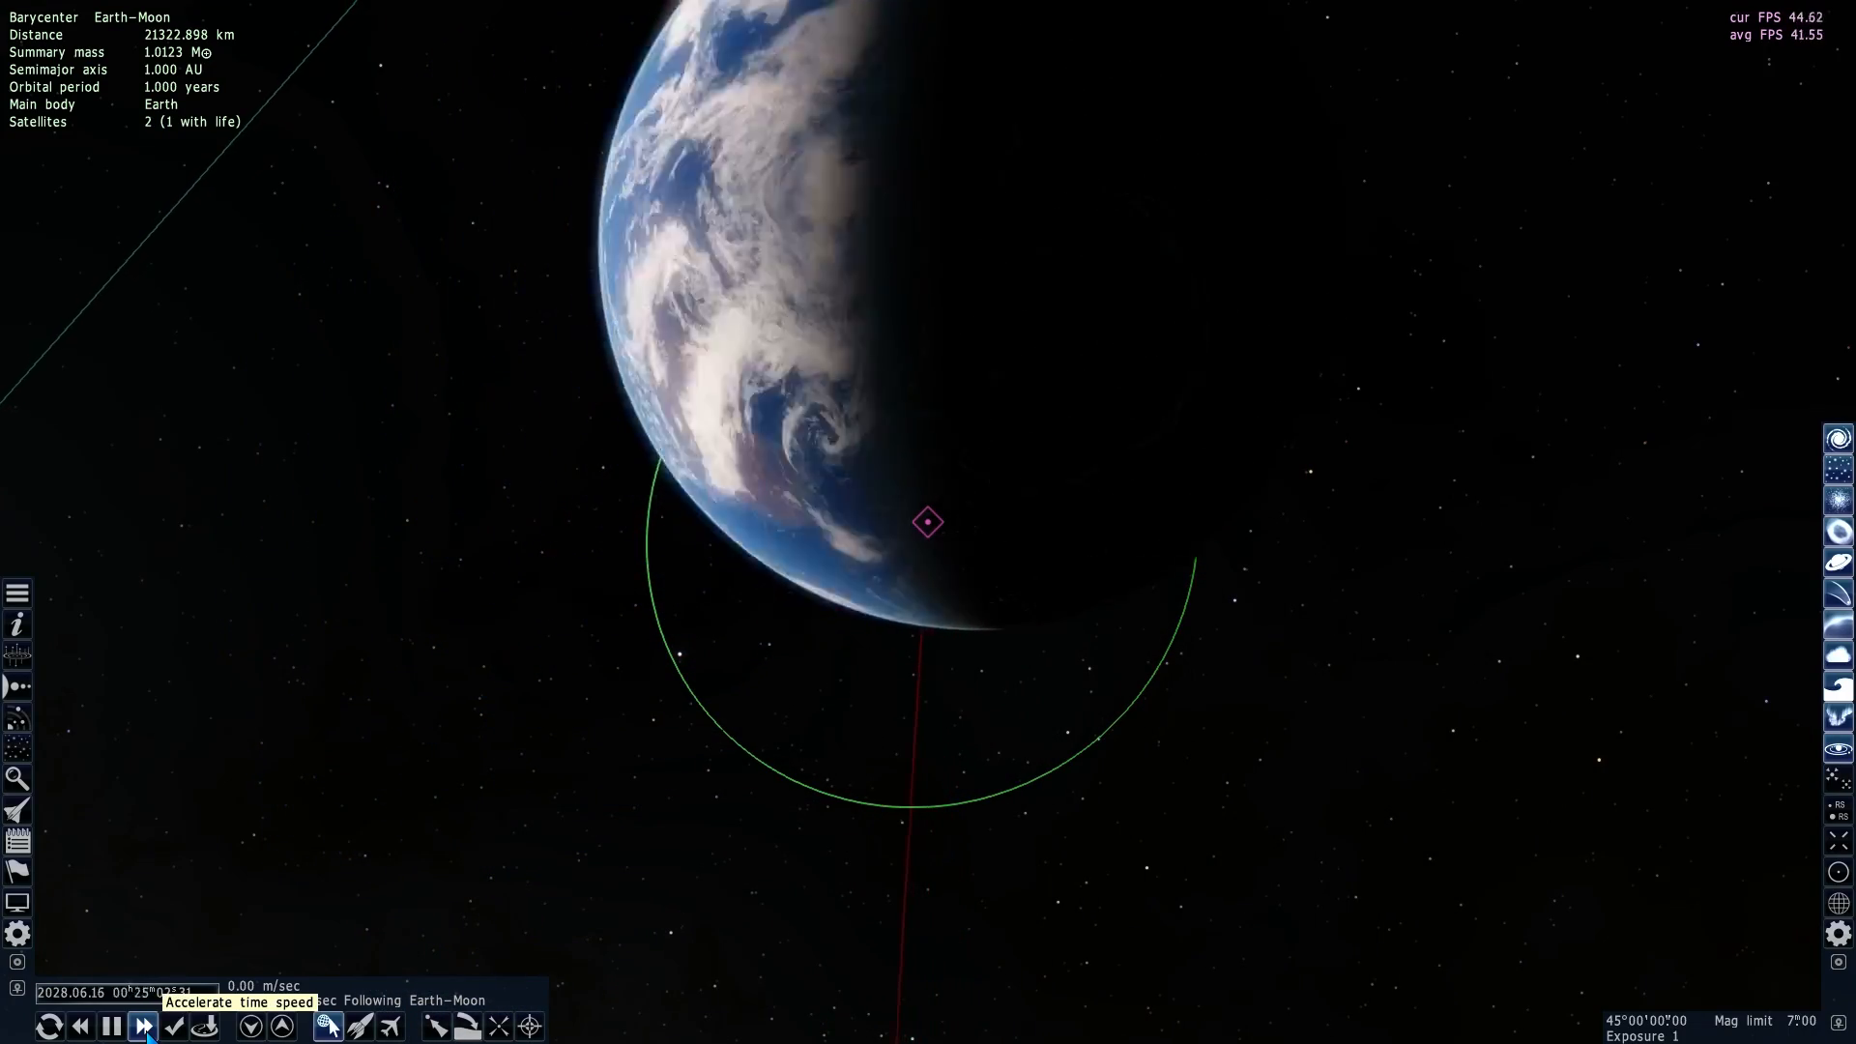
Pause time and return the time rate to normal speed
left_click(141, 1027)
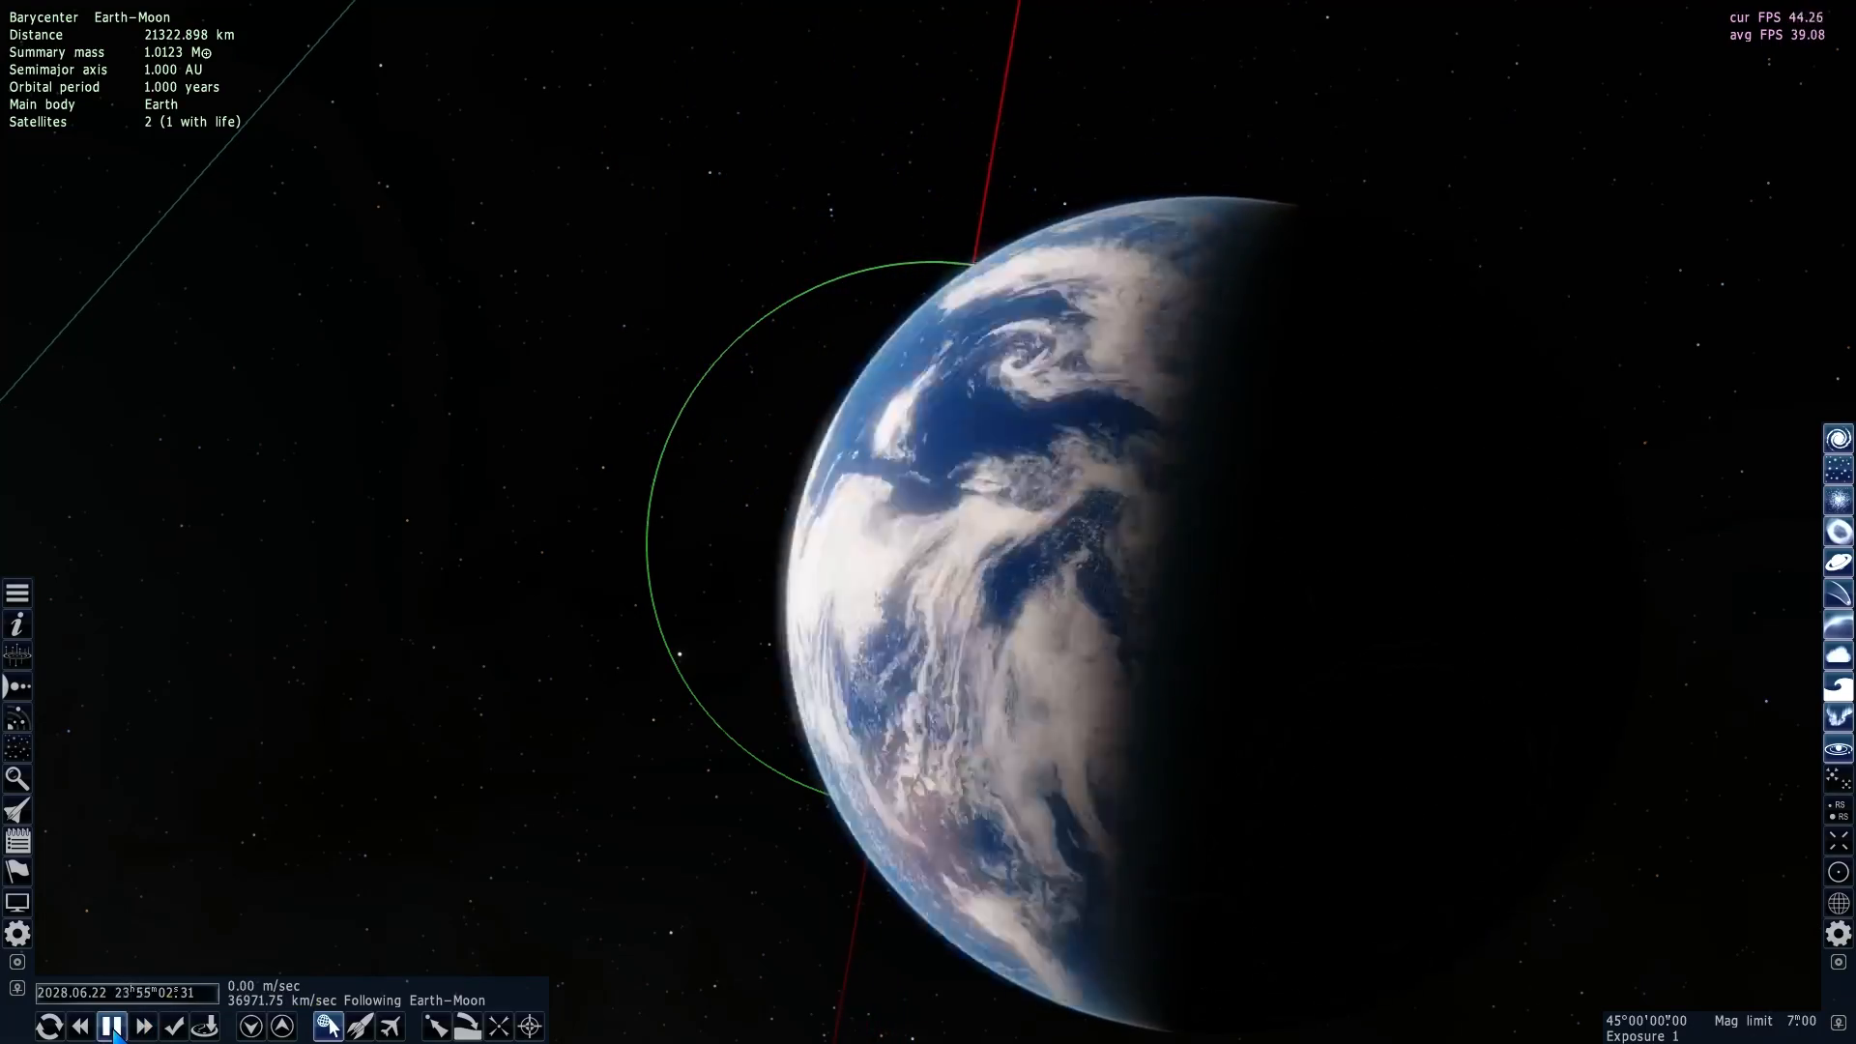
left_click(174, 1026)
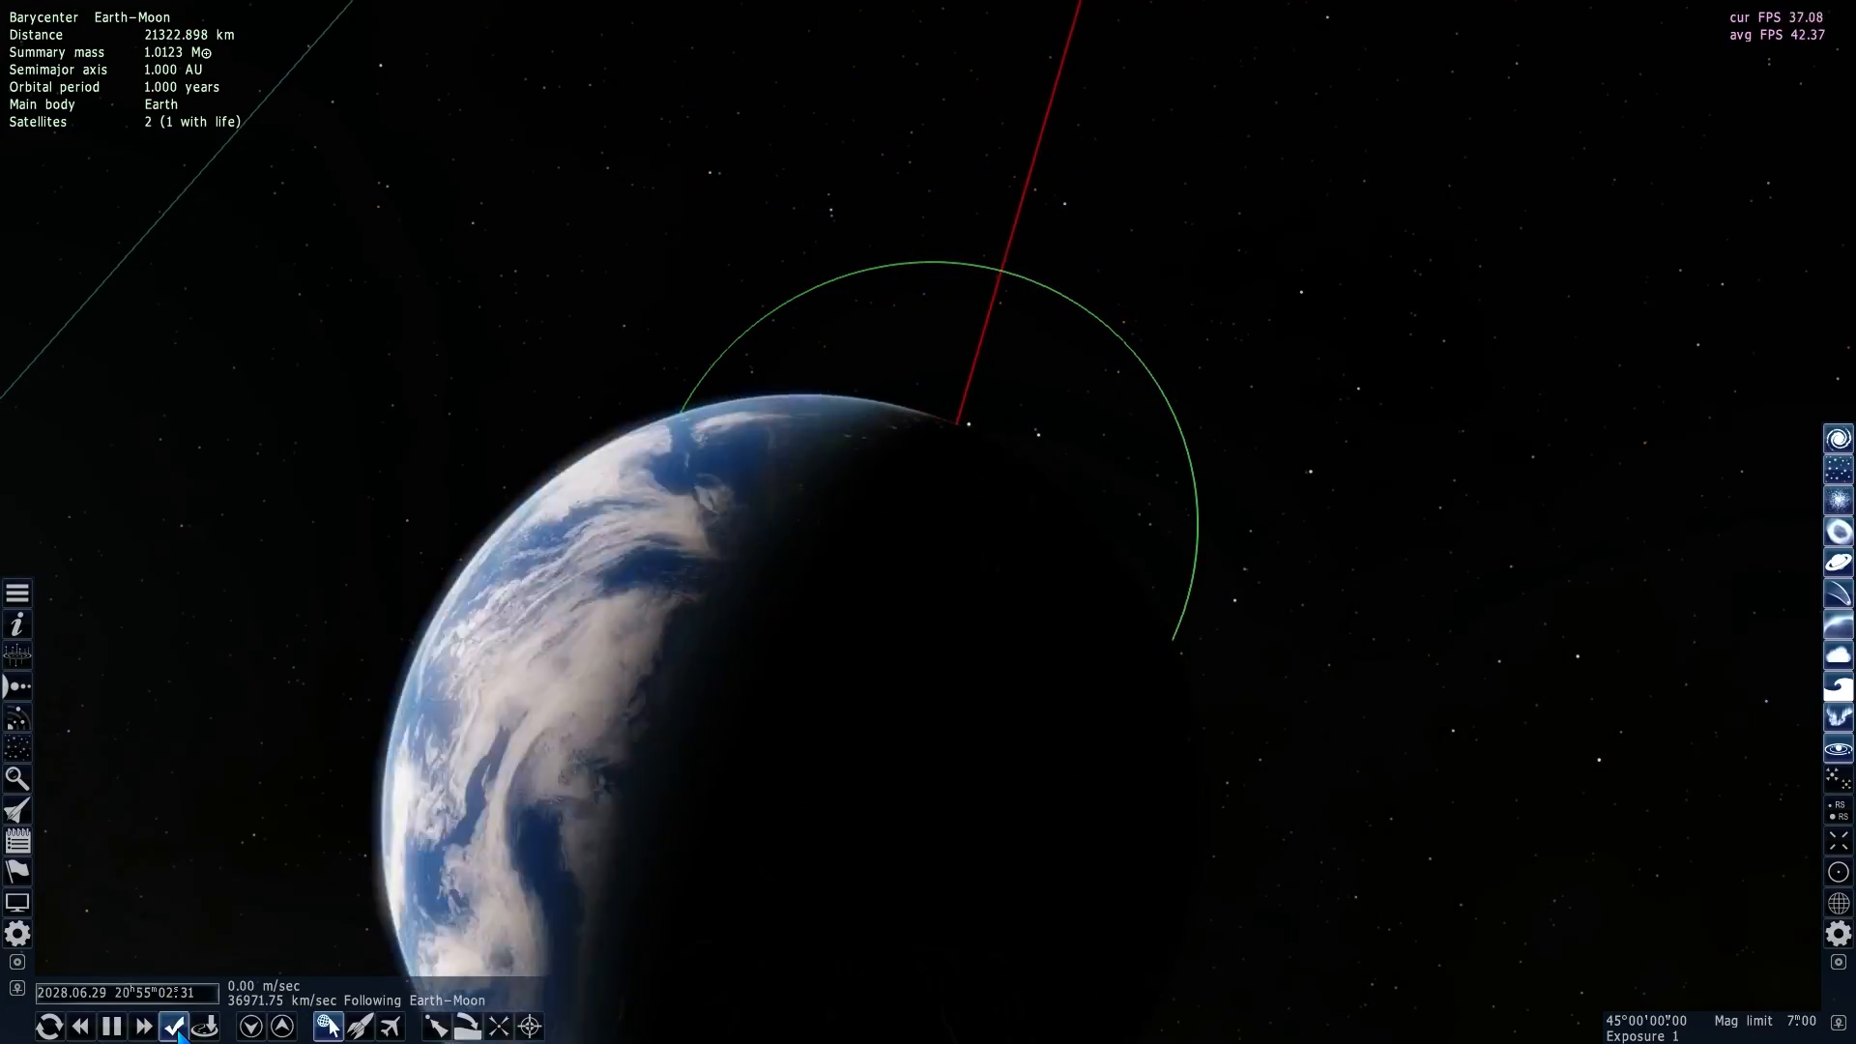
left_click(172, 1027)
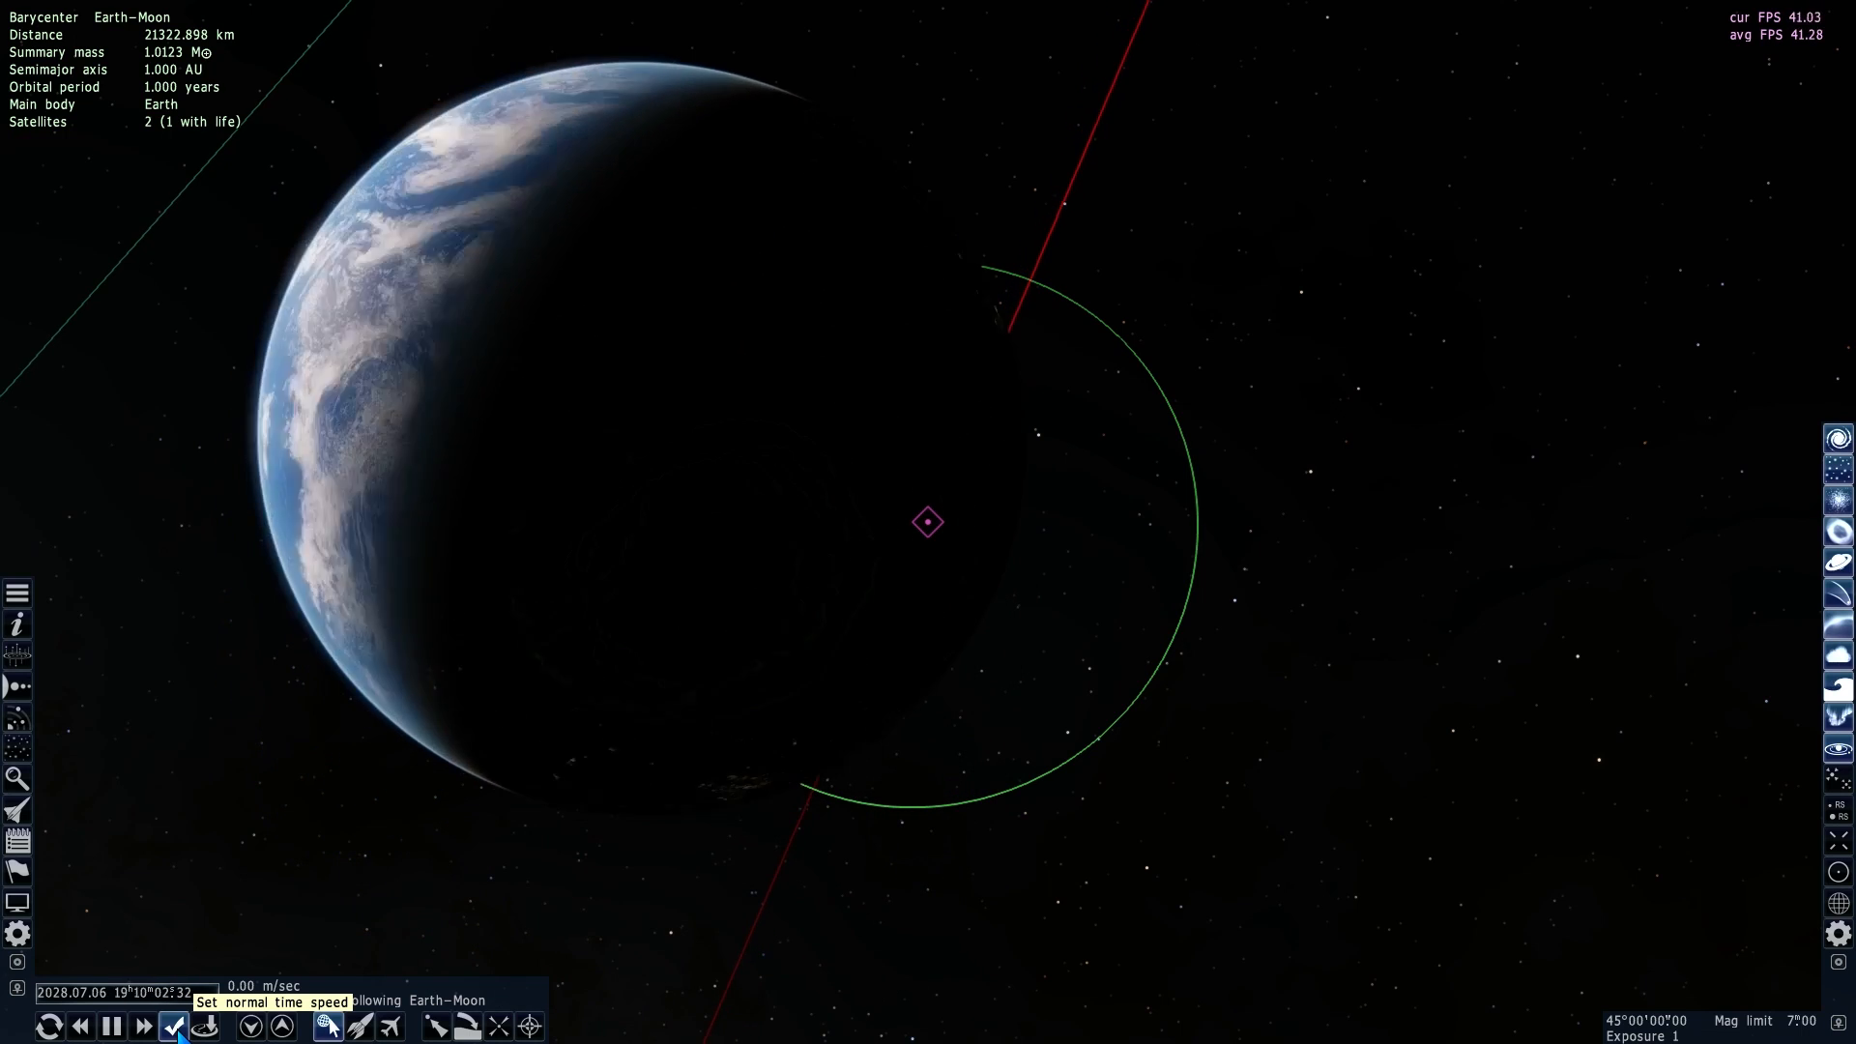
left_click(172, 1026)
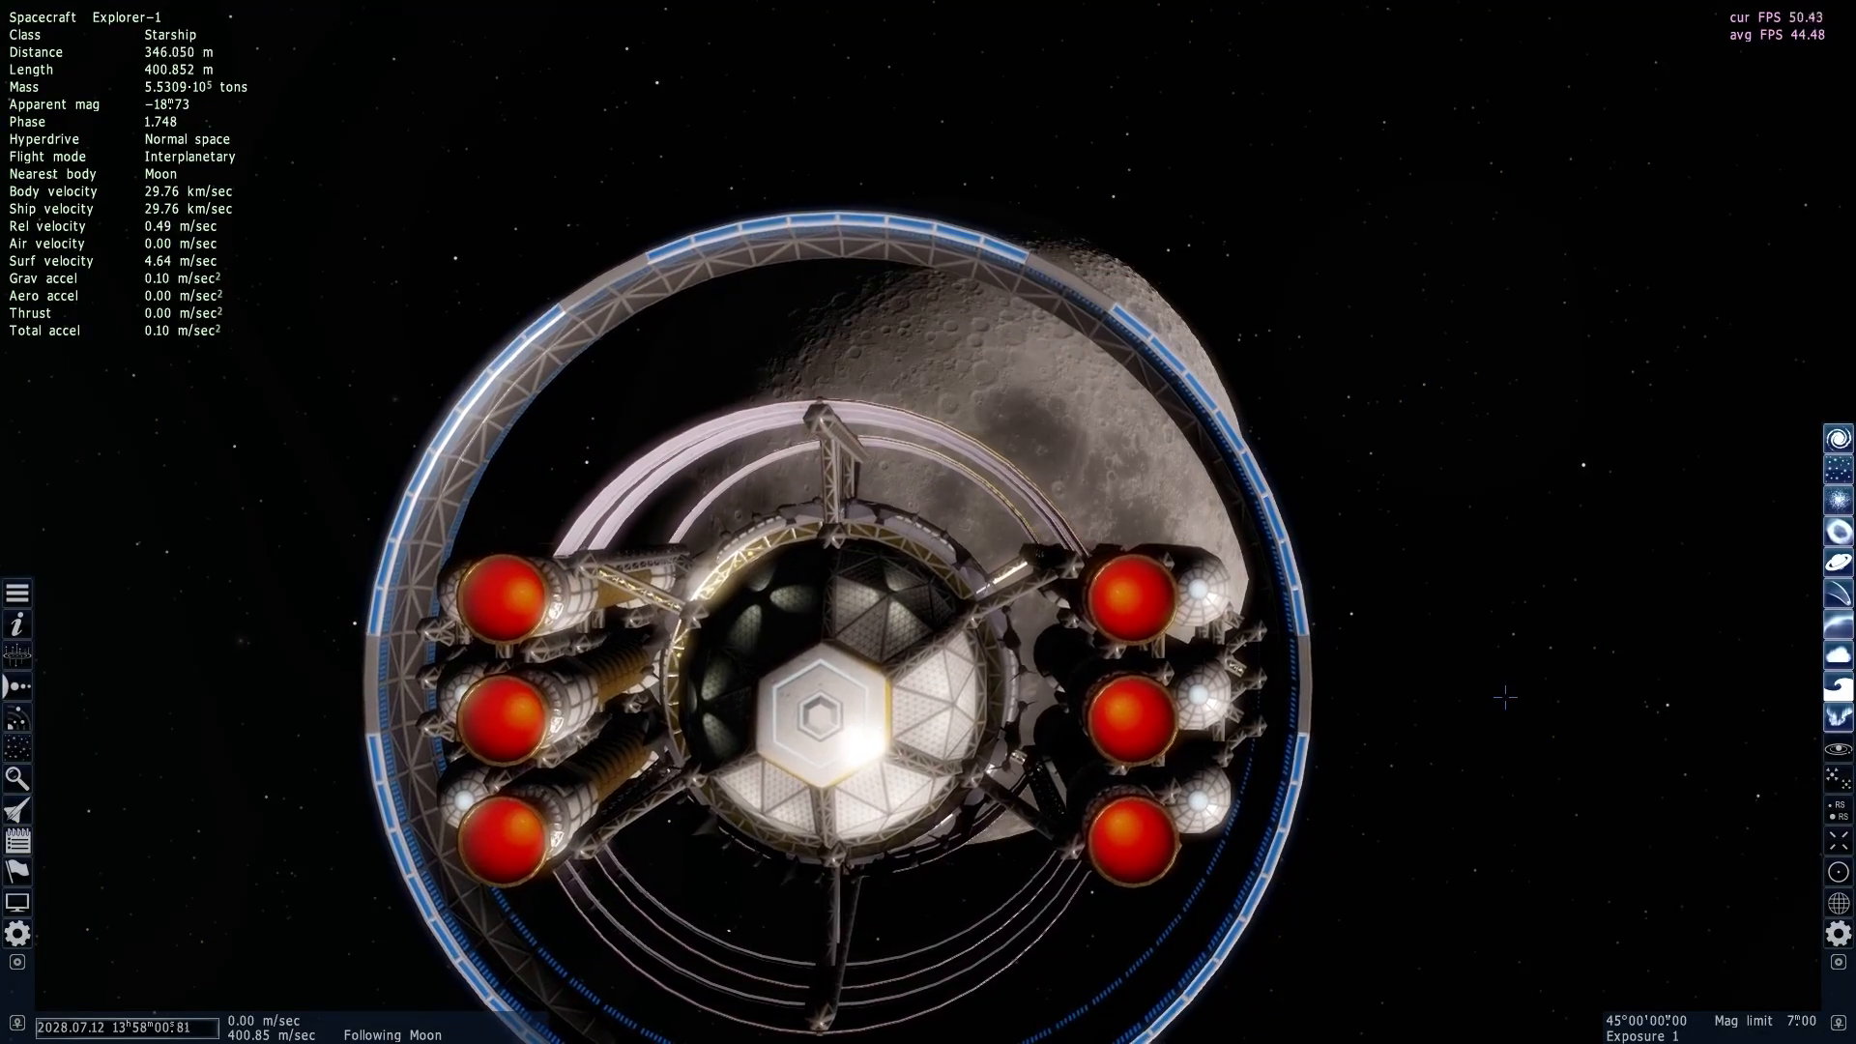
Follow the Explorer-1 starship instead of the Moon and pull the view back
right_click(795, 661)
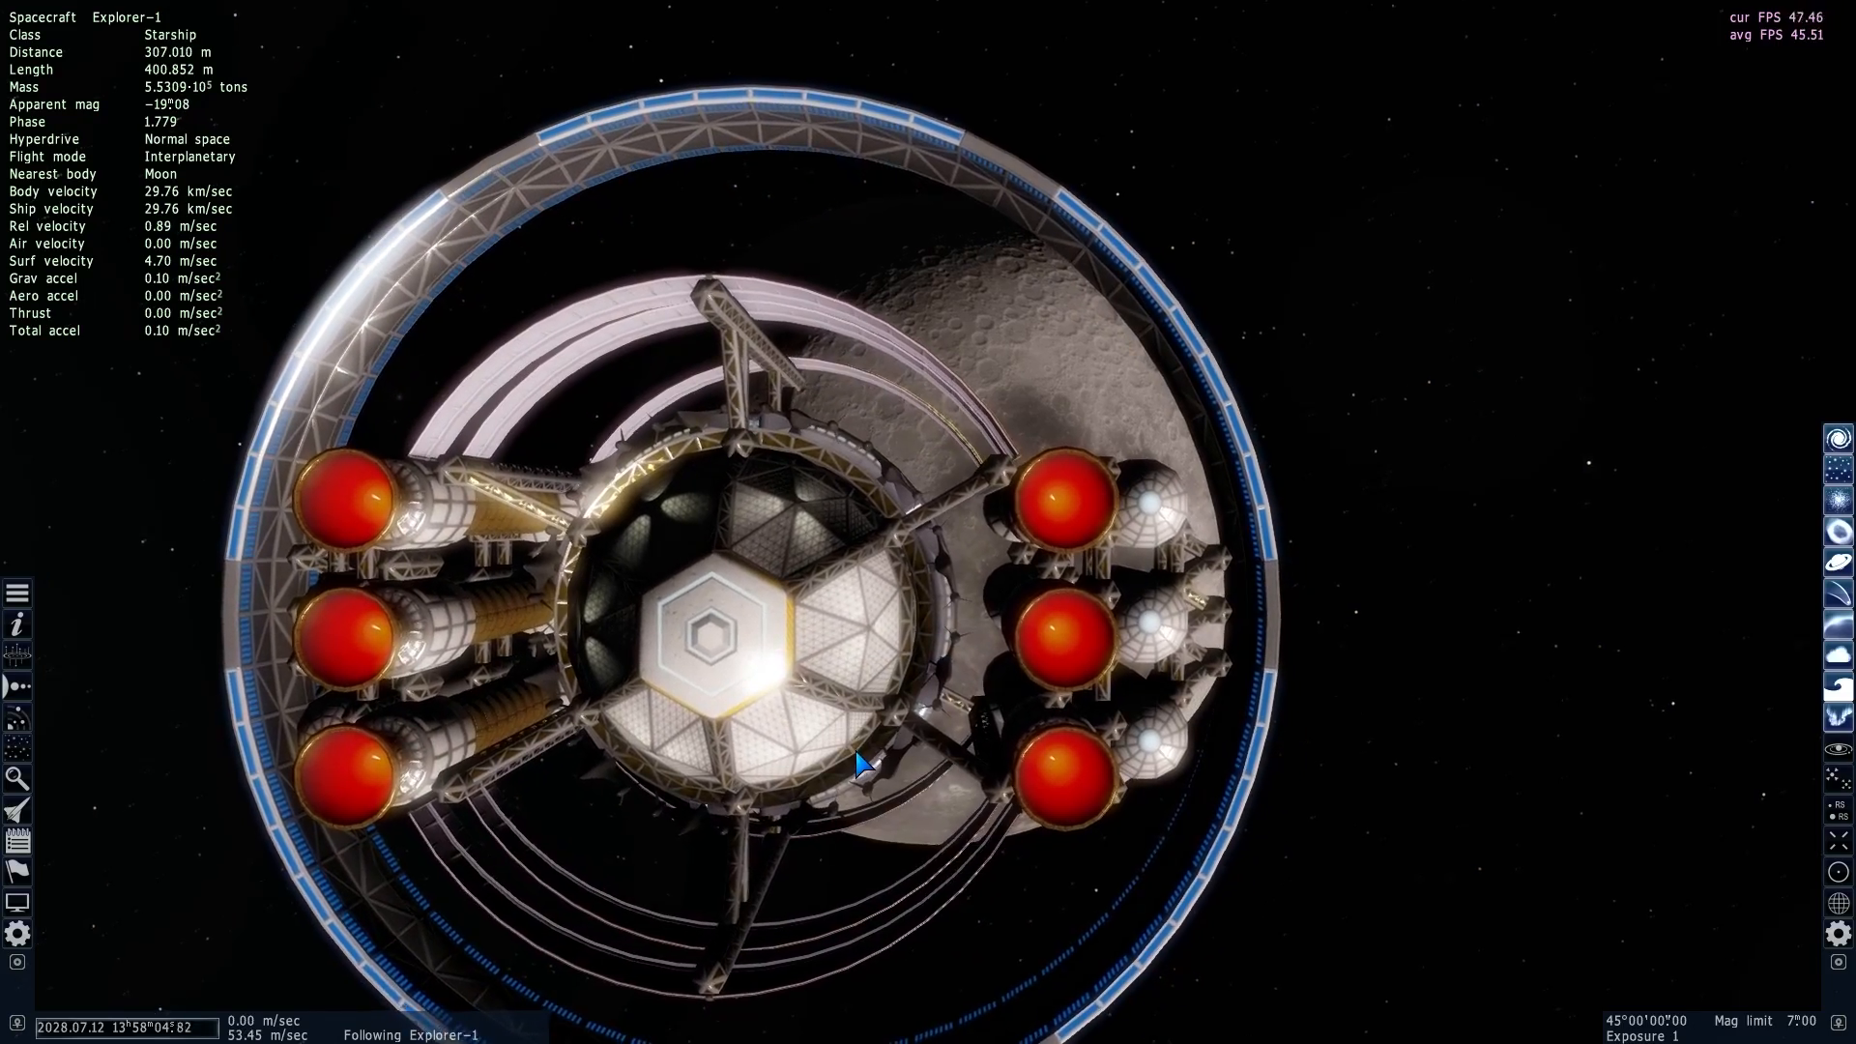
scroll("down", 3)
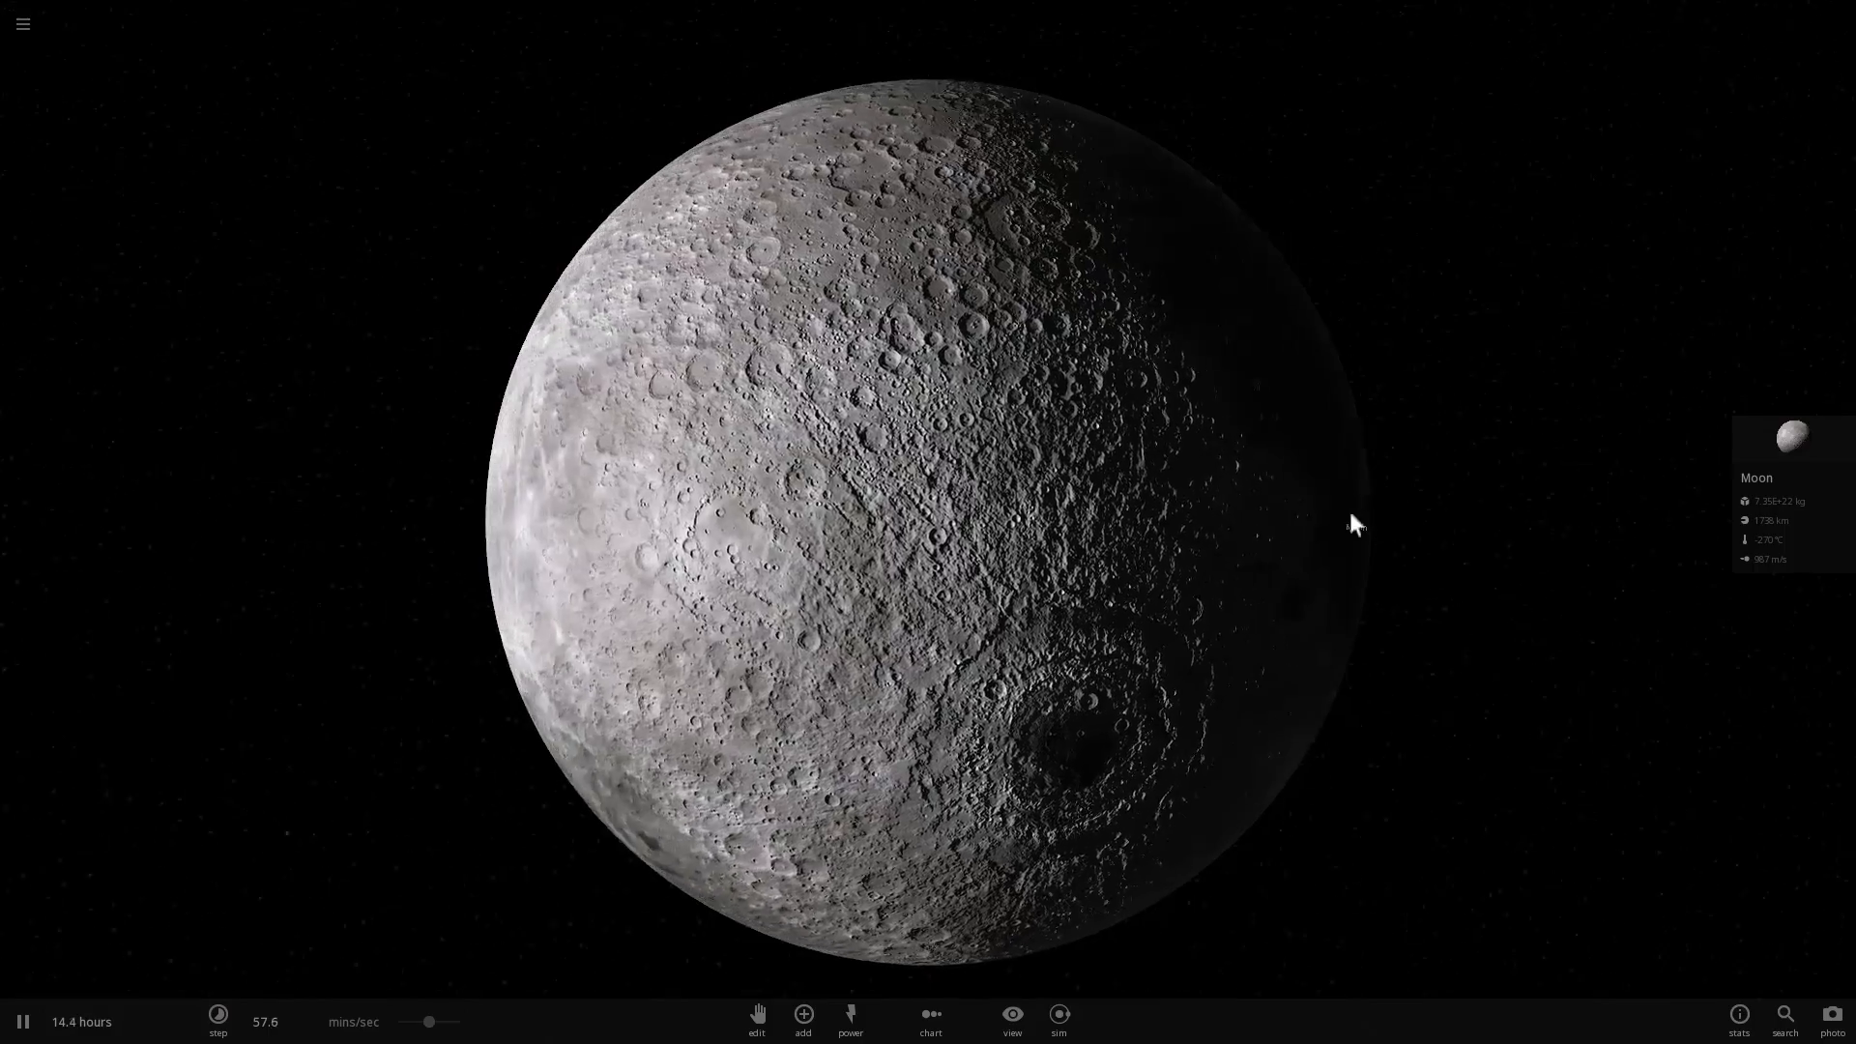
Set the Add panel to Launch mode and browse the moons category for bodies to fire
left_click(802, 1015)
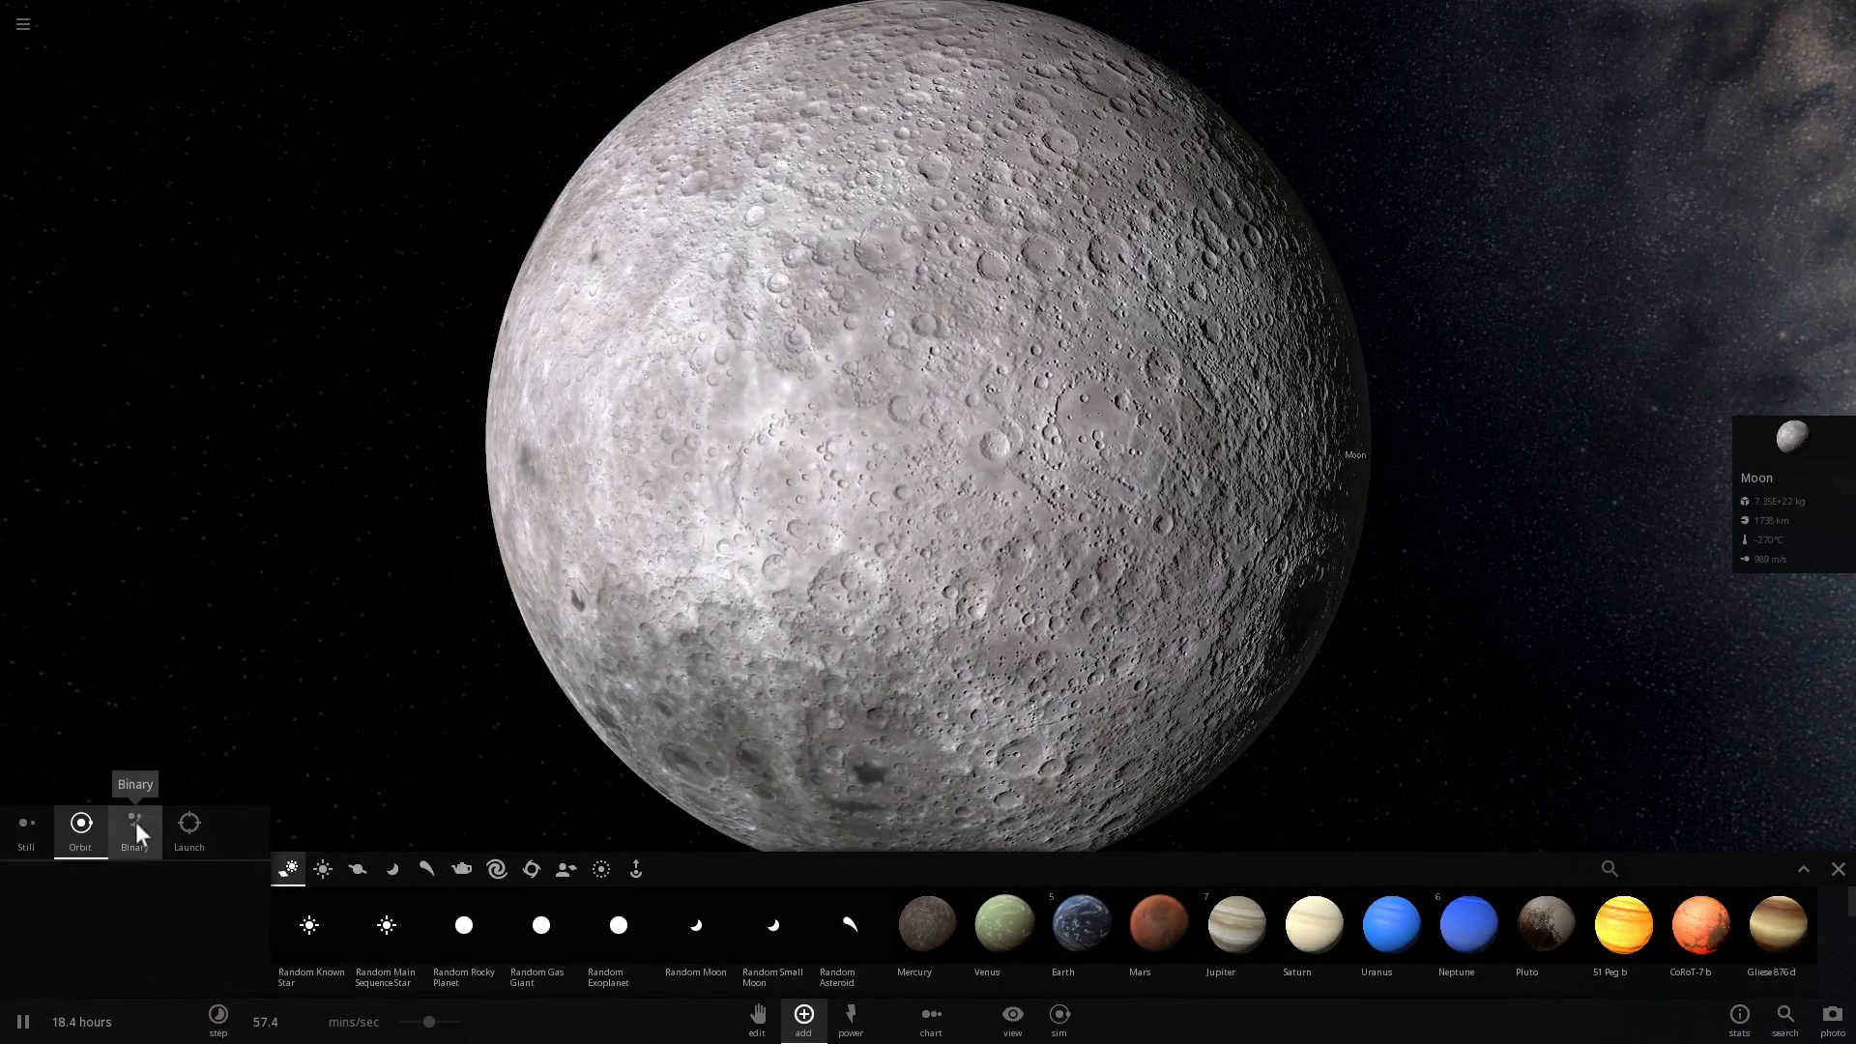
left_click(187, 829)
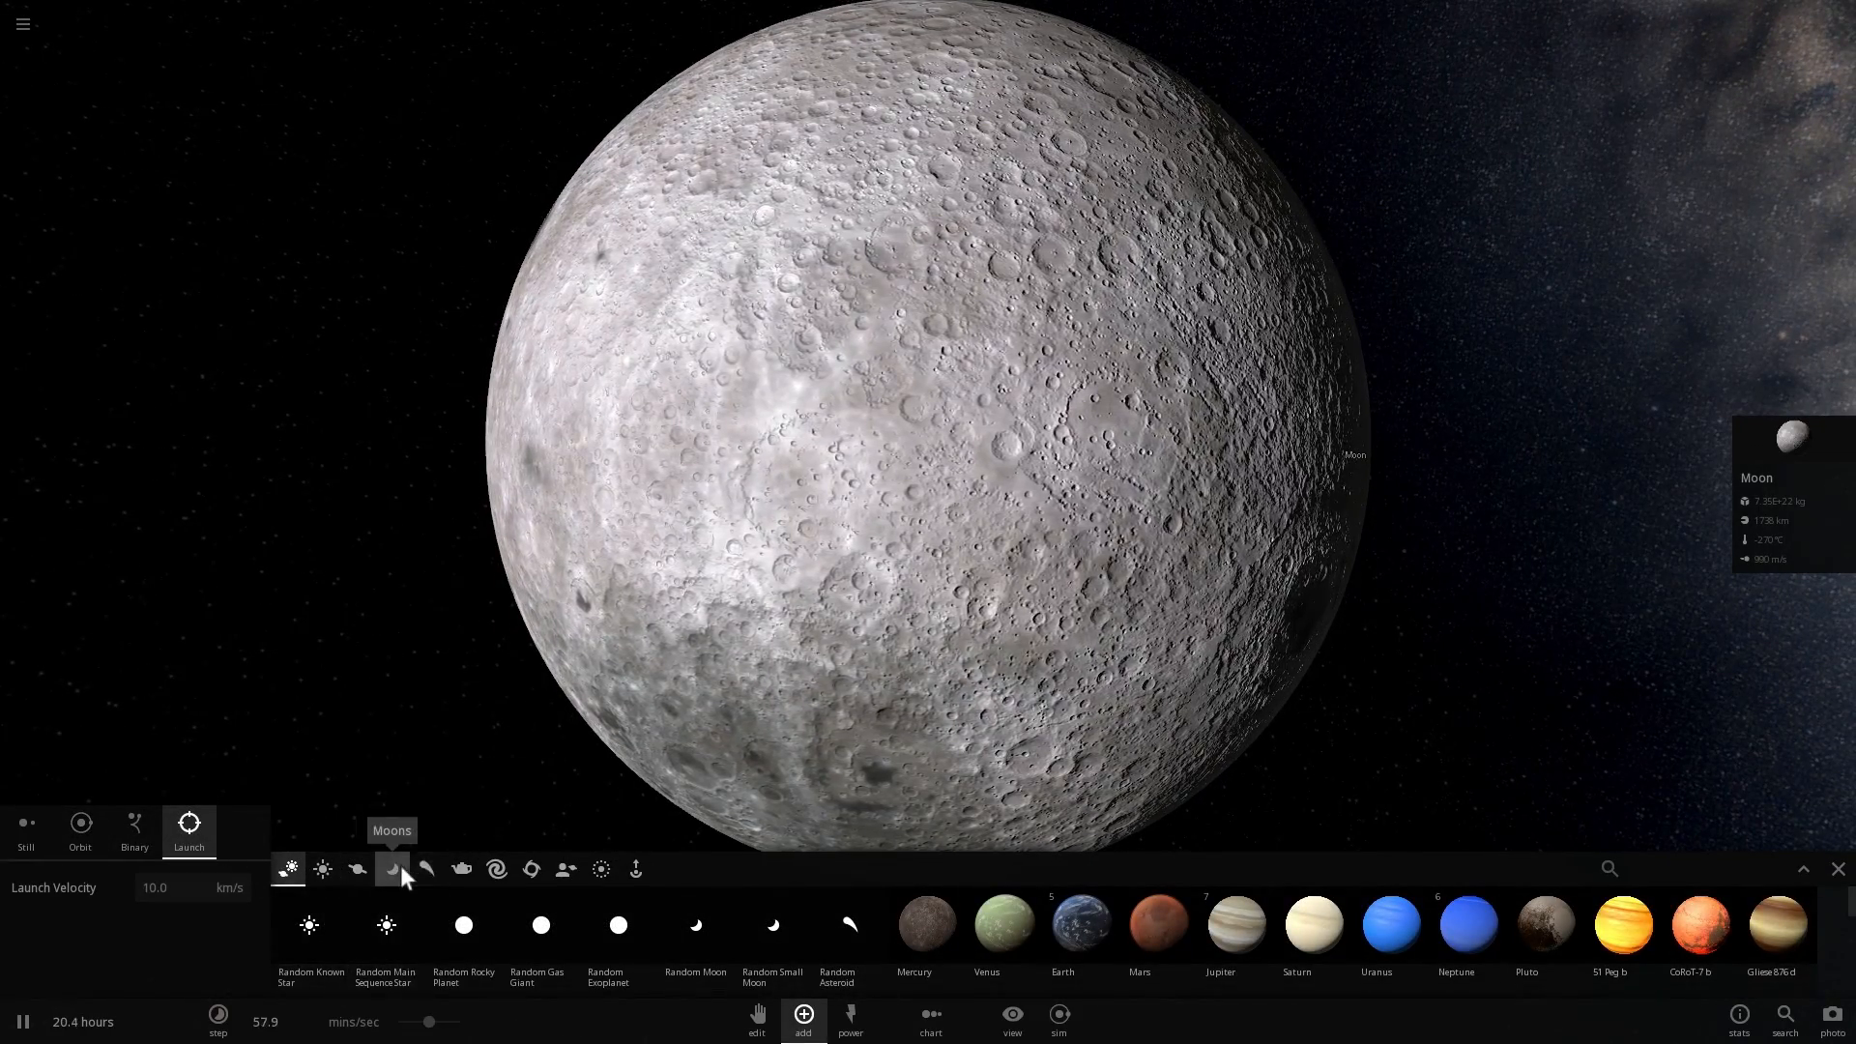
left_click(425, 869)
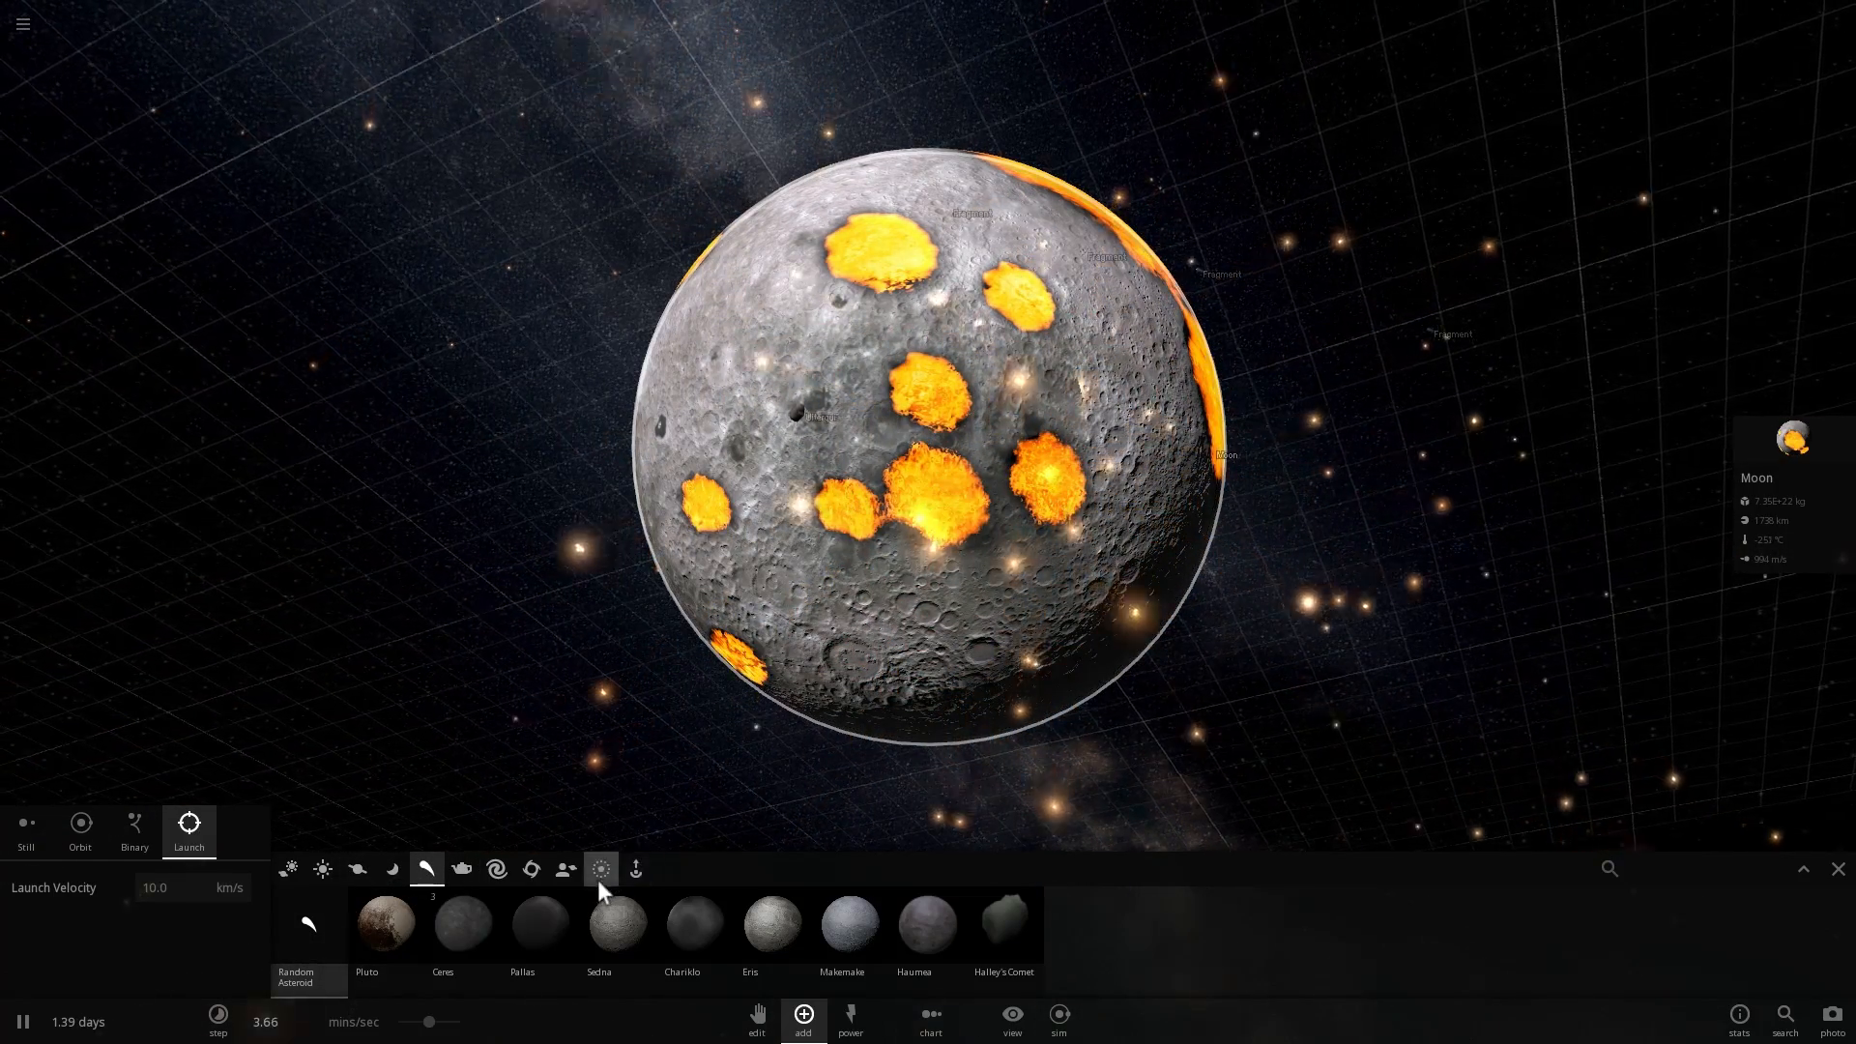
mouse_move(462, 926)
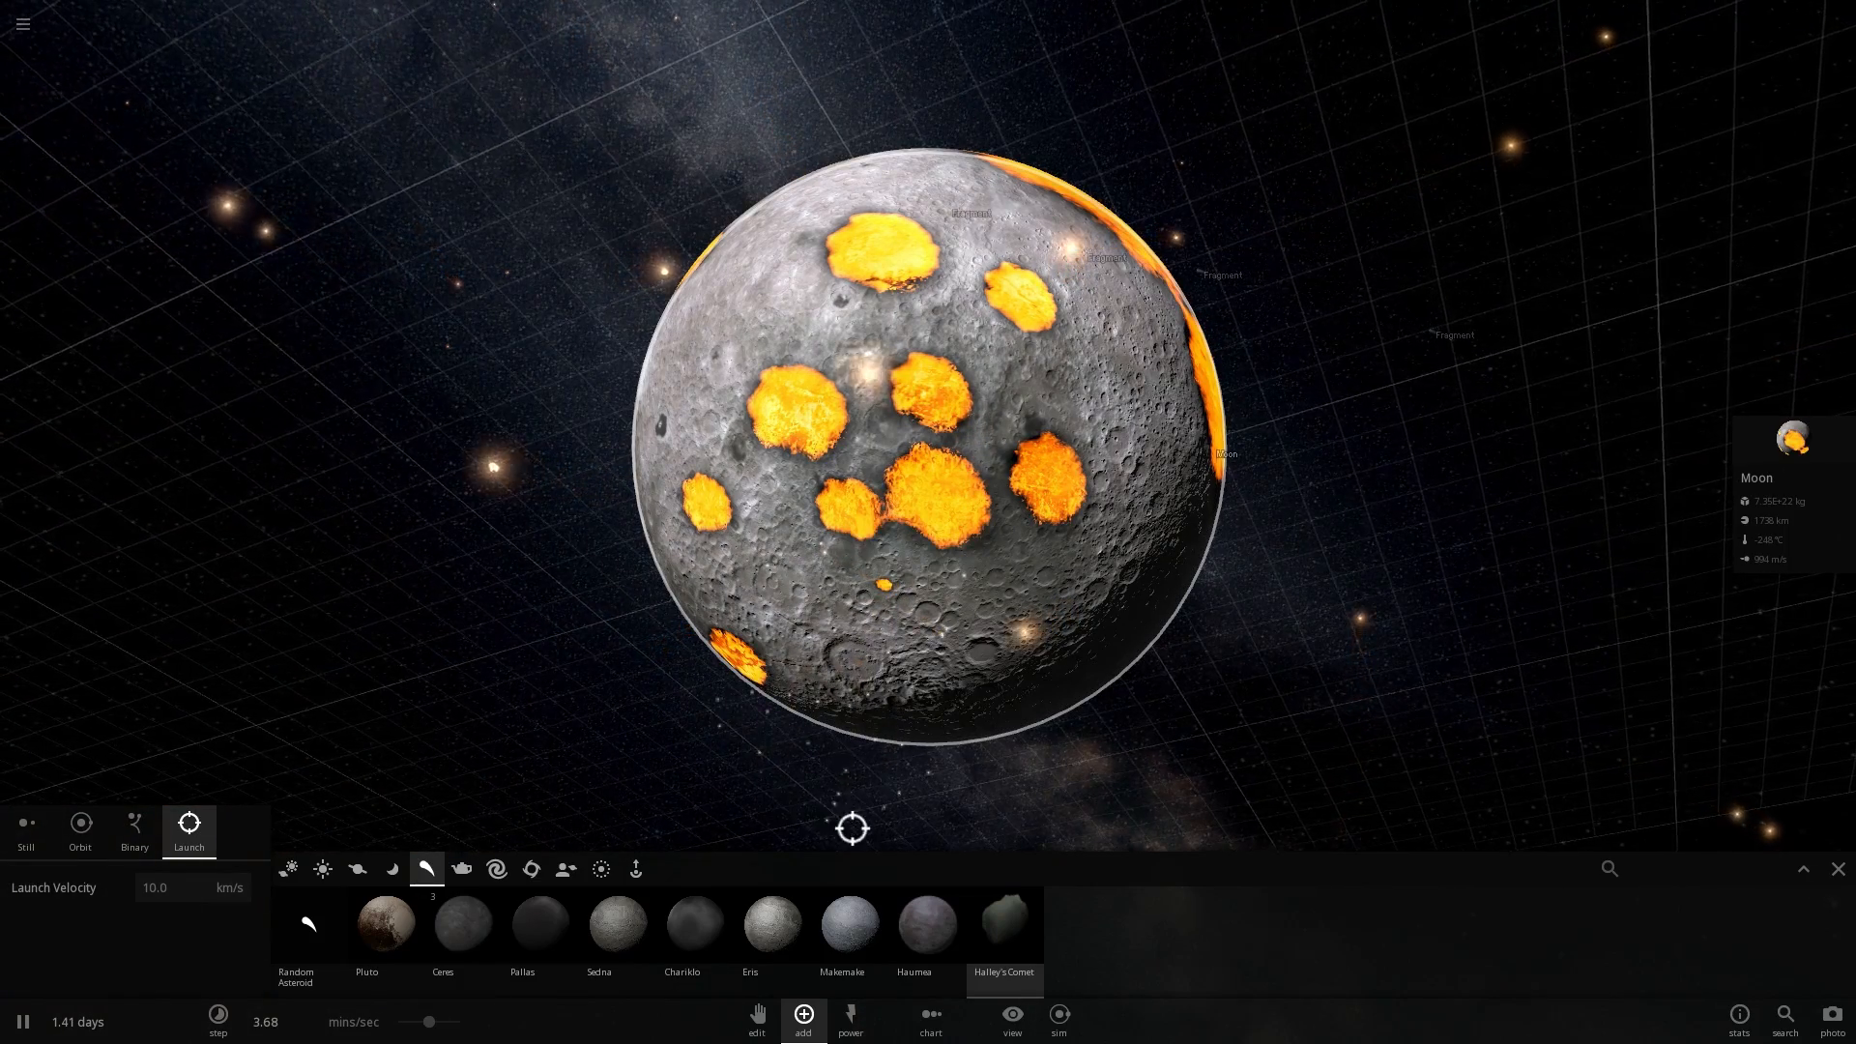
mouse_move(849, 924)
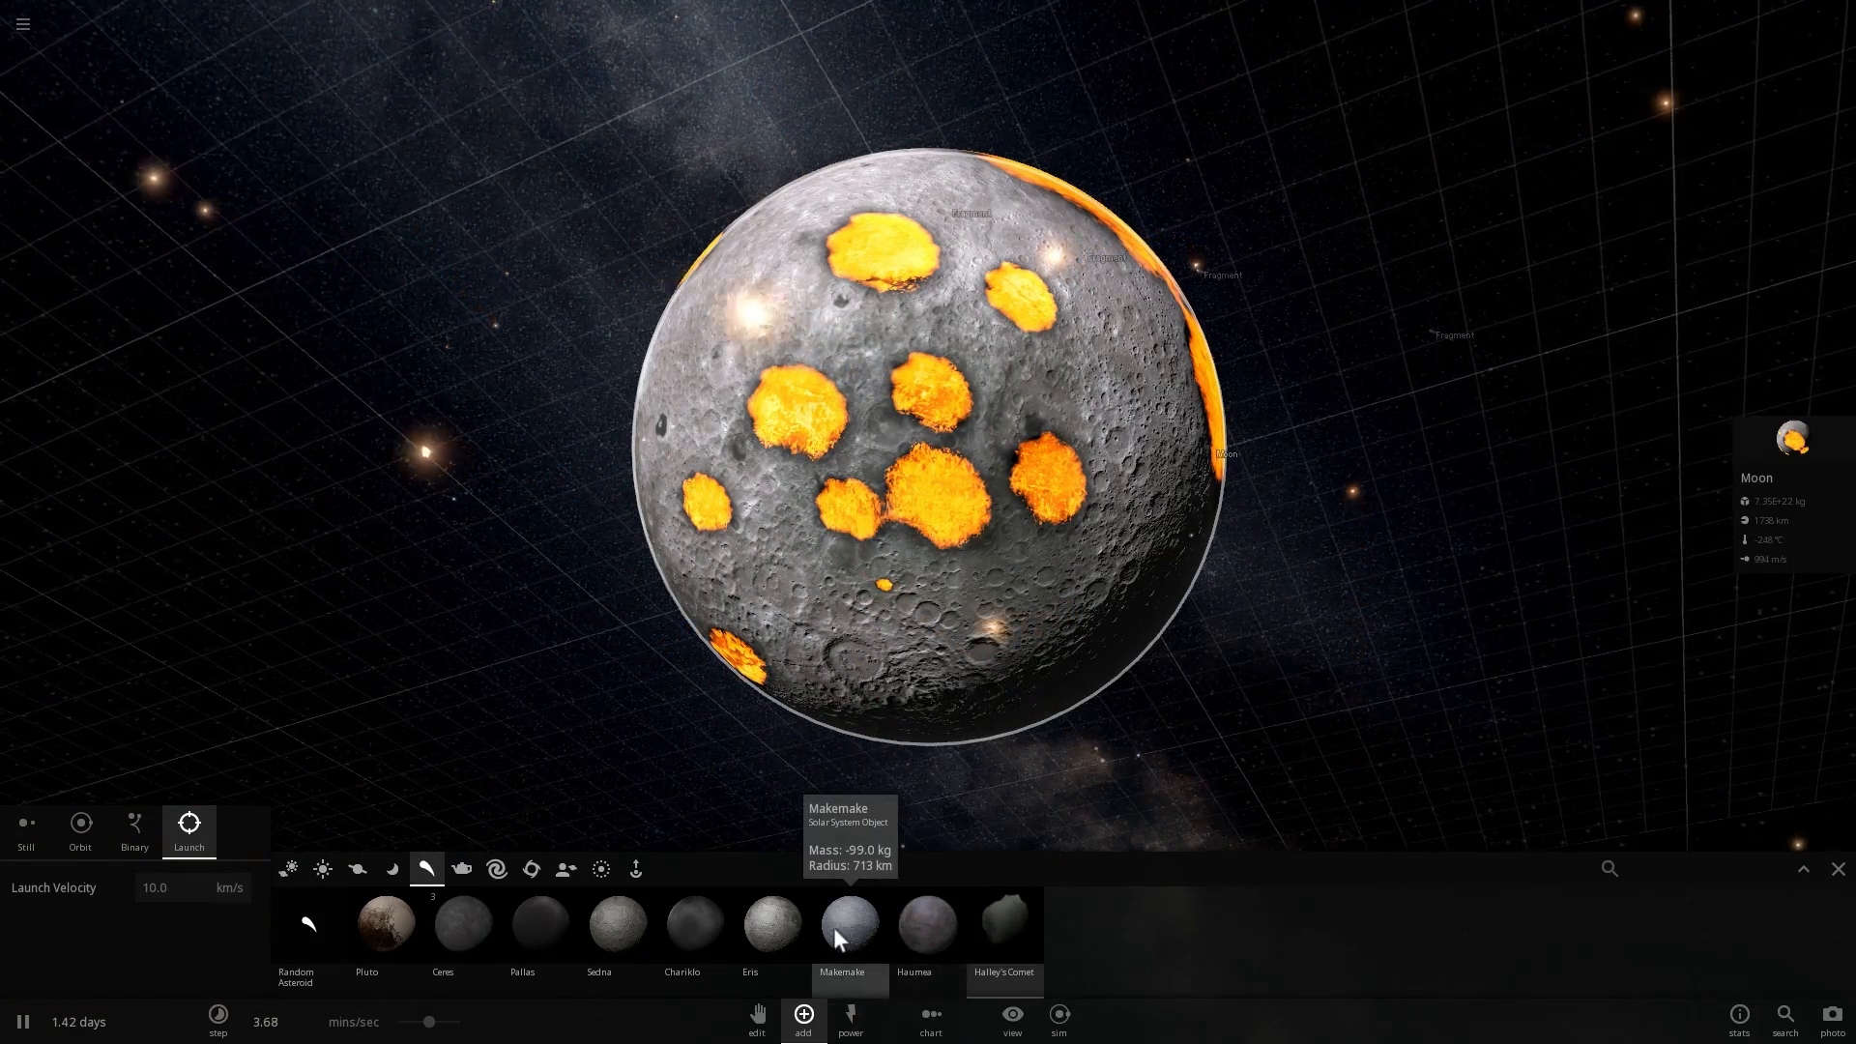
mouse_move(694, 924)
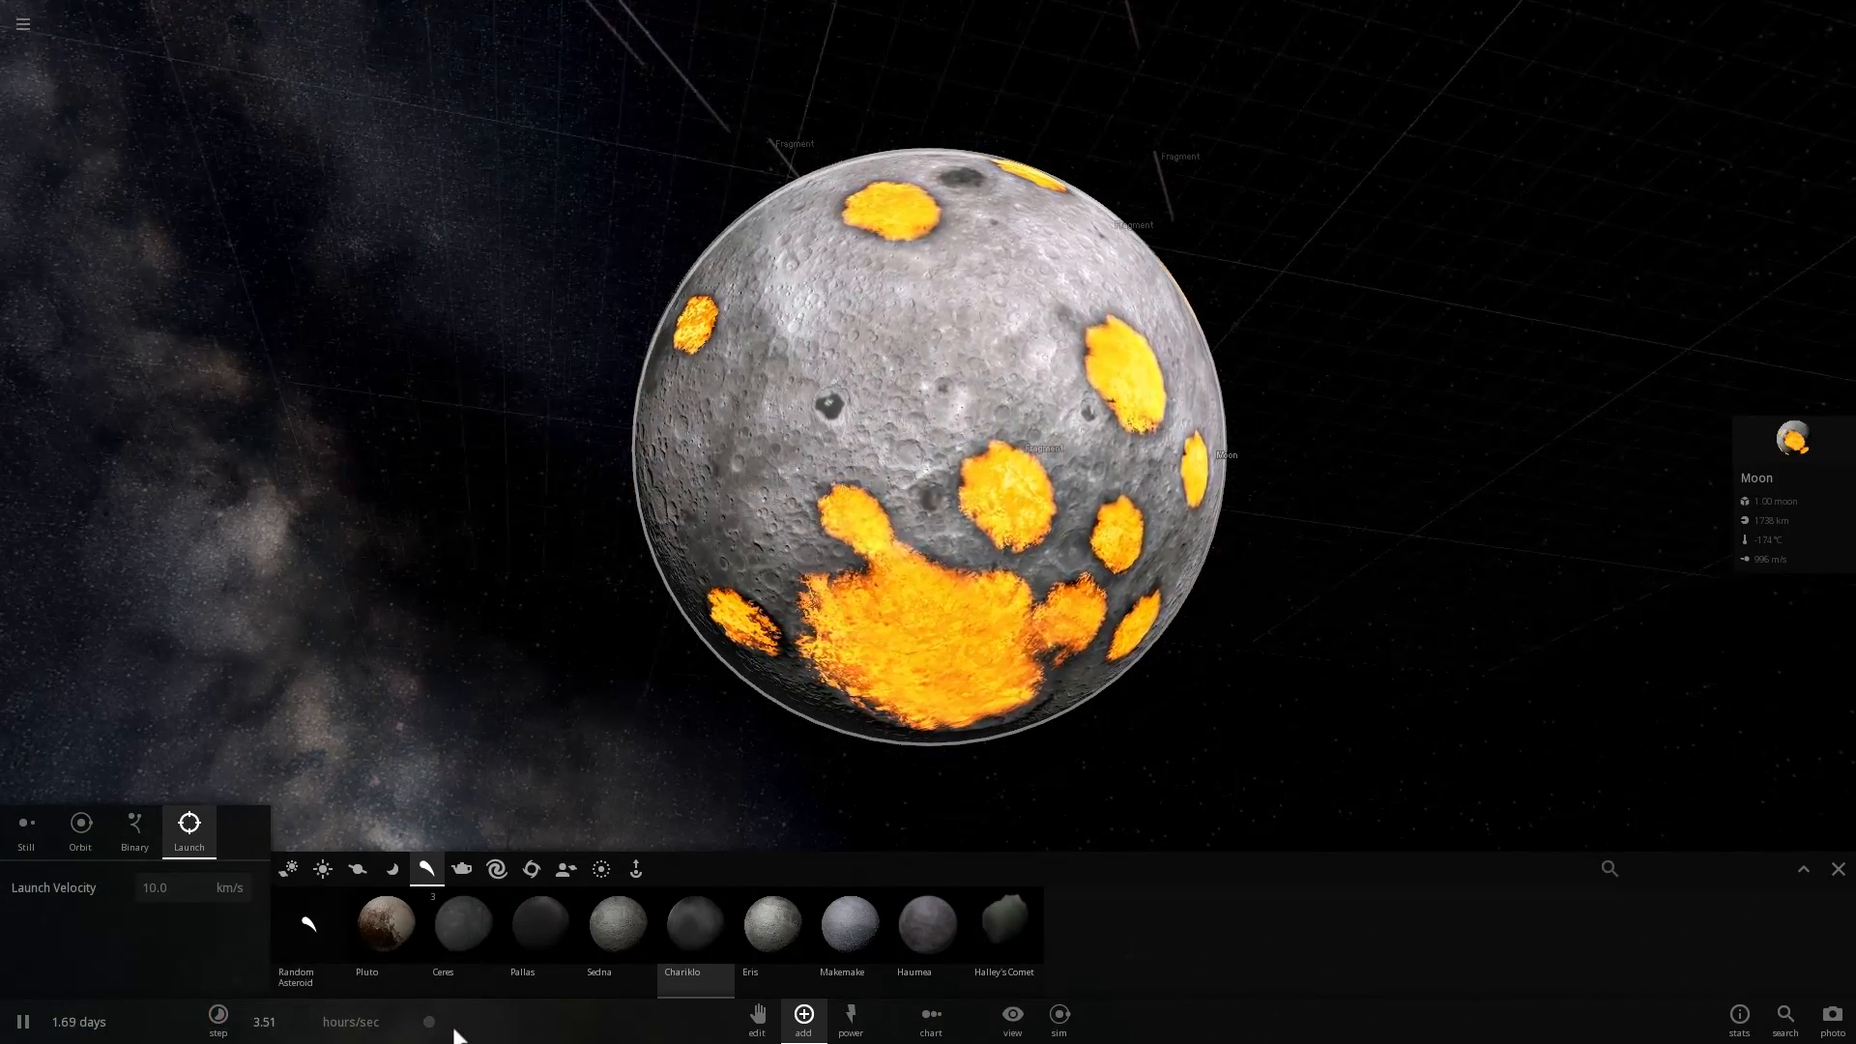
mouse_move(462, 922)
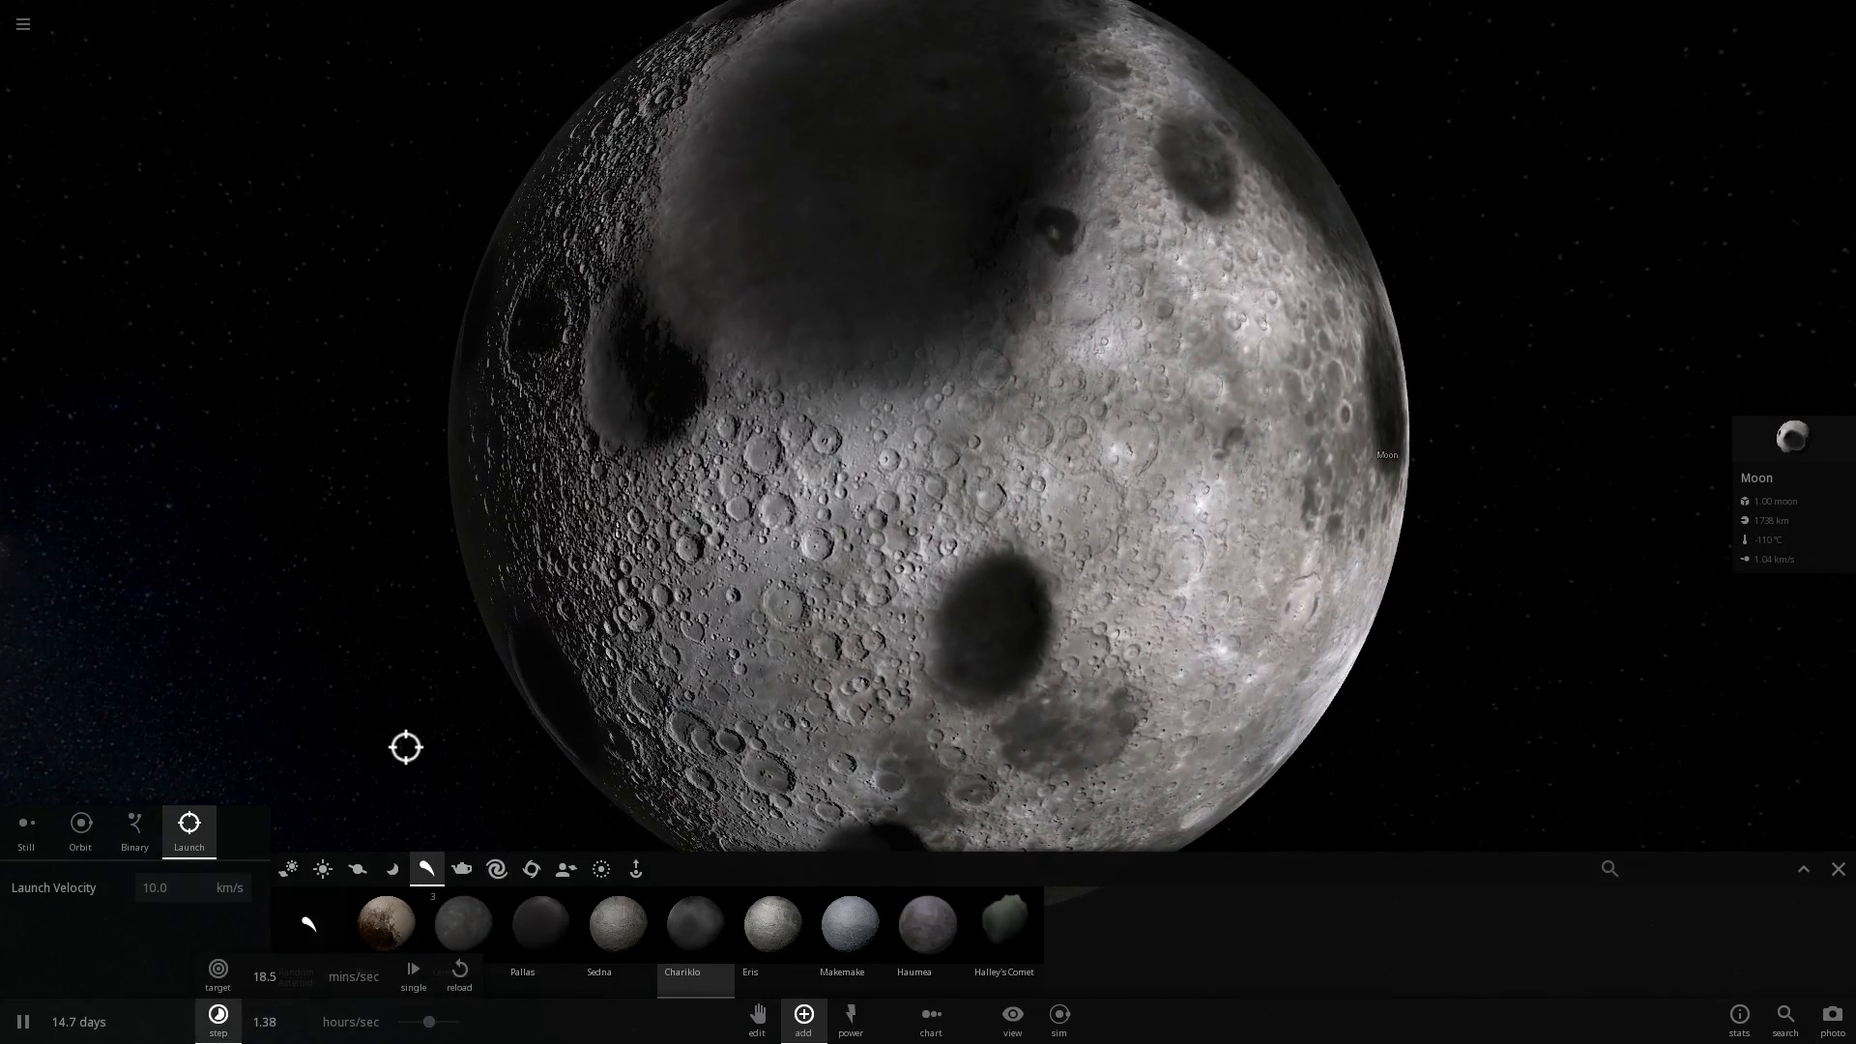
mouse_move(463, 924)
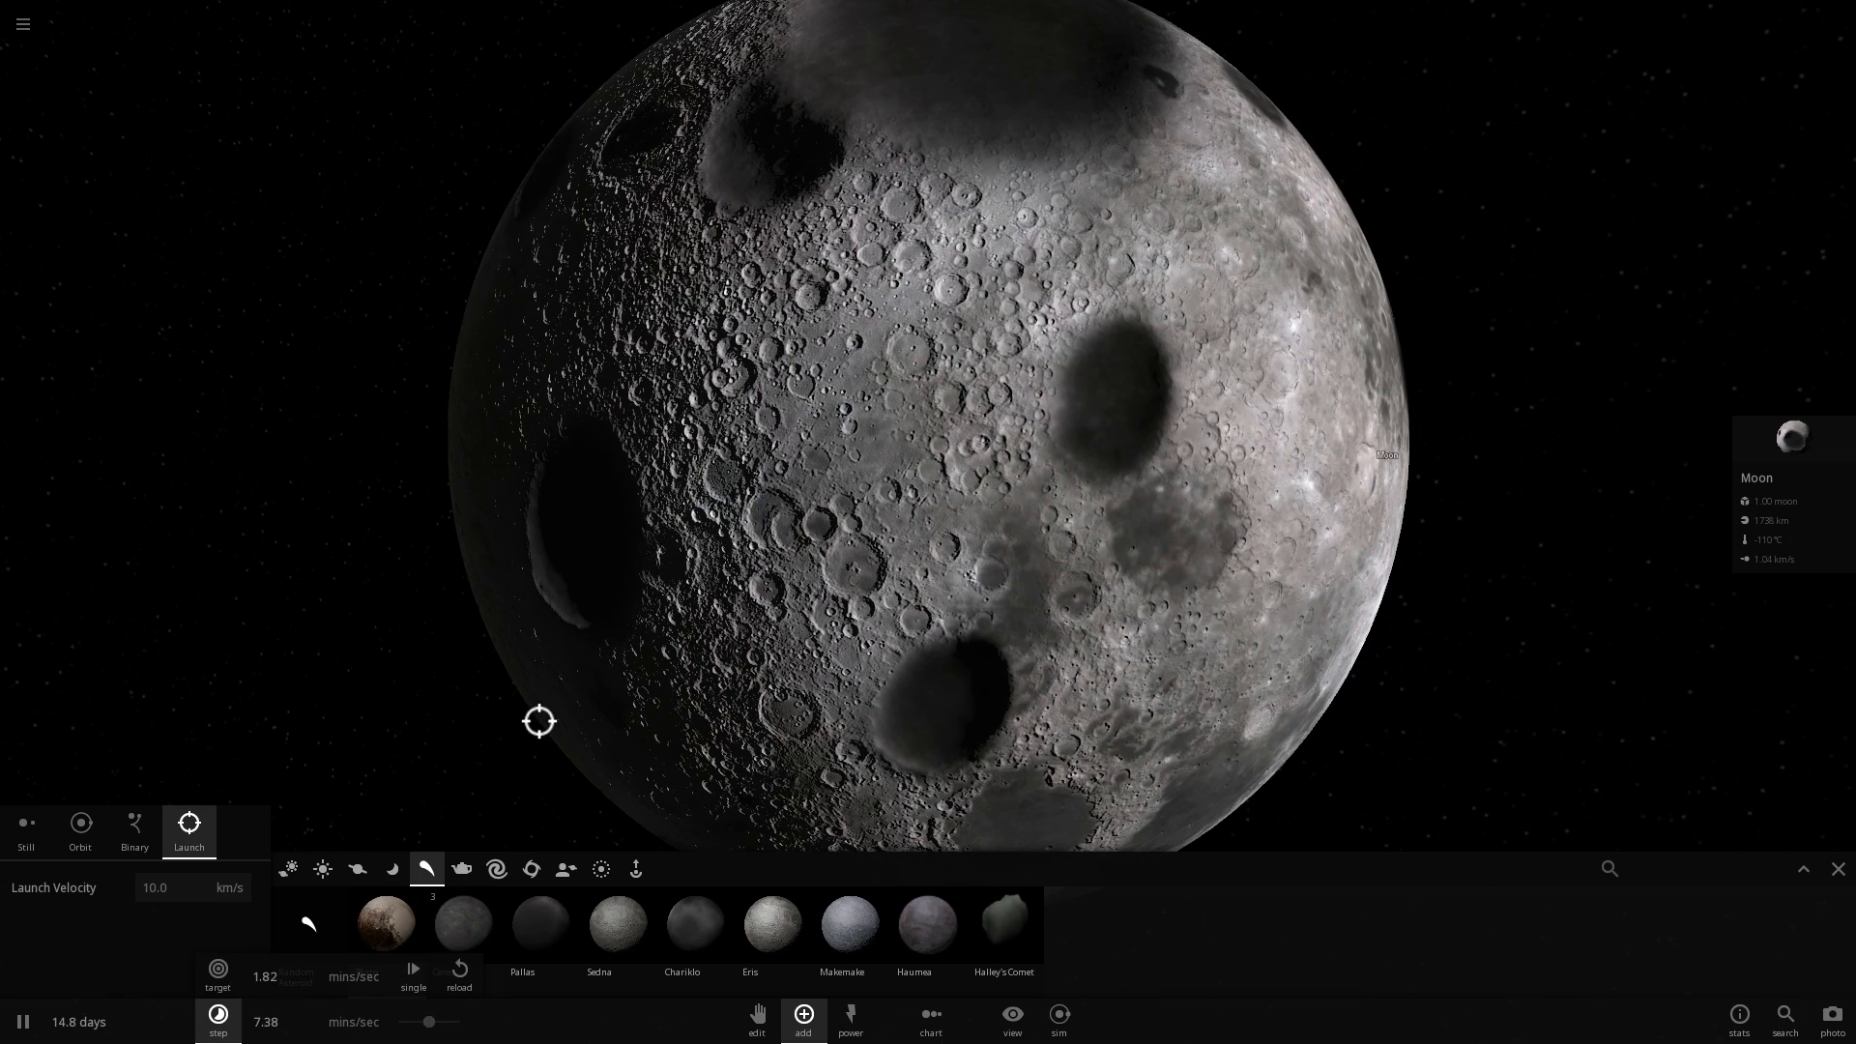
Zoom out from the Moon as the launched impacts blaze across its surface
scroll("down", 3)
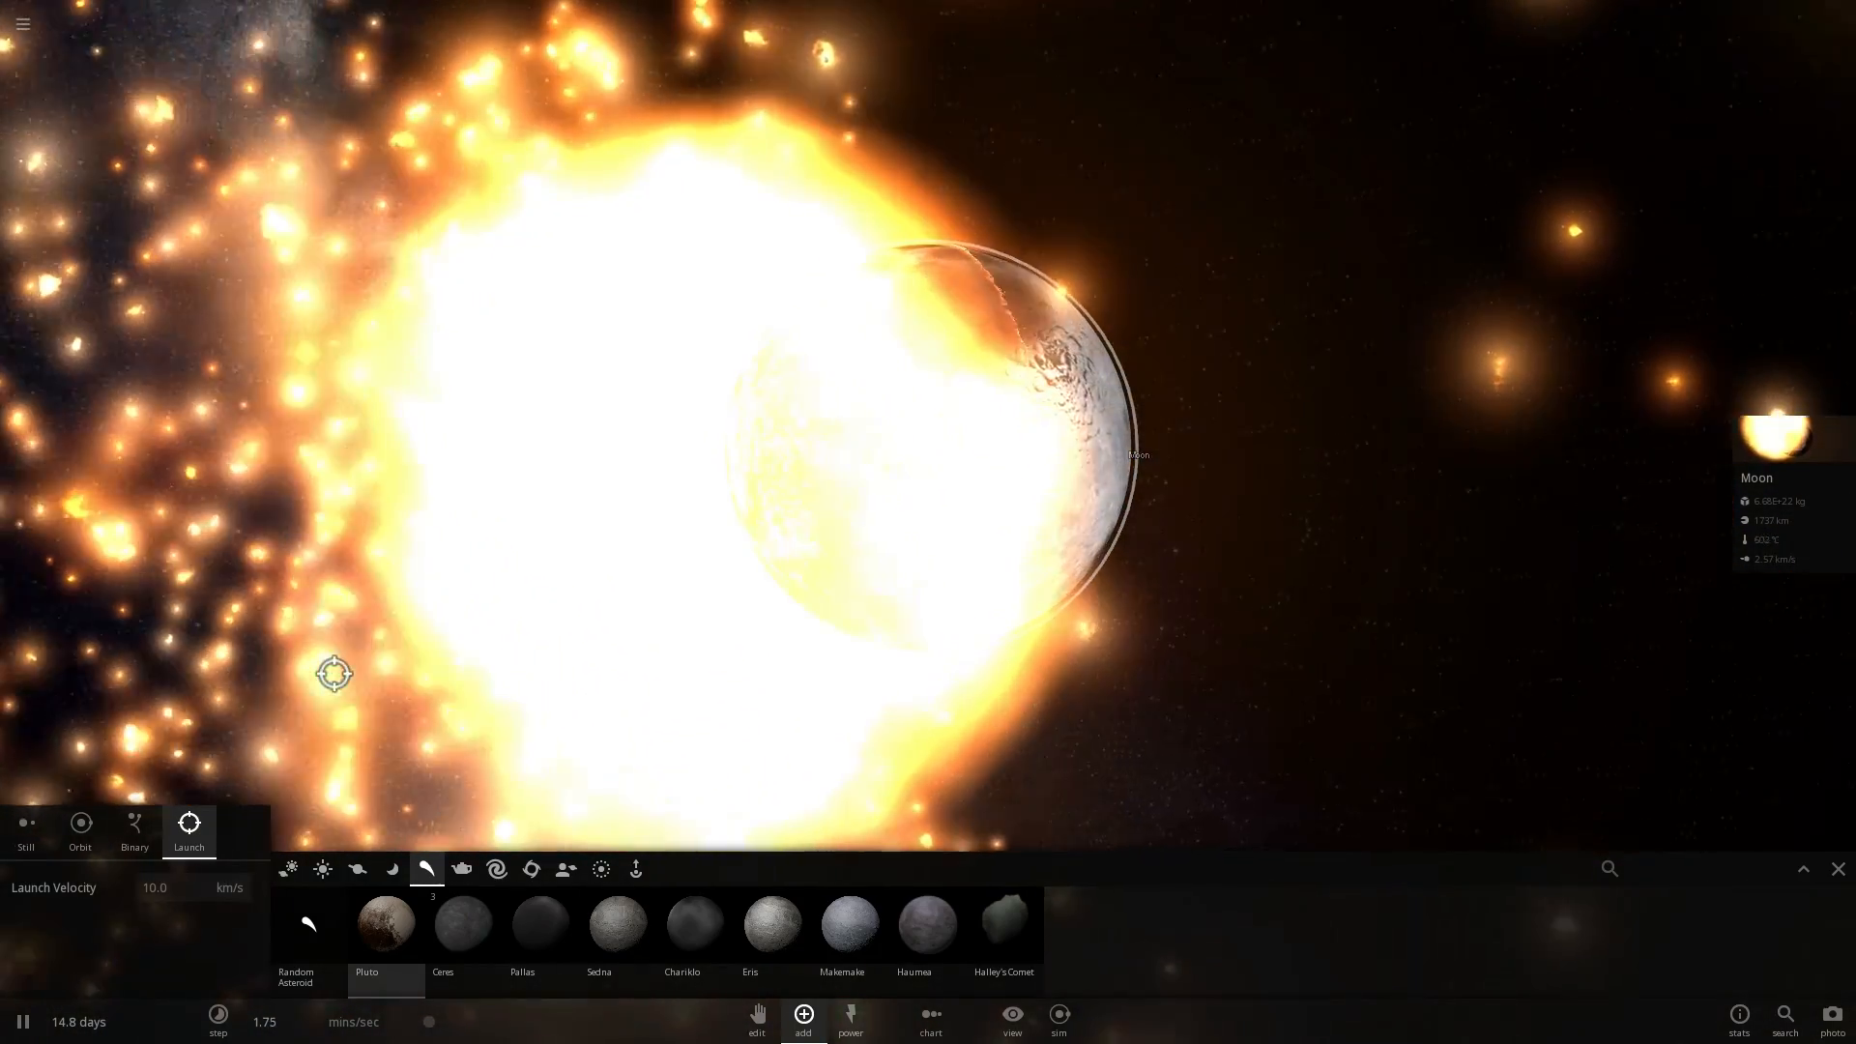
mouse_move(1280, 692)
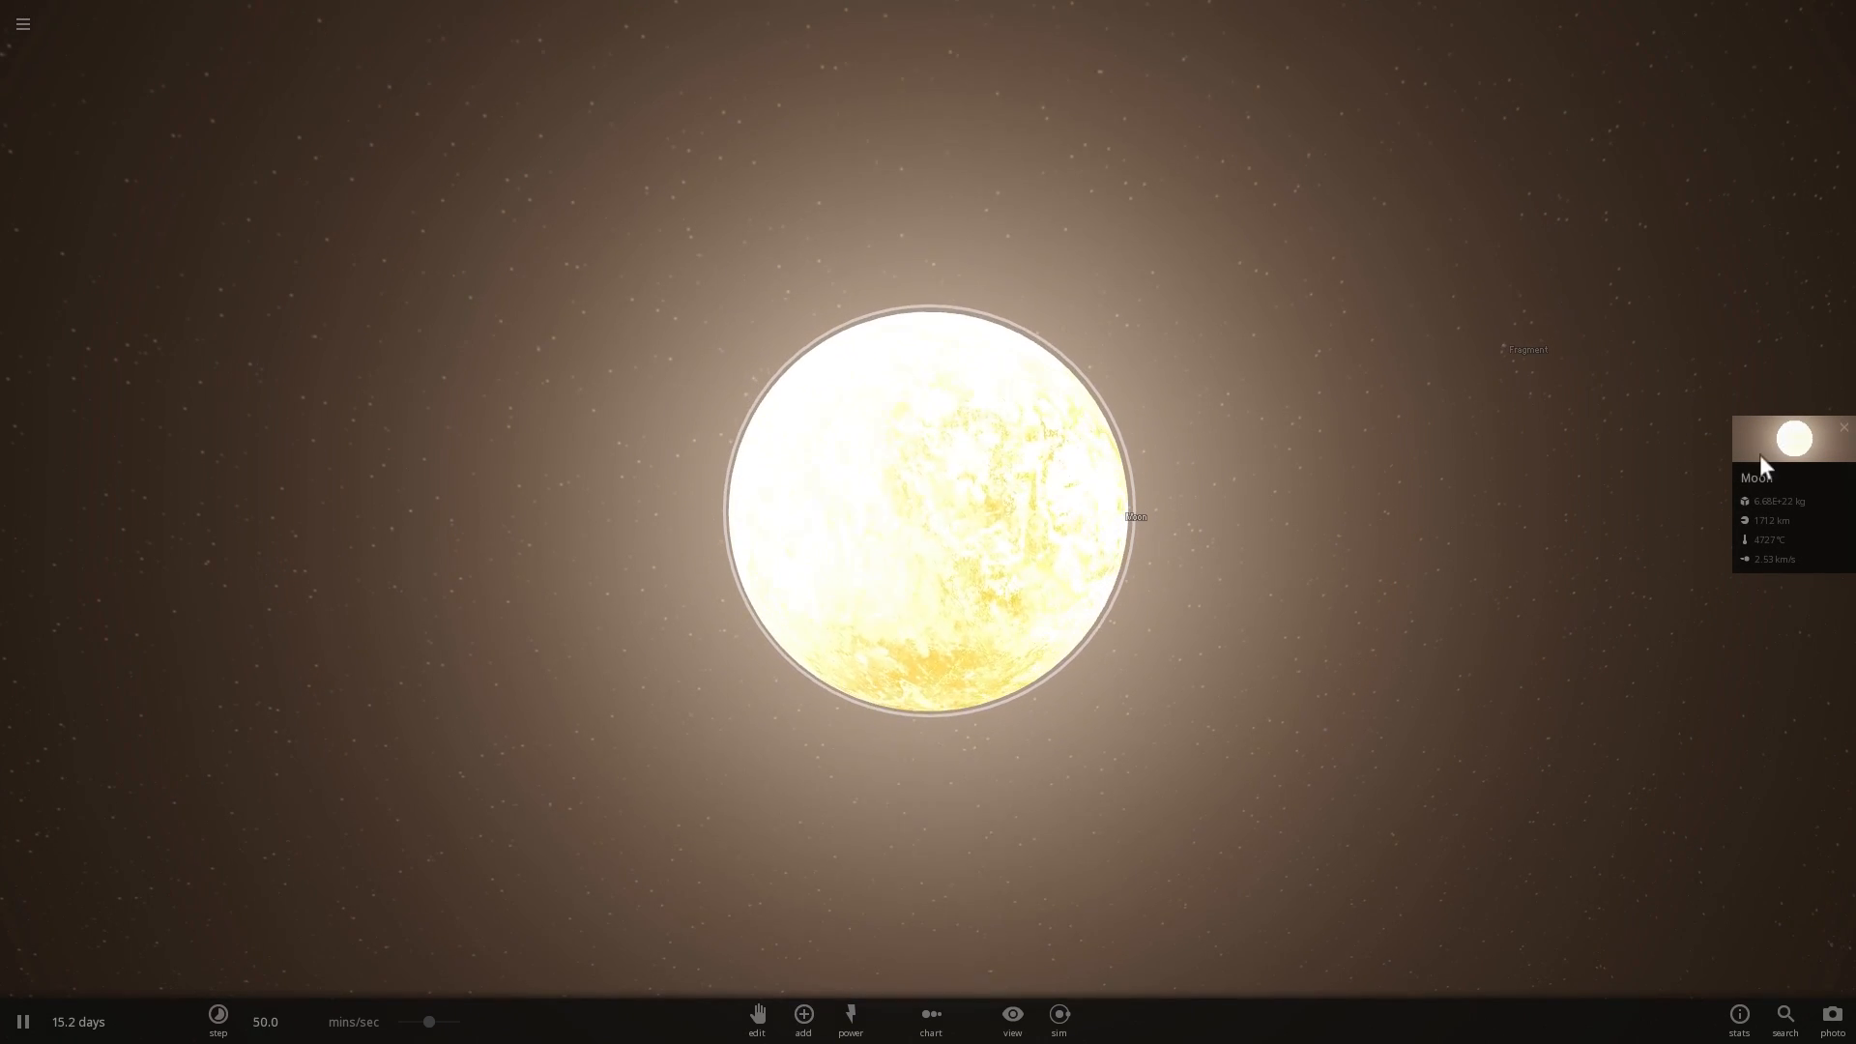
Open the molten Moon's full properties panel on its temperature details
left_click(1784, 435)
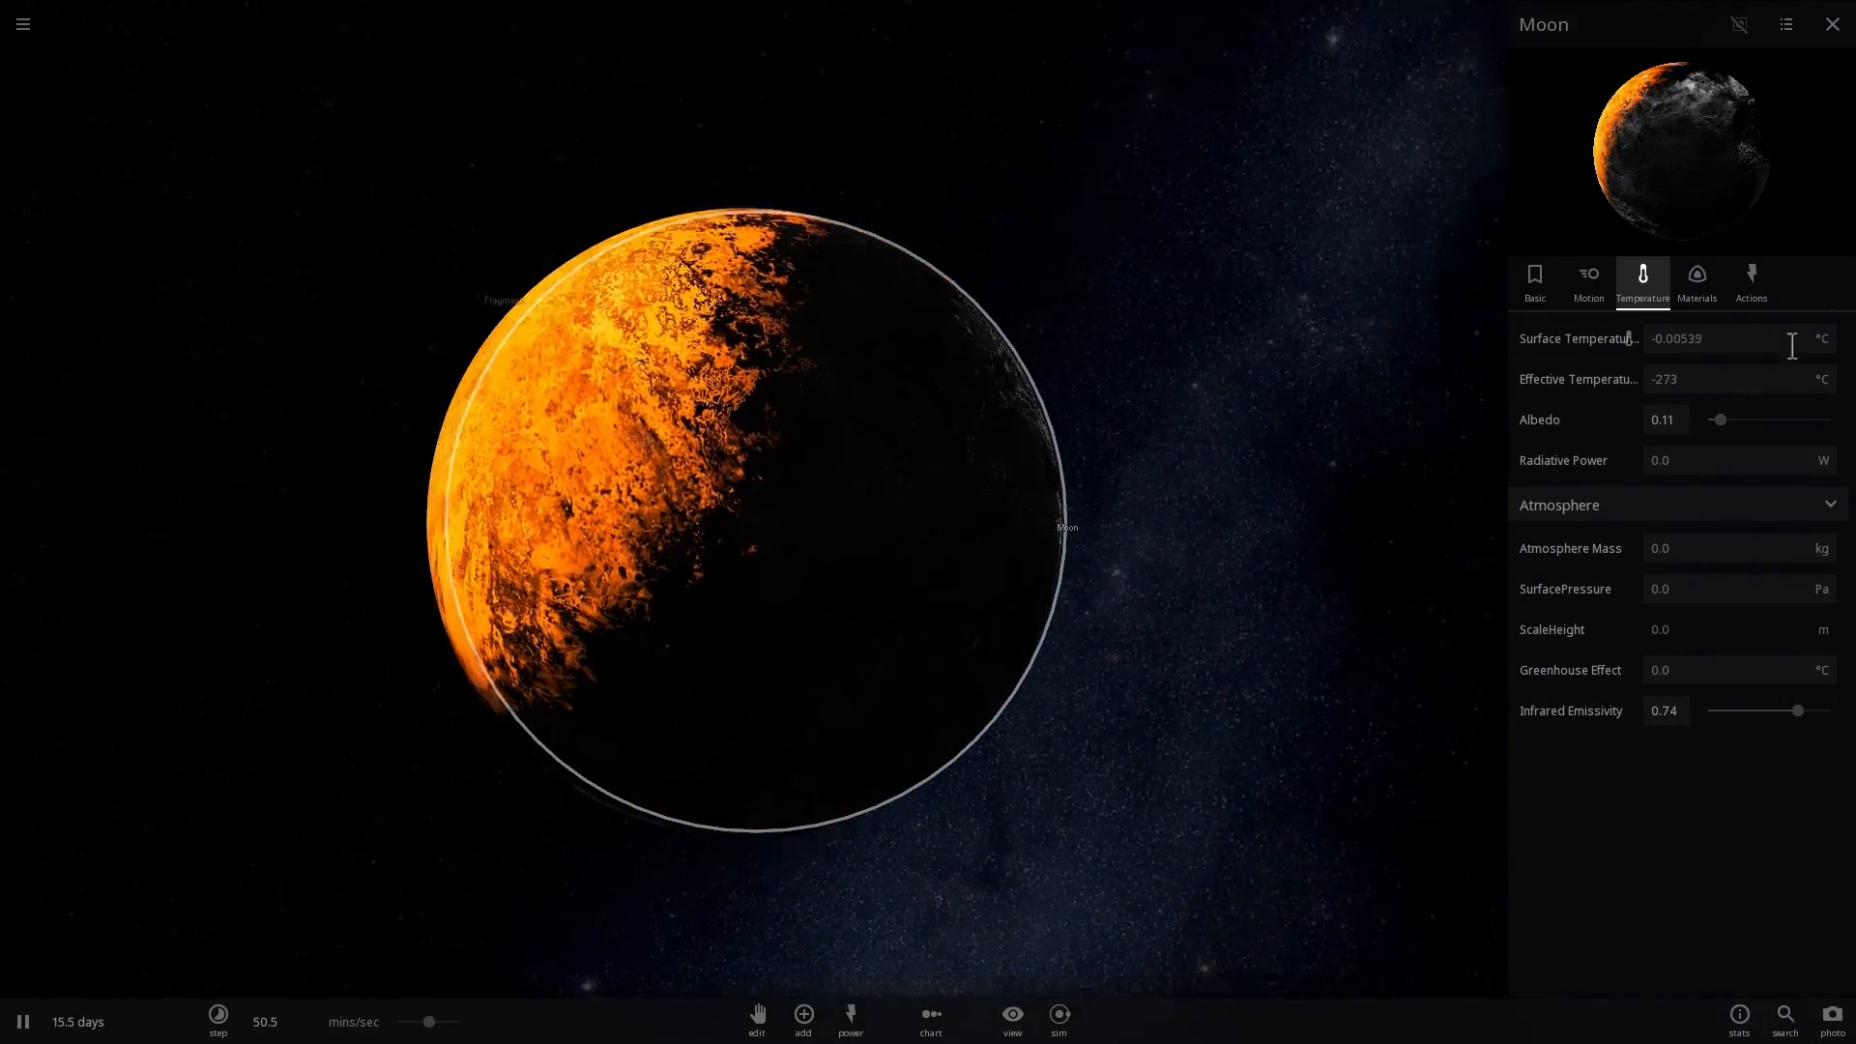
left_click(1831, 23)
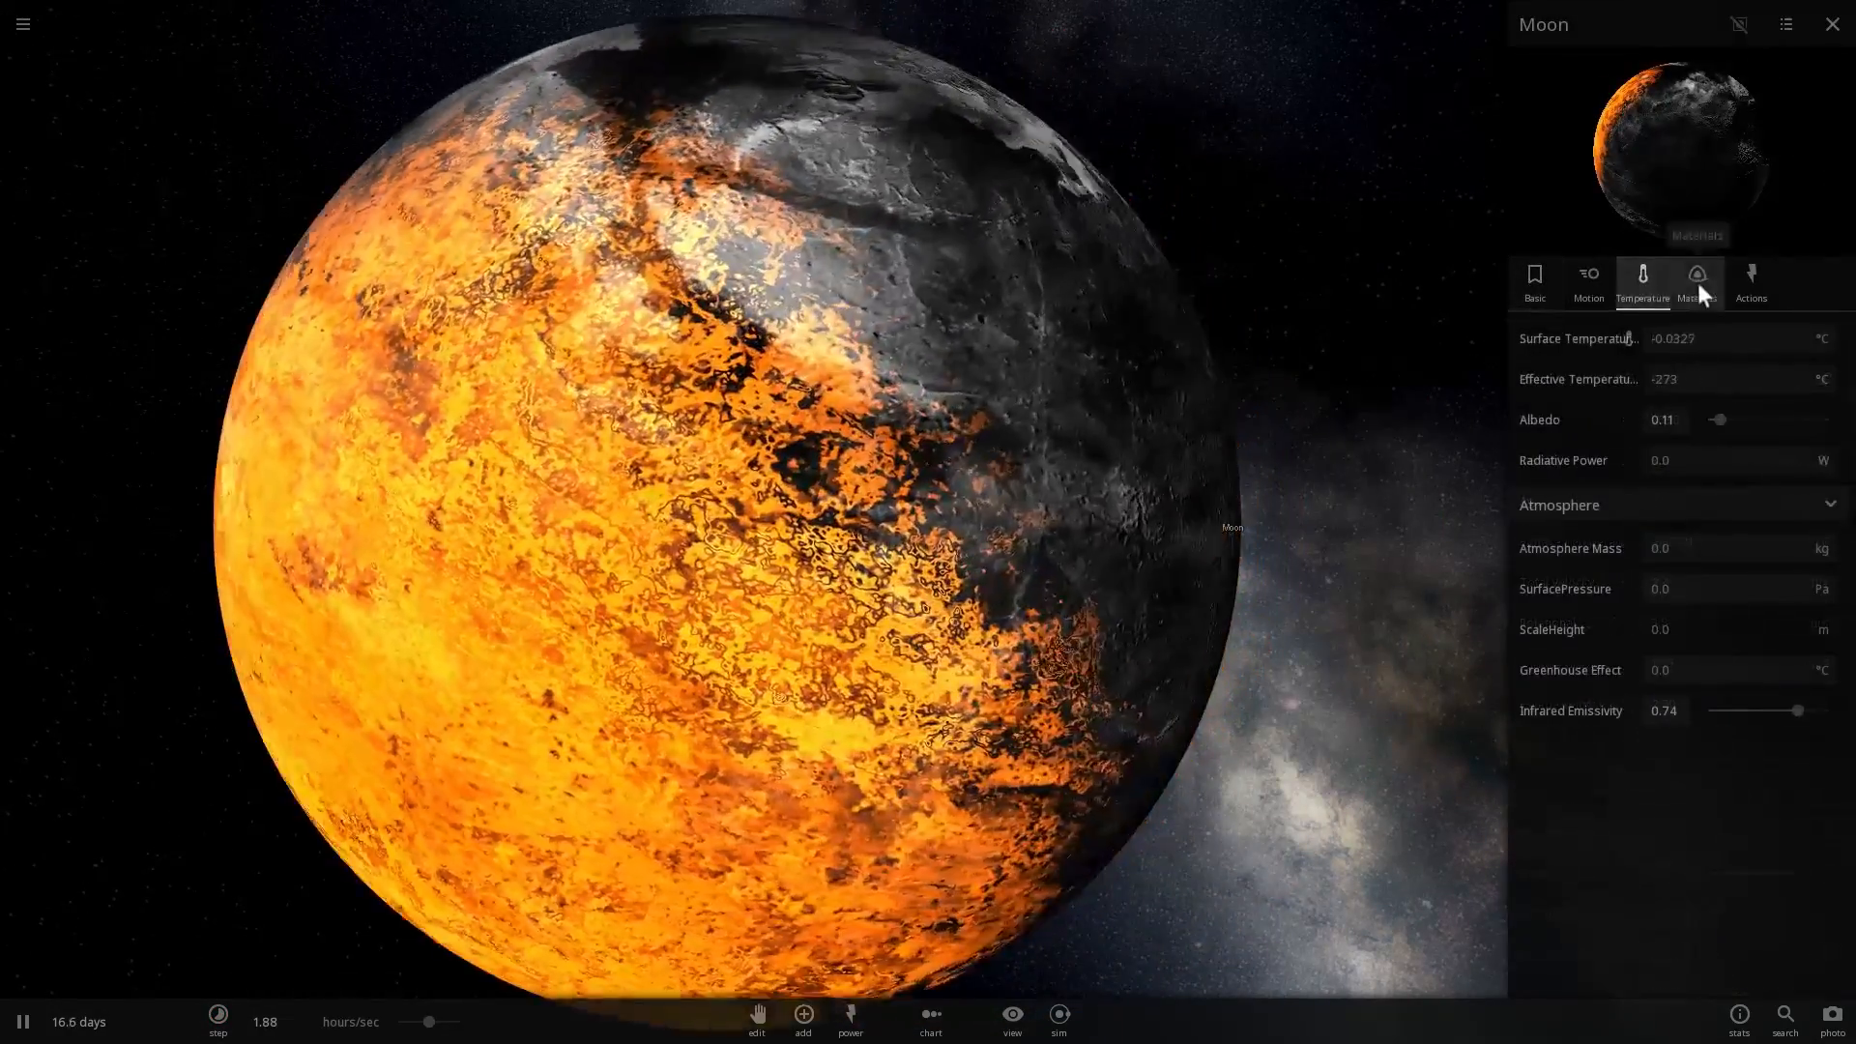
Review the Moon's Materials composition and Temperature properties, scrolling through the values
left_click(1696, 282)
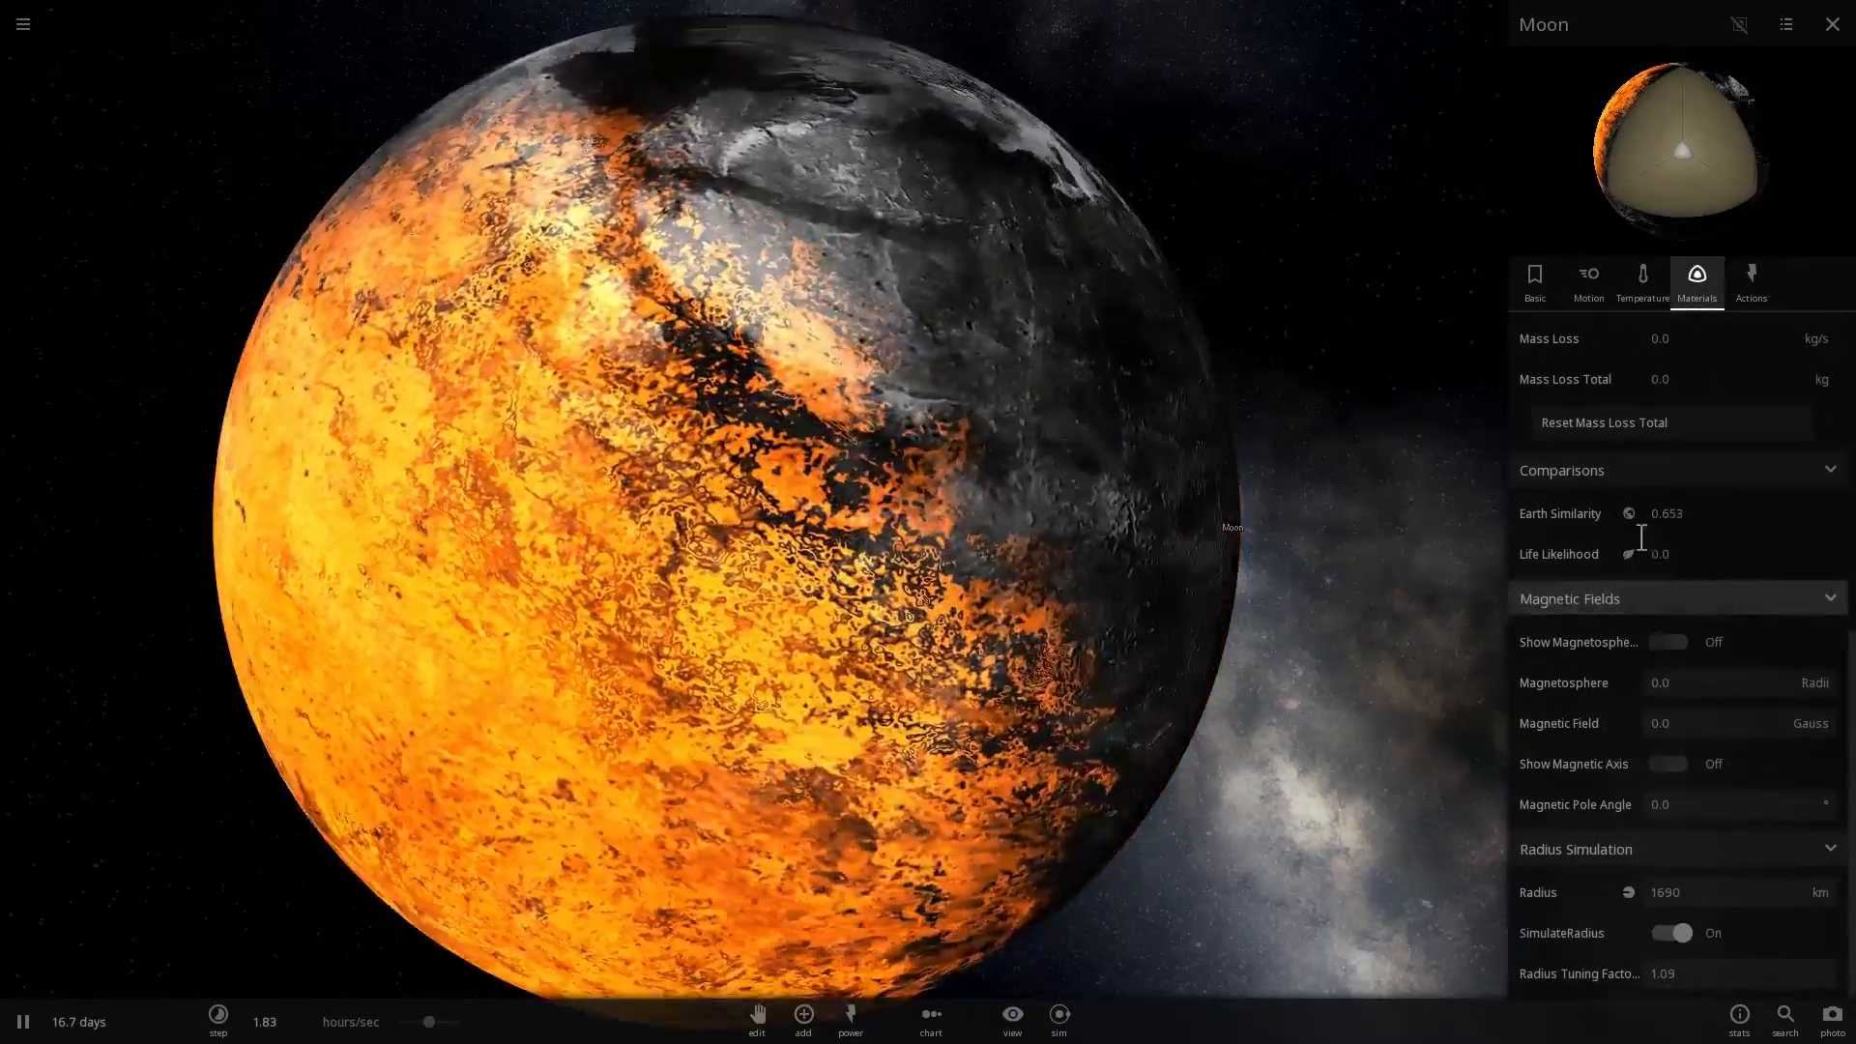
scroll("up", 3)
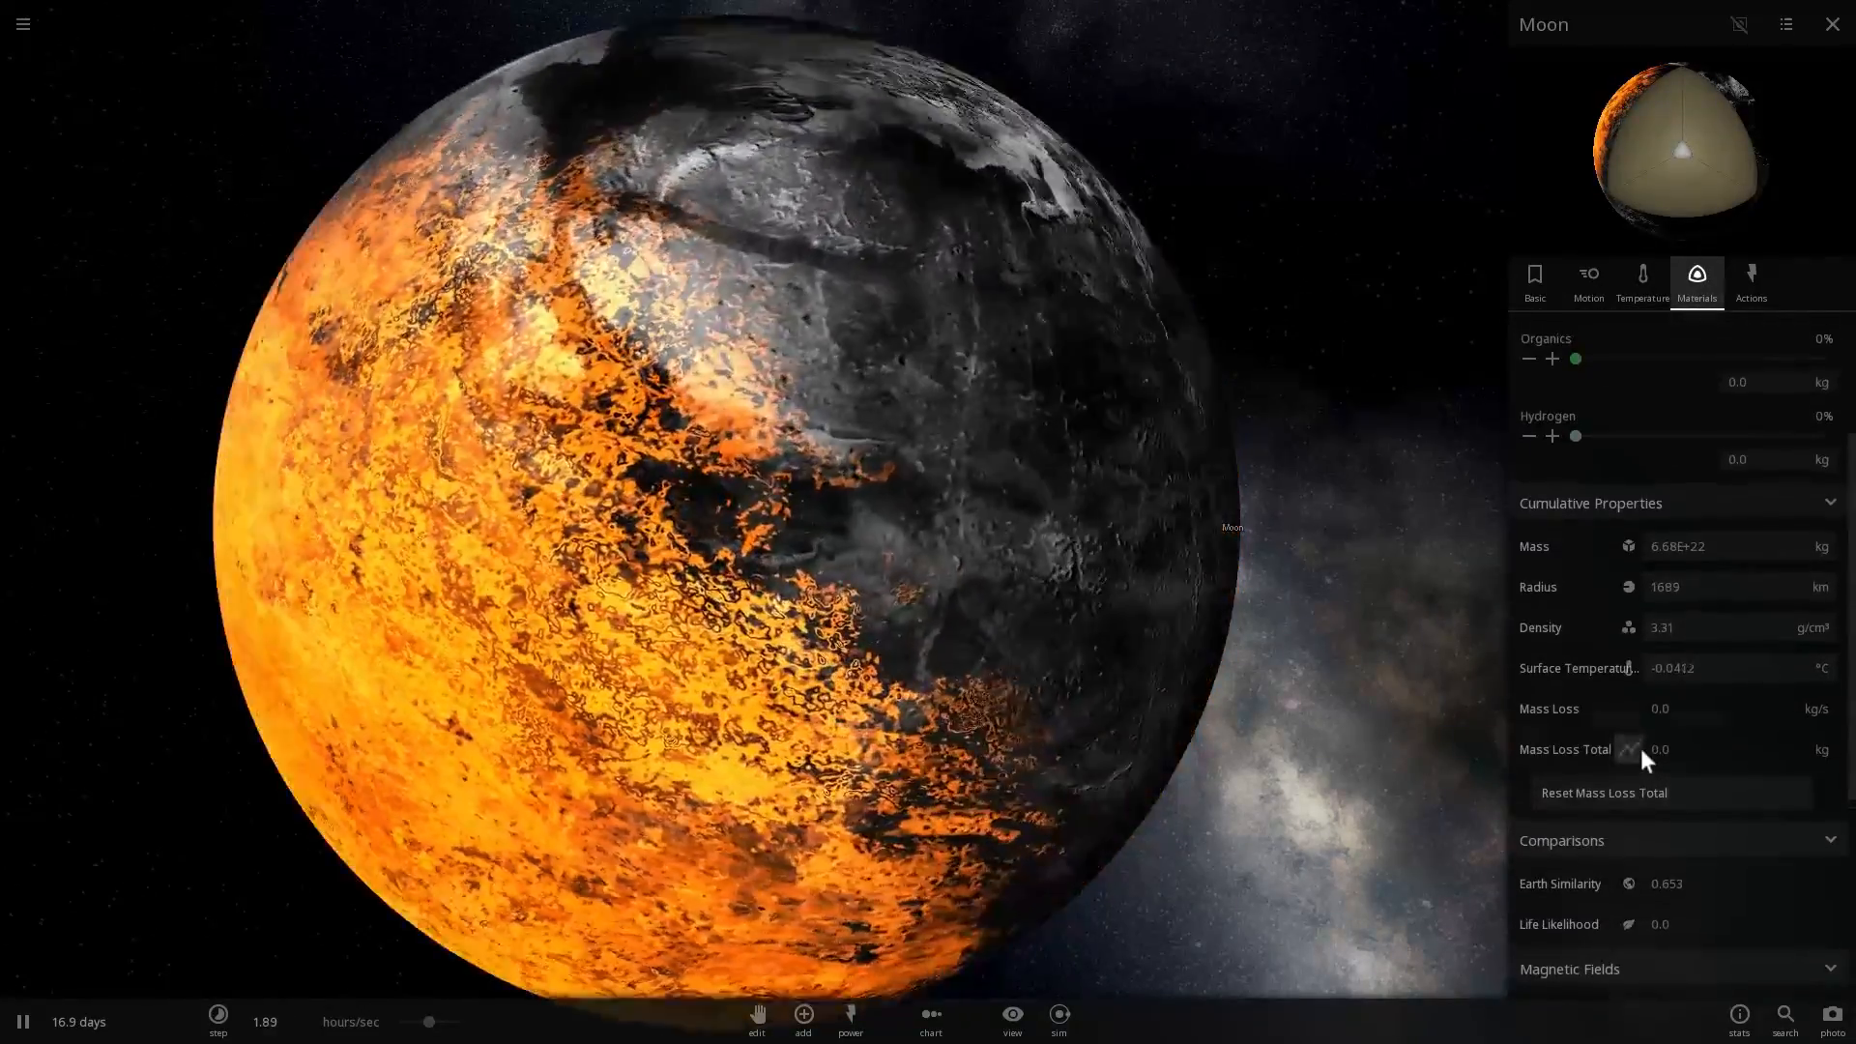
left_click(1643, 280)
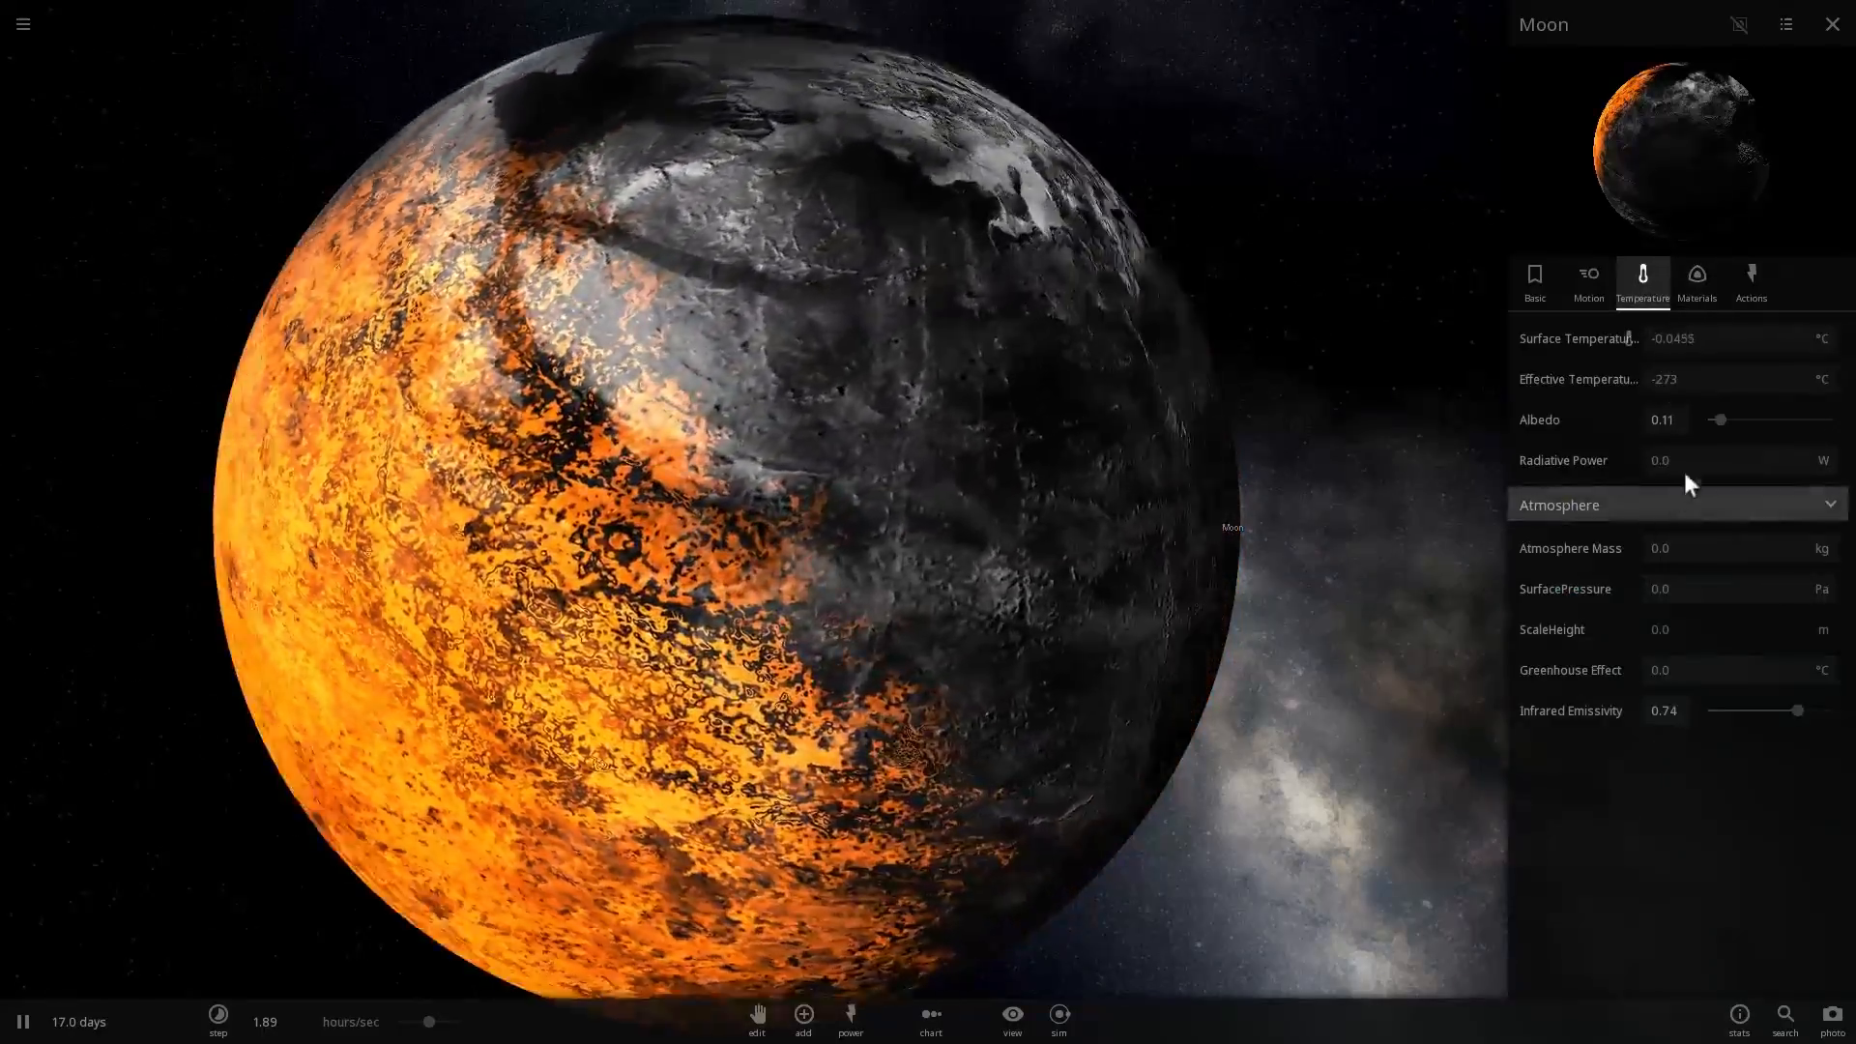
left_click(1696, 280)
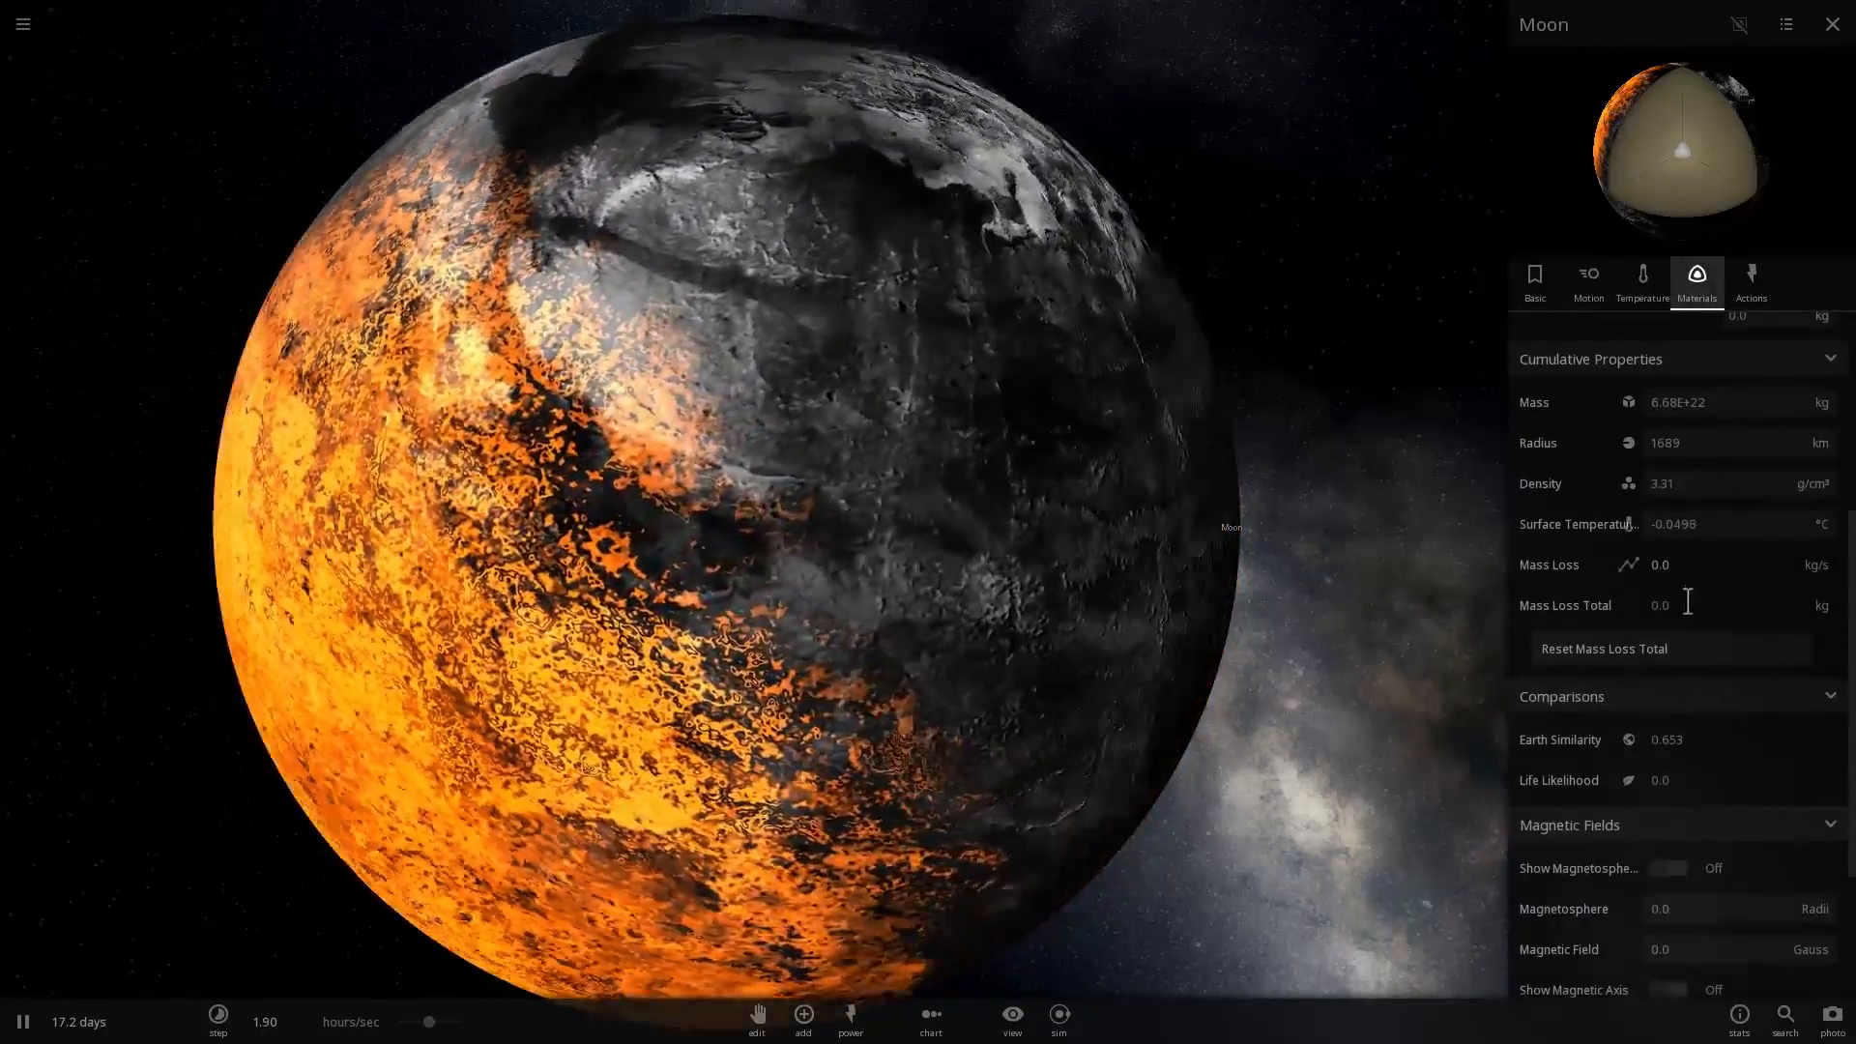
scroll("down", 3)
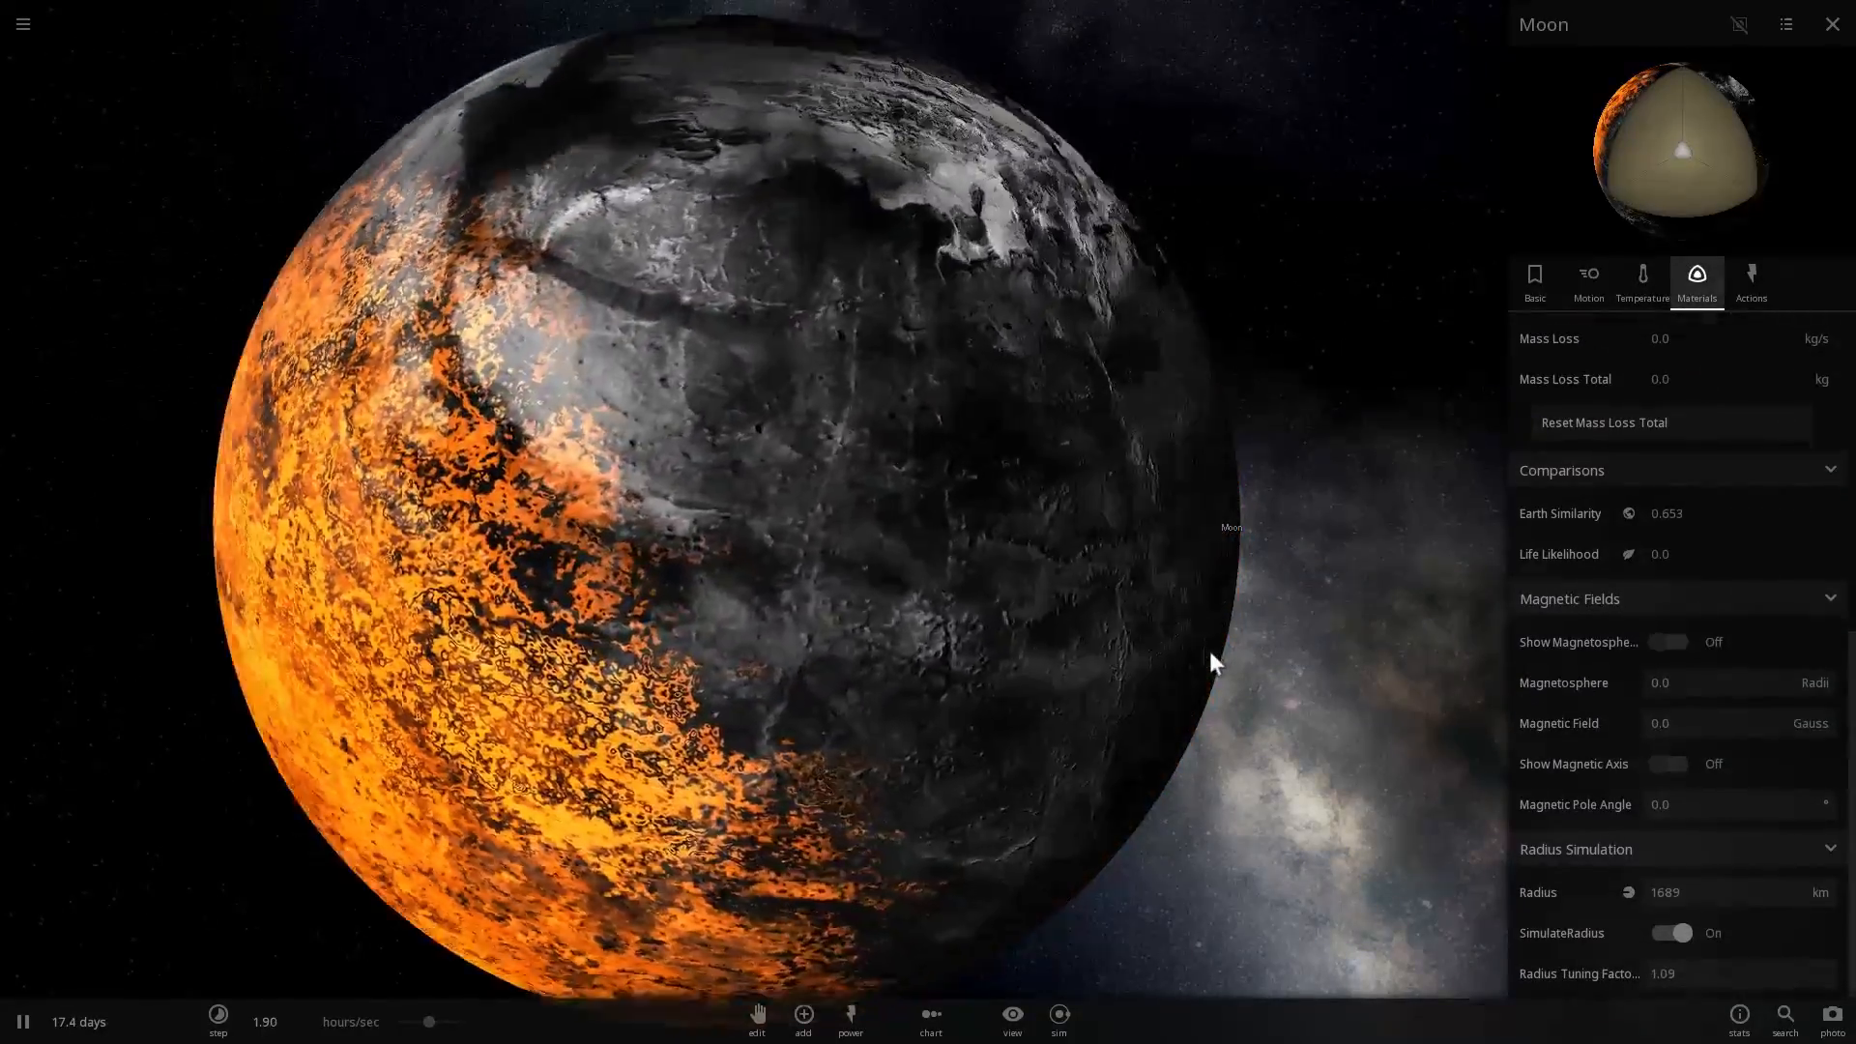
scroll("down", 3)
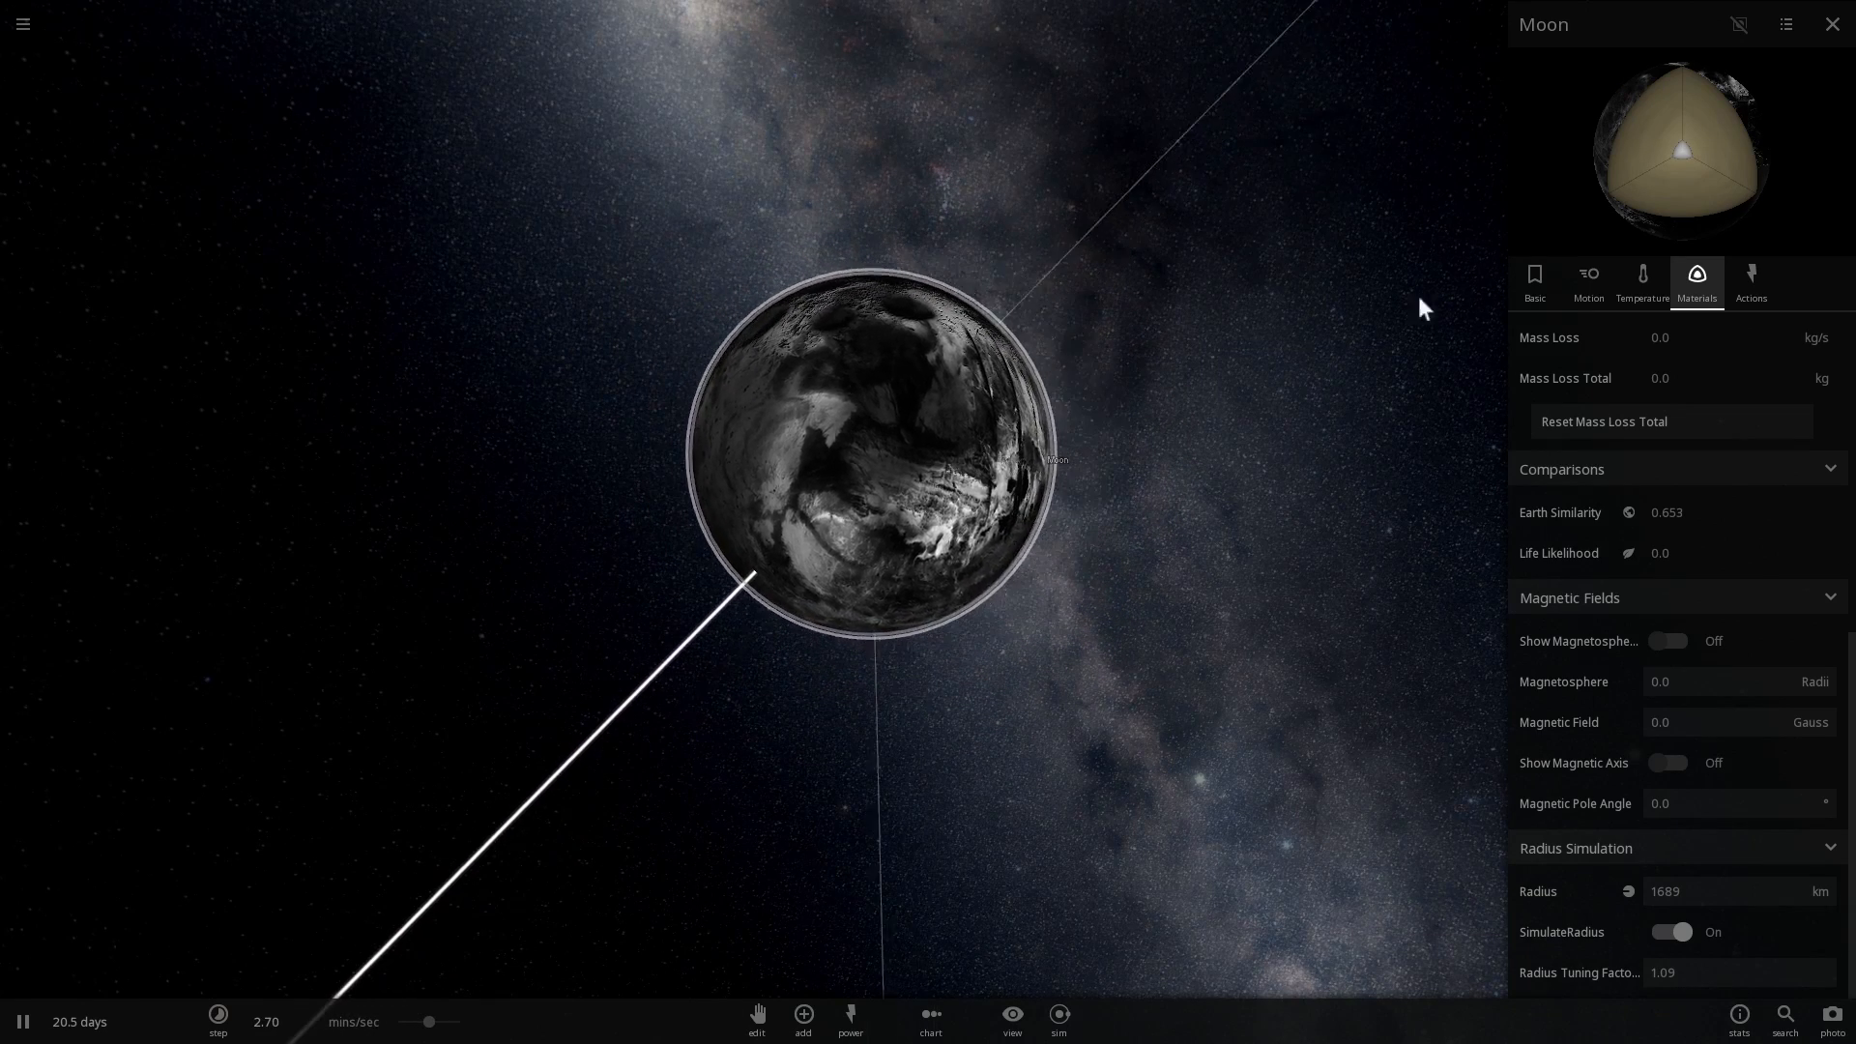
Reload the simulation to restore the original, unbombarded Moon
left_click(1831, 24)
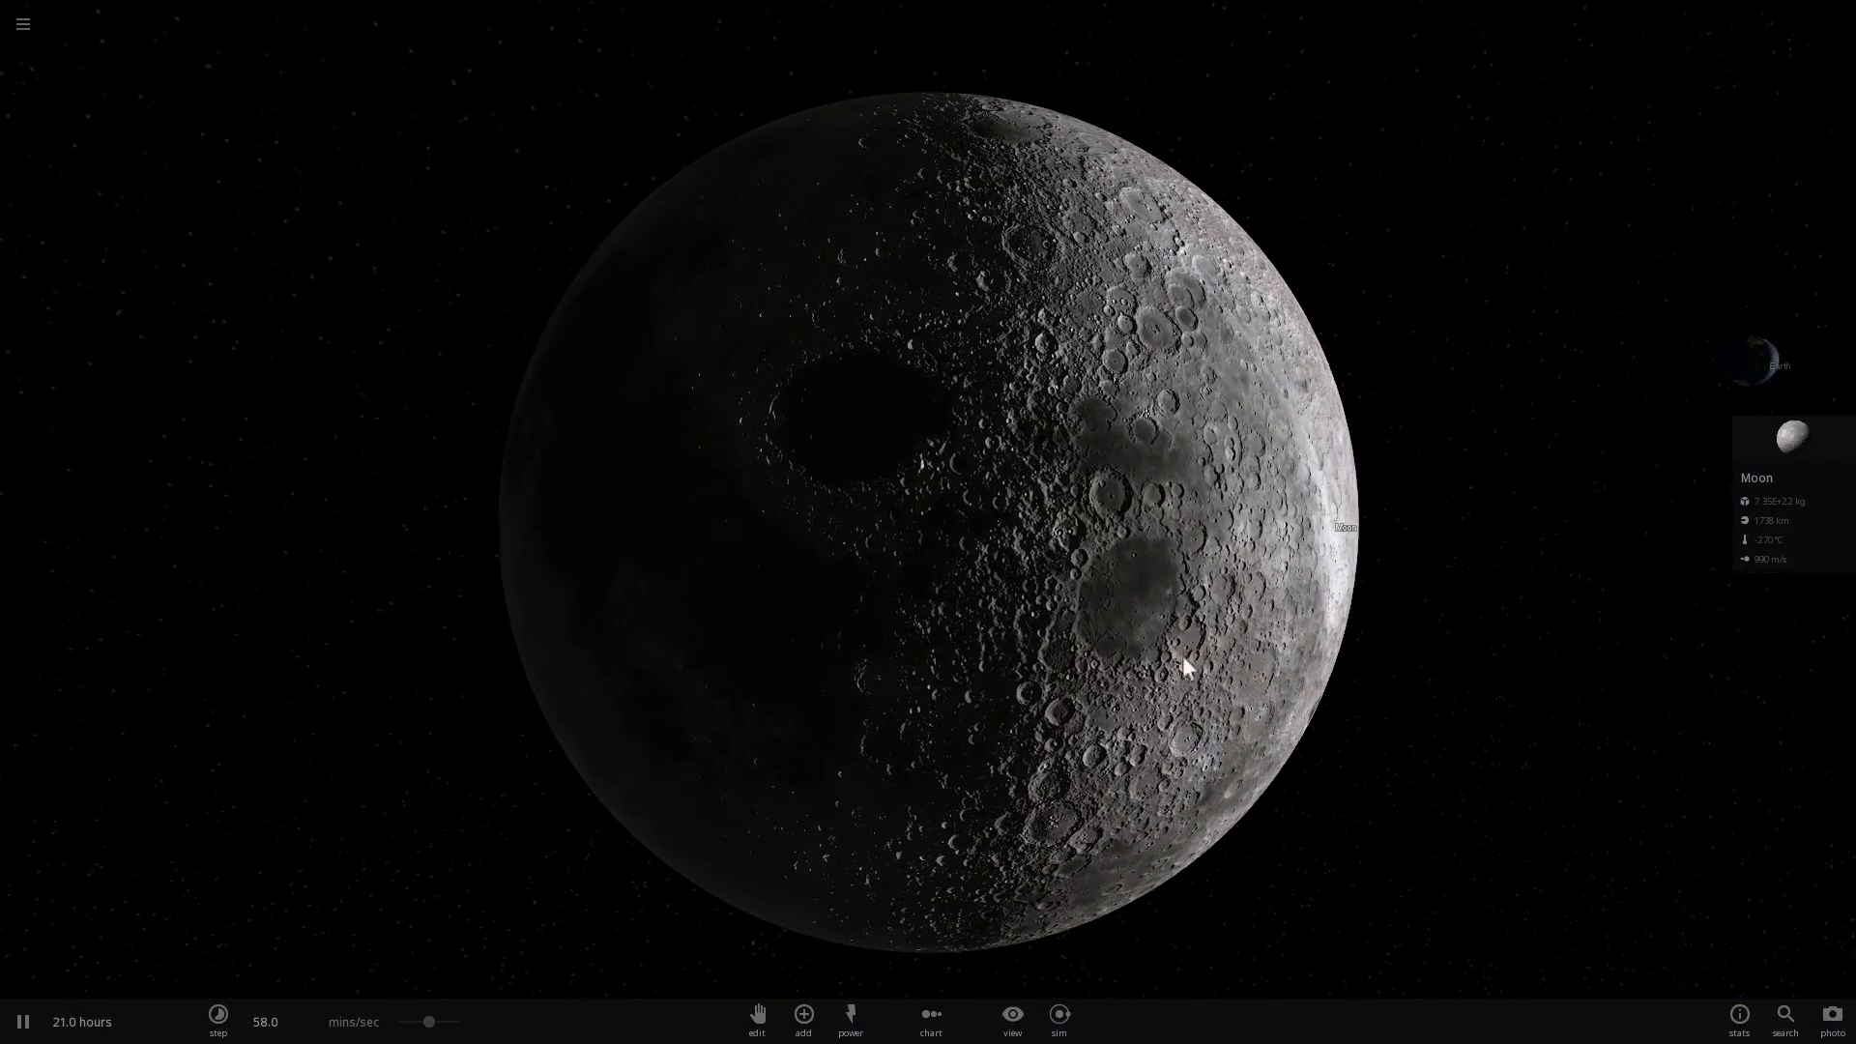
Show the simulation's target, single-step and reload controls from the bottom toolbar
left_click(219, 1021)
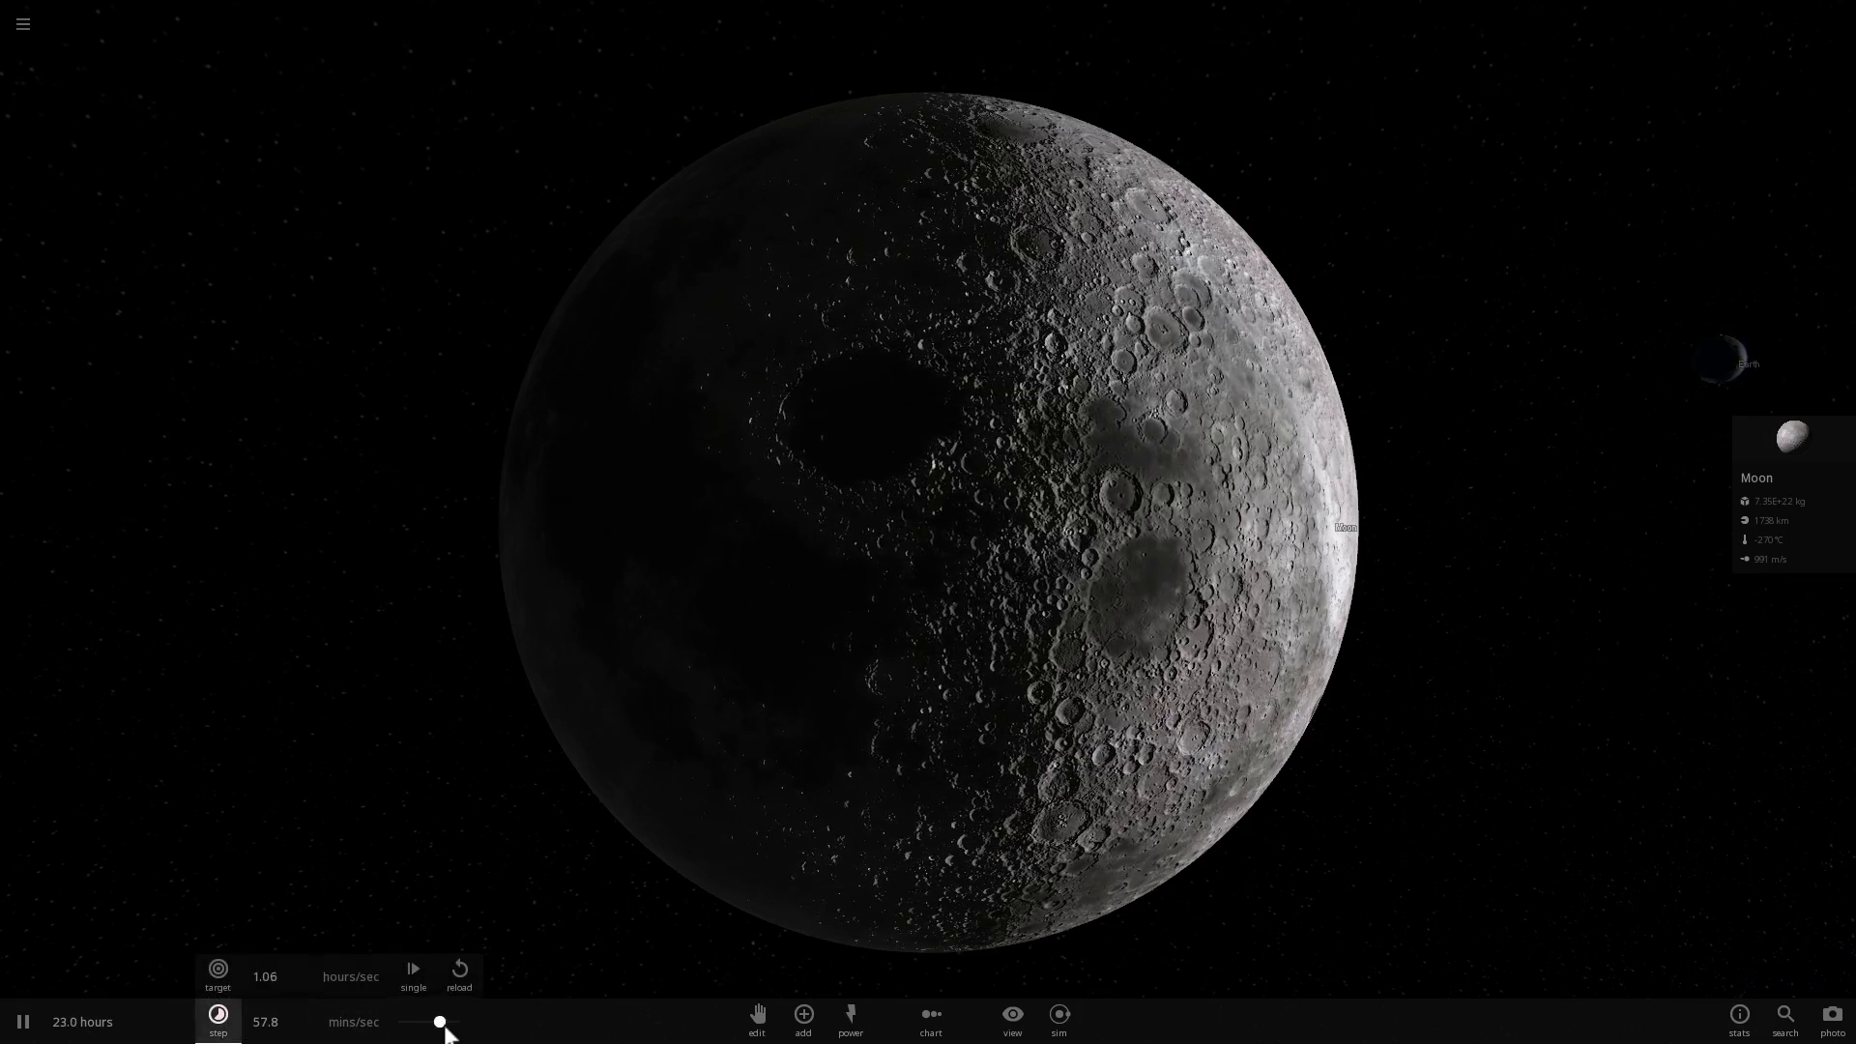